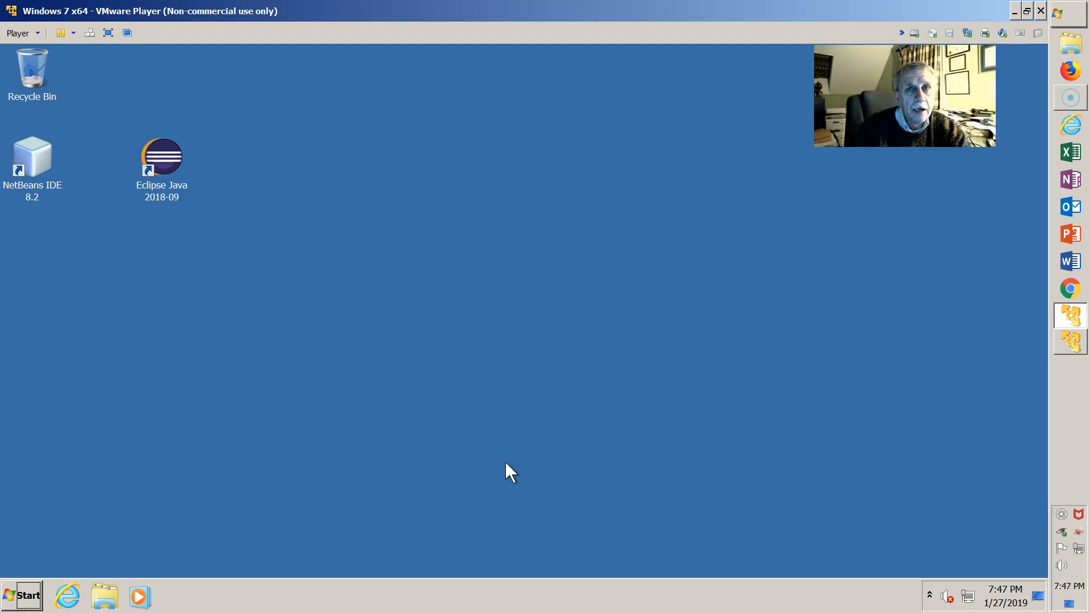
{"action": "mouse_move", "coordinate": [239, 178]}
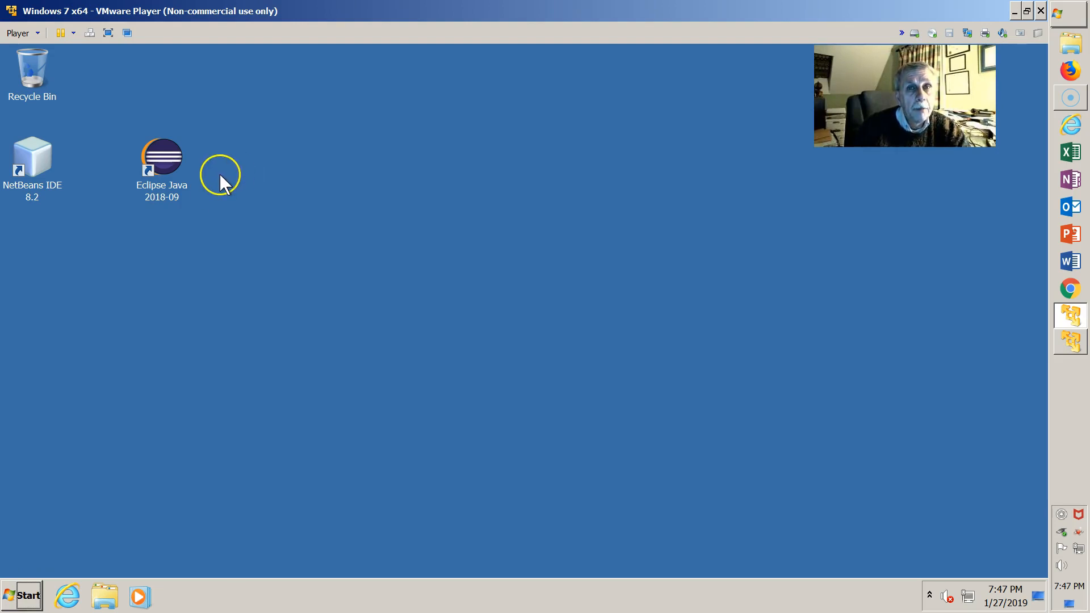
{"action": "mouse_move", "coordinate": [163, 219]}
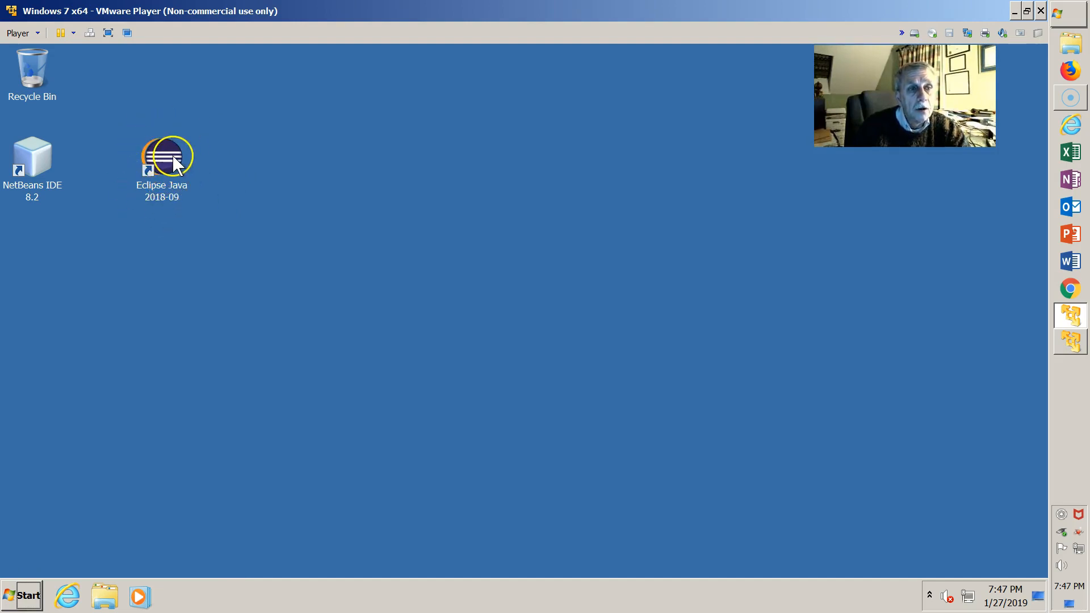
- Launch Eclipse Java 2018-09 from the desktop icon to reach the workspace launcher
{"action": "double_click", "coordinate": [161, 154]}
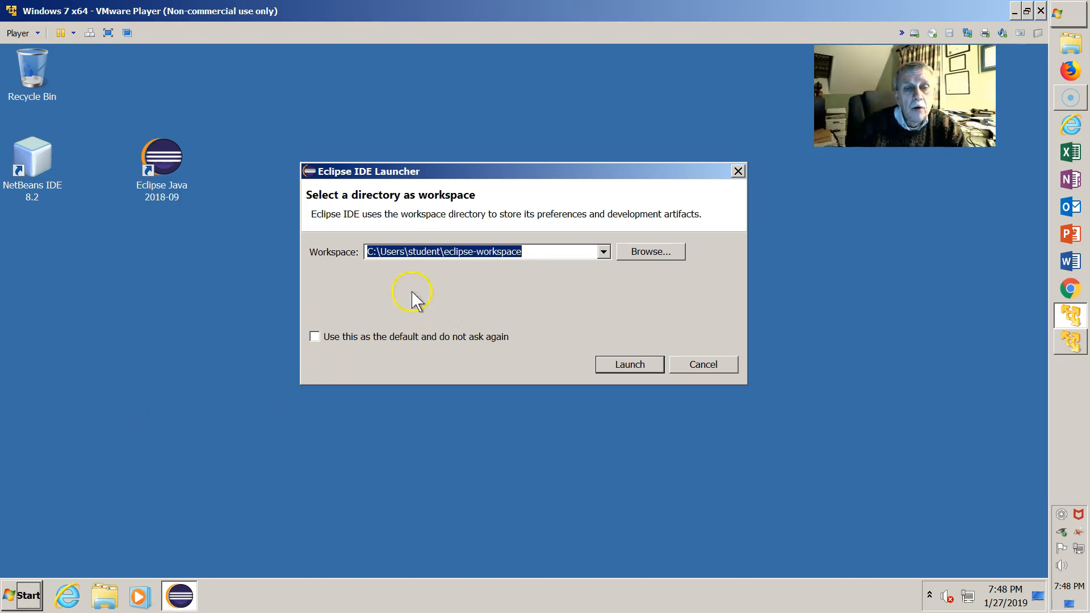
{"action": "mouse_move", "coordinate": [484, 289]}
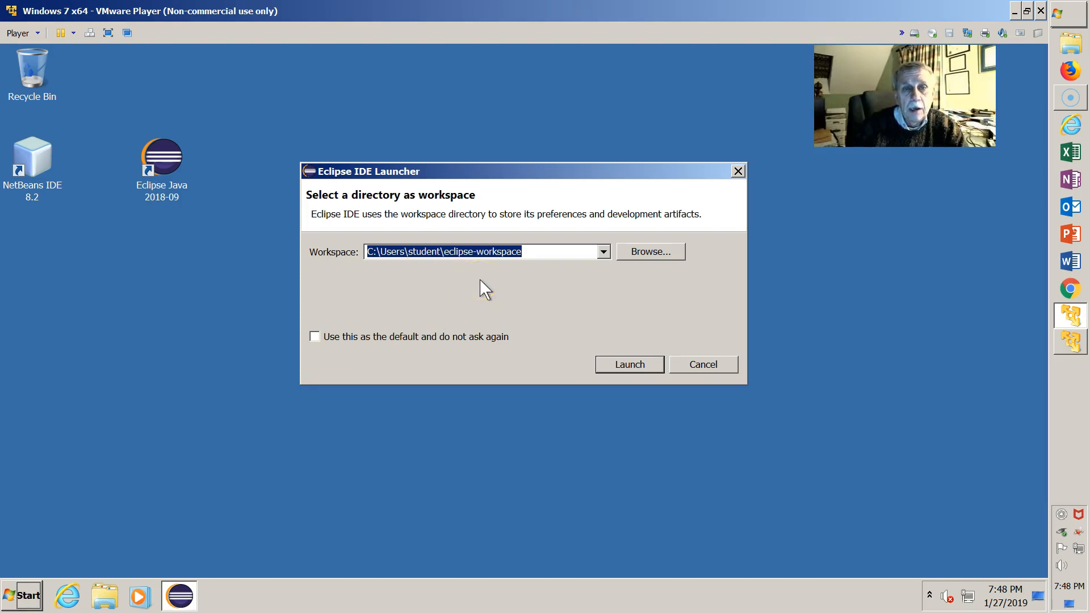
{"action": "mouse_move", "coordinate": [439, 314]}
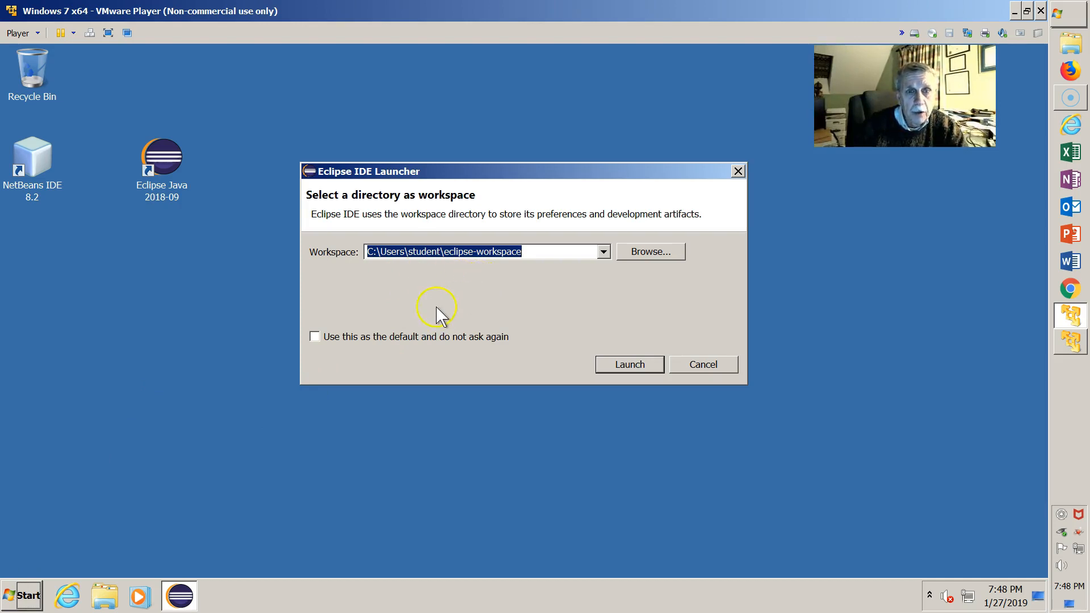
{"action": "mouse_move", "coordinate": [444, 302]}
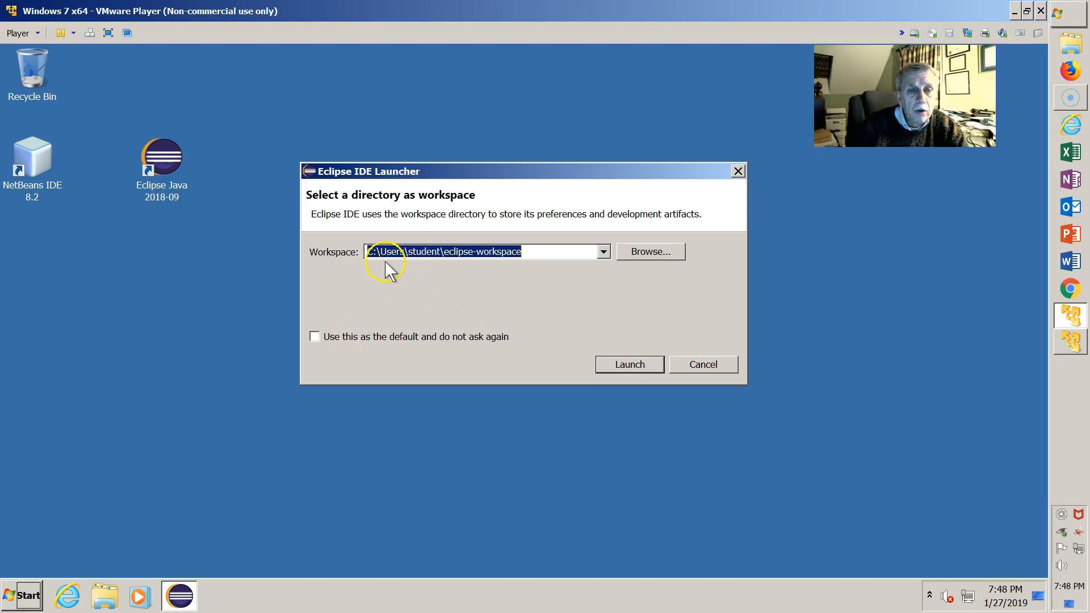
{"action": "mouse_move", "coordinate": [408, 252]}
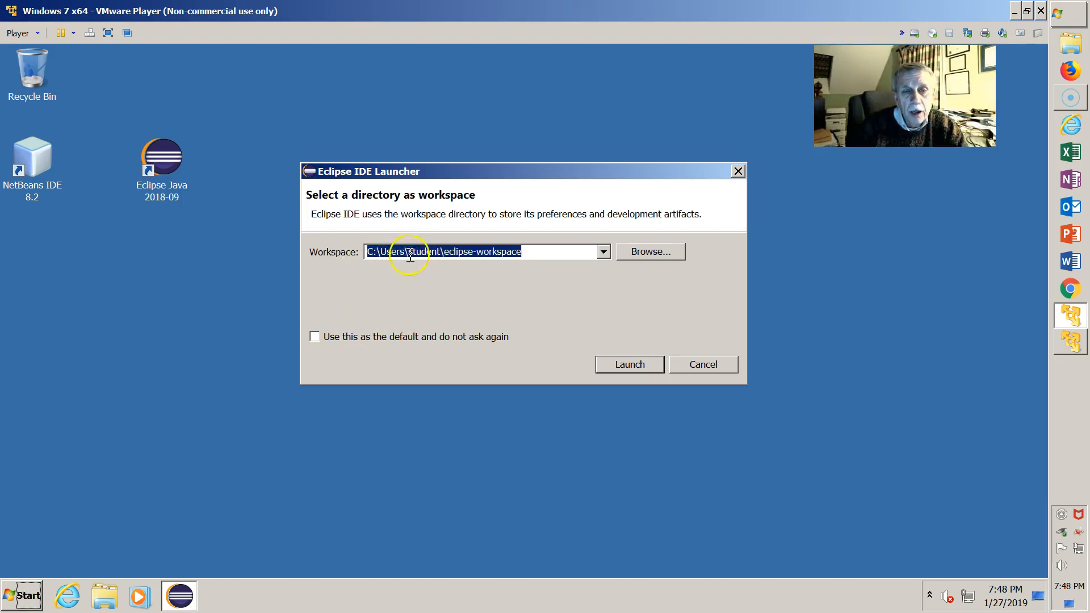
{"action": "mouse_move", "coordinate": [547, 277]}
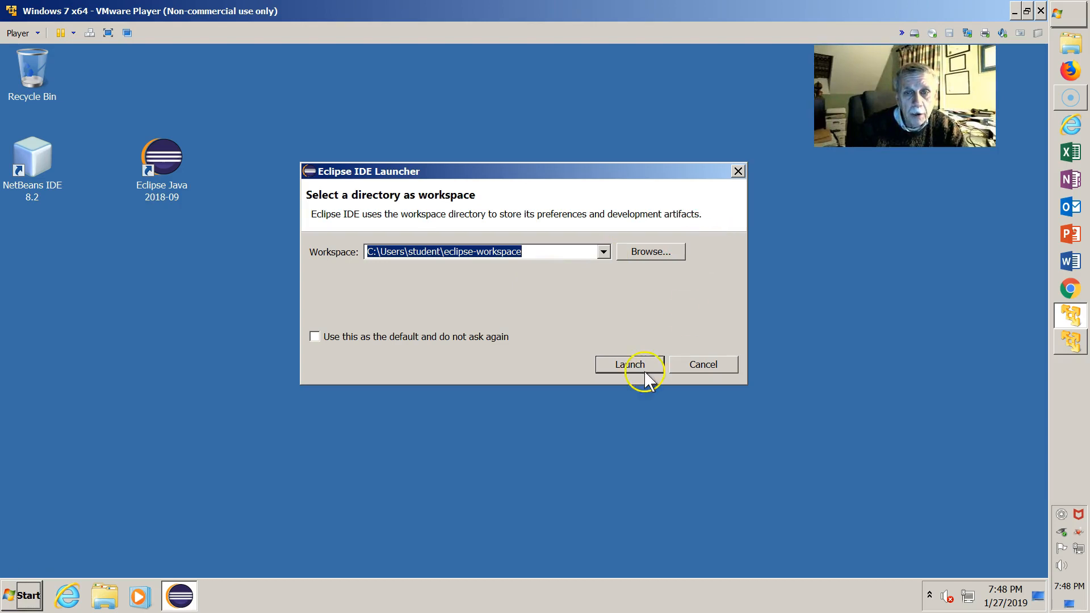
{"action": "mouse_move", "coordinate": [633, 364]}
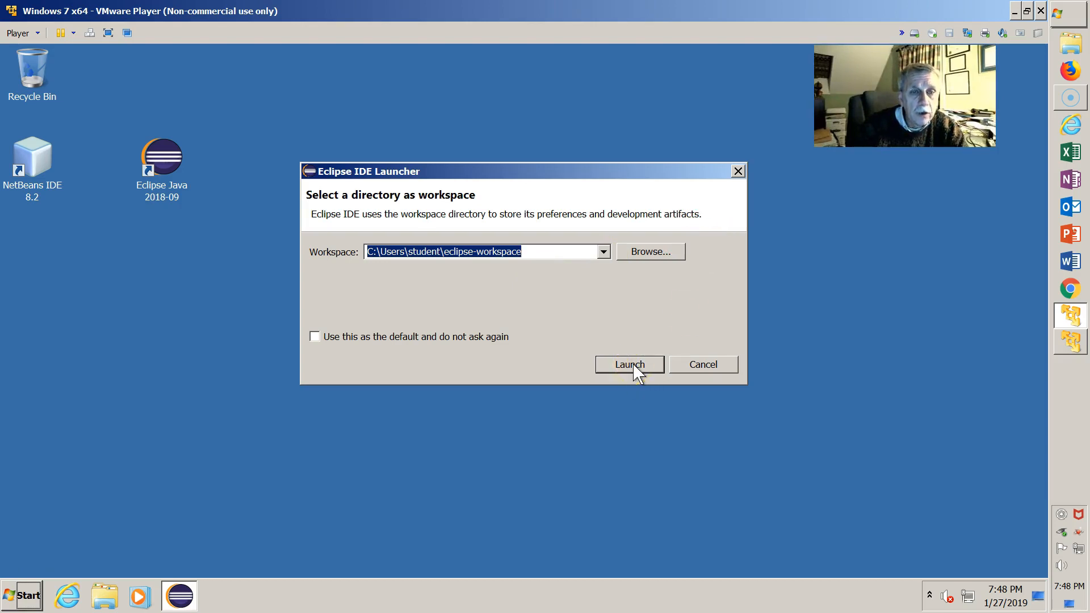
- Start Eclipse with the default eclipse-workspace, landing on the Welcome page
{"action": "left_click", "coordinate": [628, 365]}
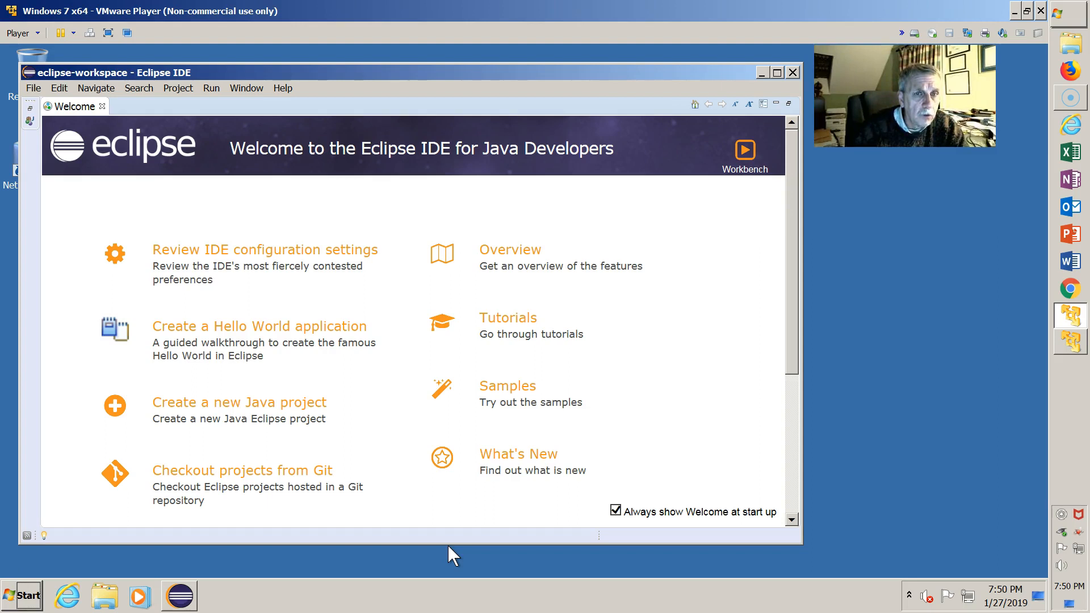
{"action": "mouse_move", "coordinate": [411, 382]}
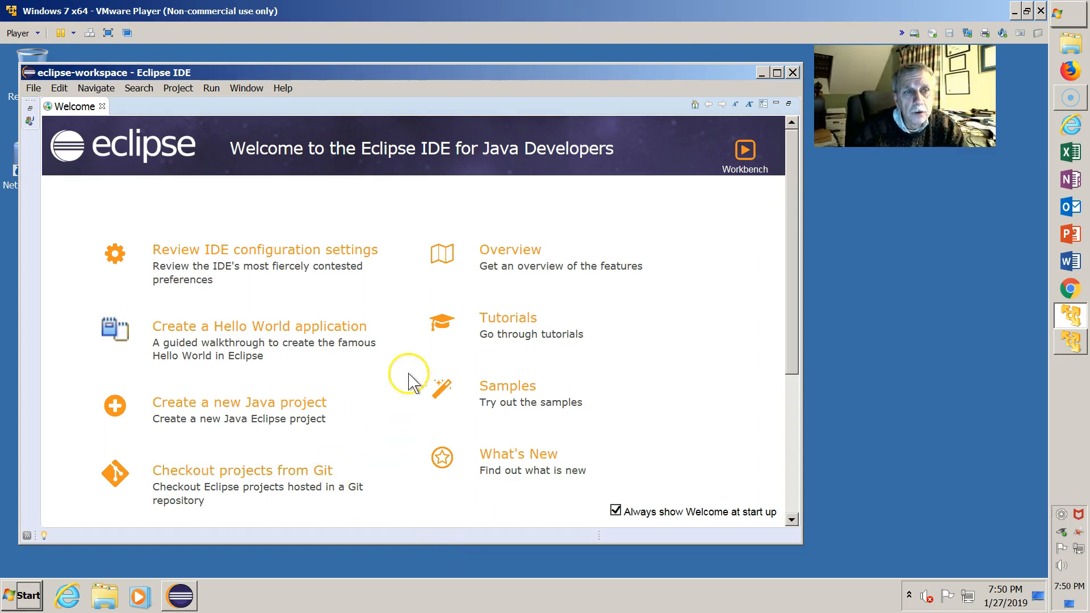
{"action": "mouse_move", "coordinate": [462, 499]}
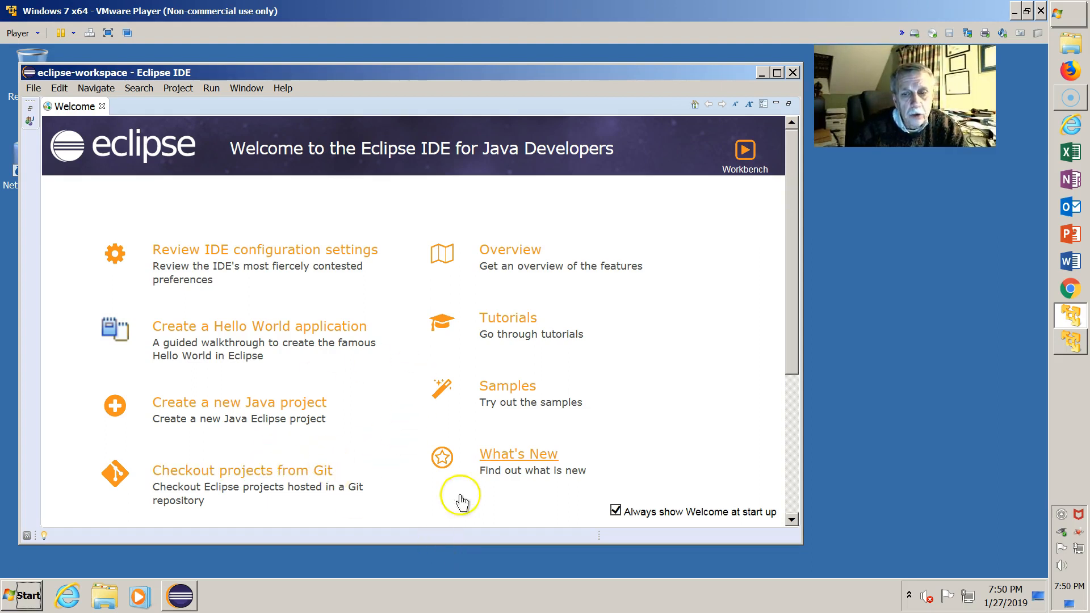
{"action": "mouse_move", "coordinate": [626, 487]}
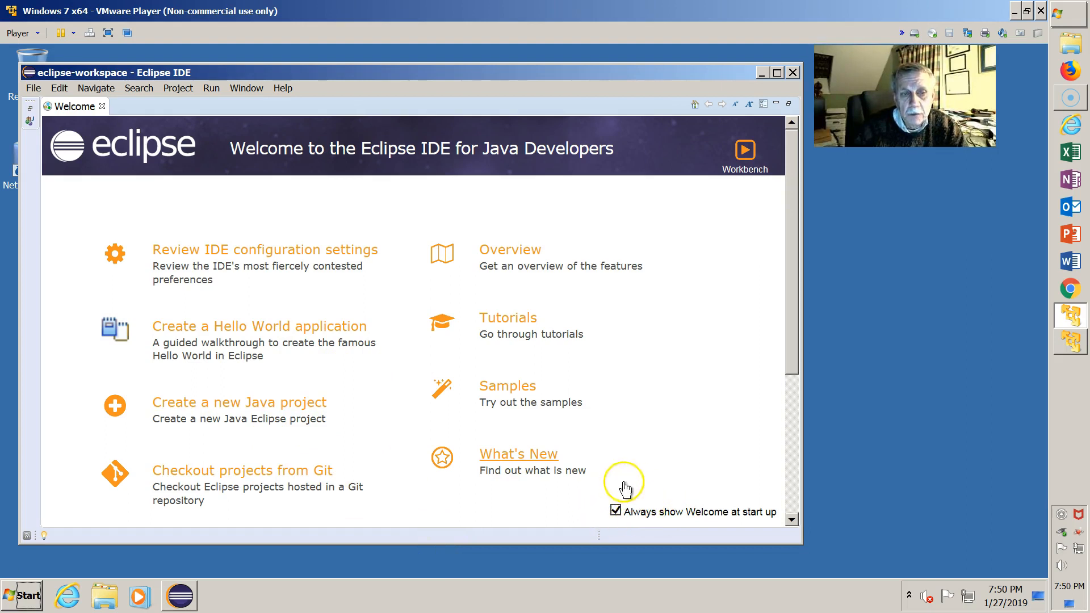
{"action": "mouse_move", "coordinate": [646, 514]}
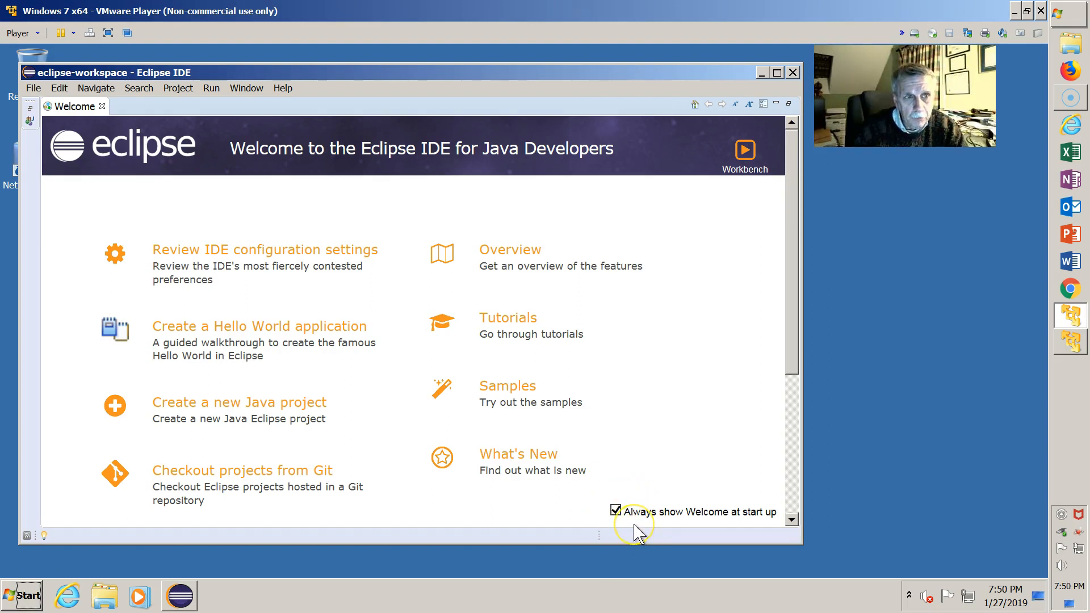
{"action": "mouse_move", "coordinate": [628, 512]}
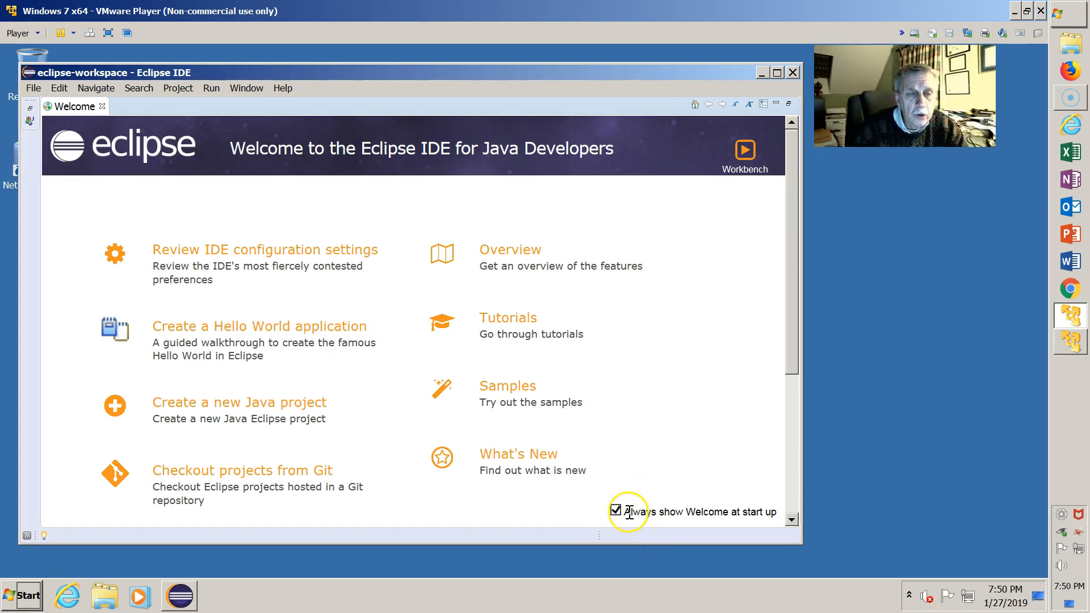
{"action": "mouse_move", "coordinate": [632, 420]}
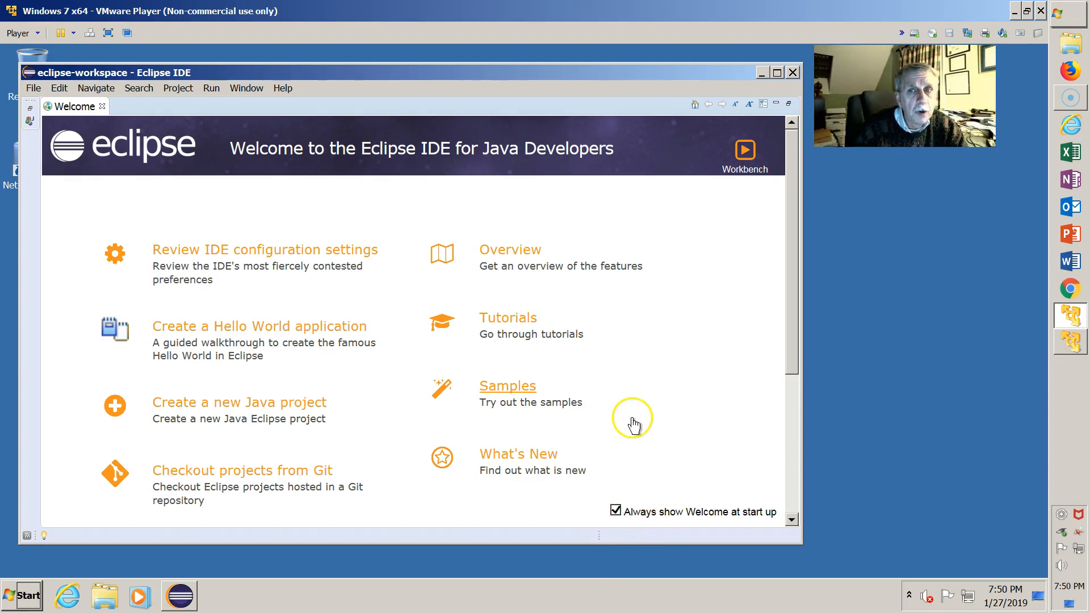
{"action": "mouse_move", "coordinate": [309, 230]}
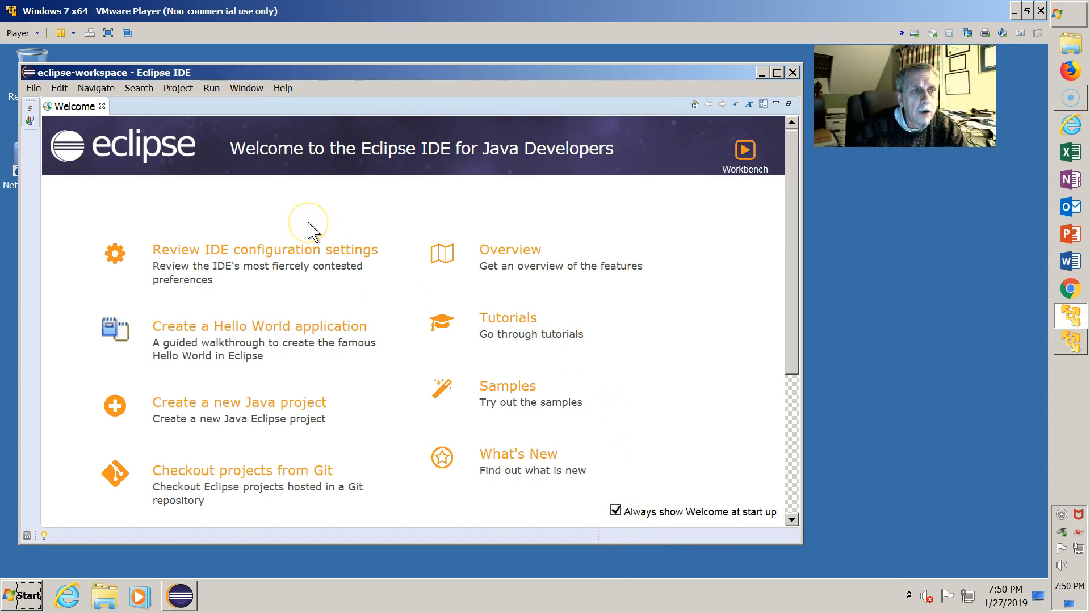
{"action": "mouse_move", "coordinate": [327, 143]}
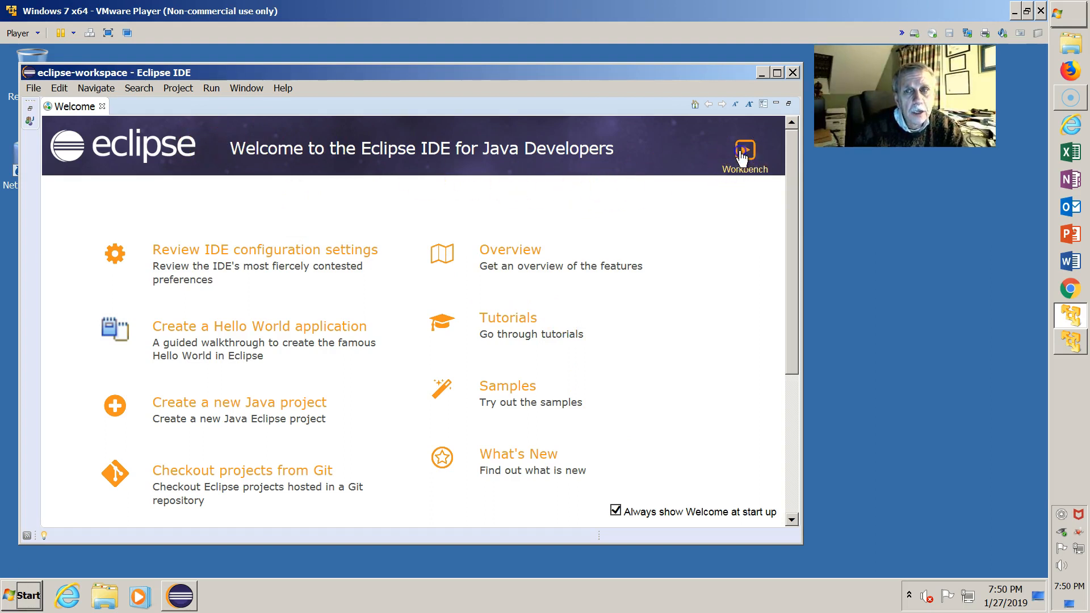
- Switch from the Welcome page to the Java workbench with an empty Package Explorer
{"action": "left_click", "coordinate": [744, 150]}
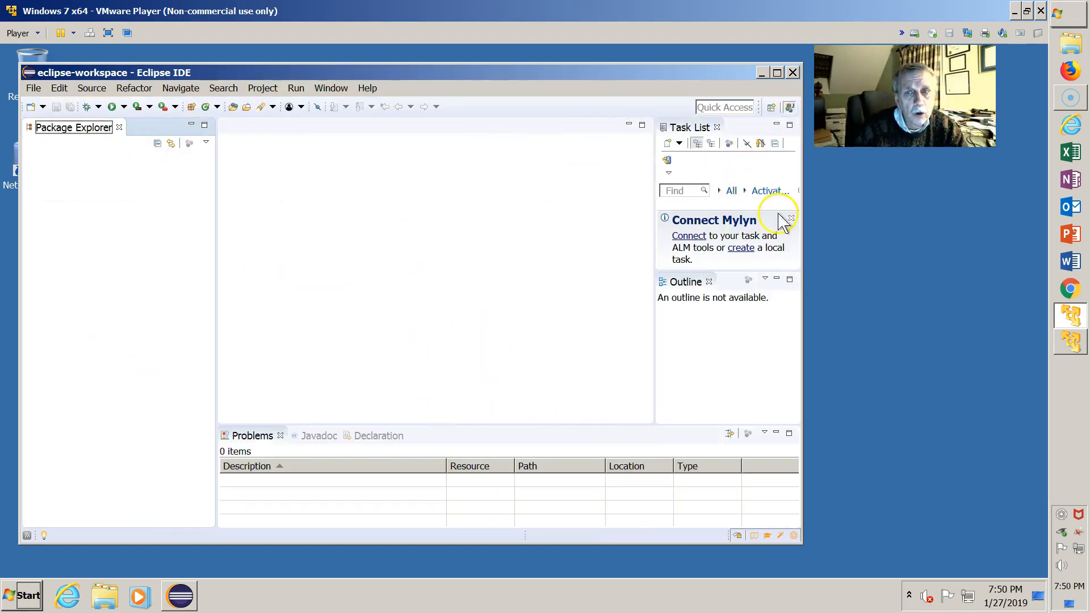
{"action": "mouse_move", "coordinate": [417, 386]}
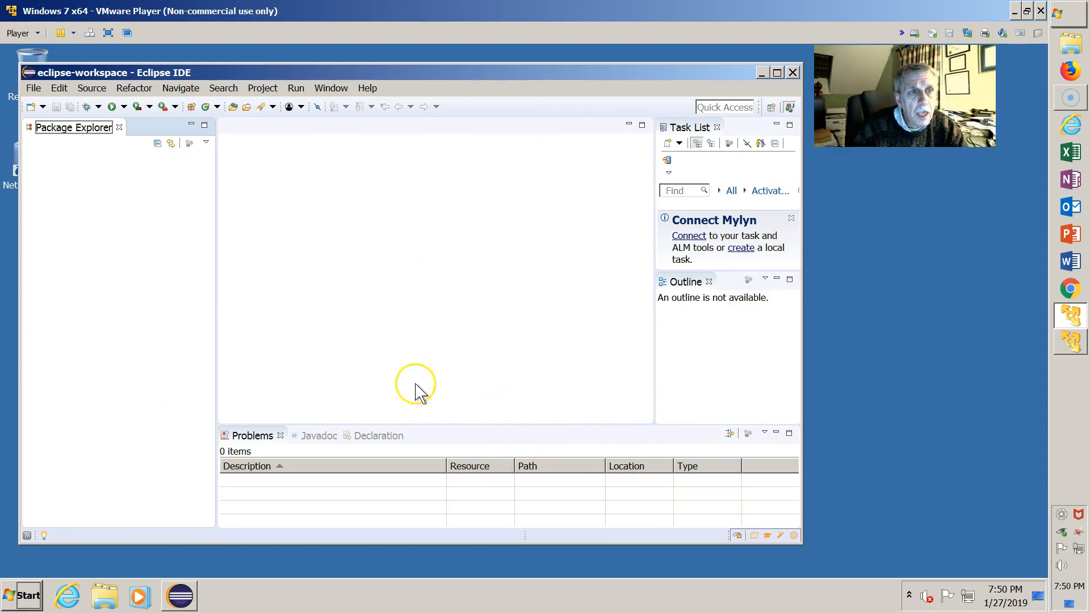
{"action": "mouse_move", "coordinate": [423, 394]}
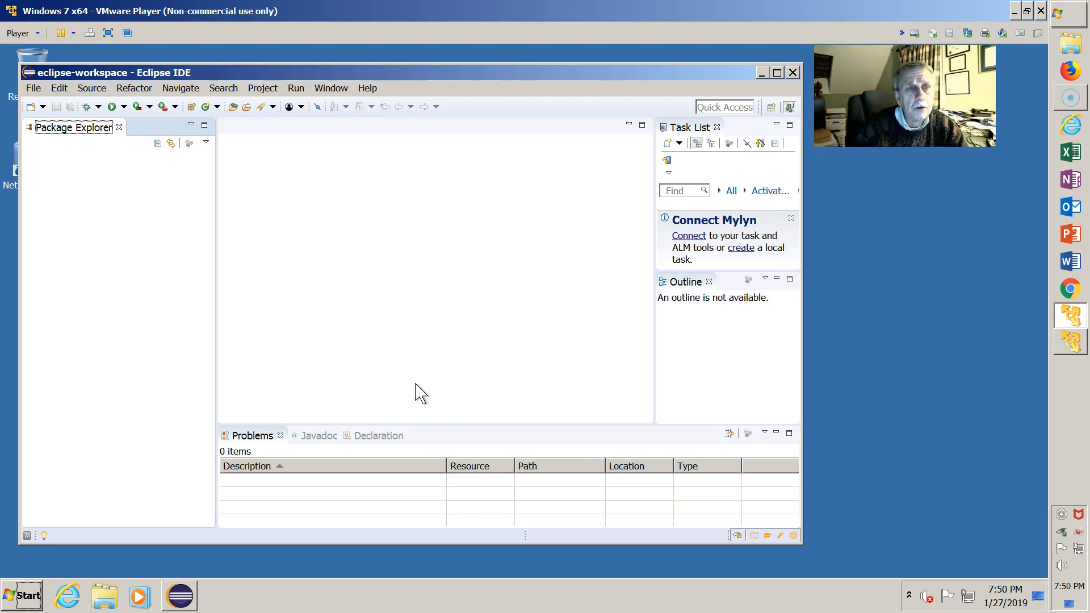
{"action": "mouse_move", "coordinate": [115, 288]}
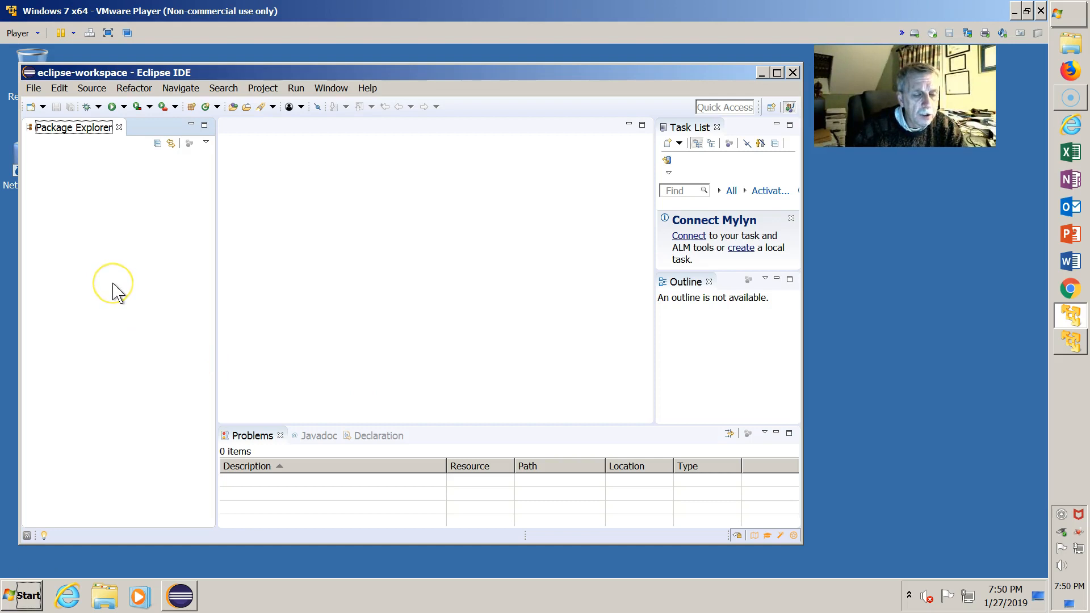
{"action": "mouse_move", "coordinate": [116, 292]}
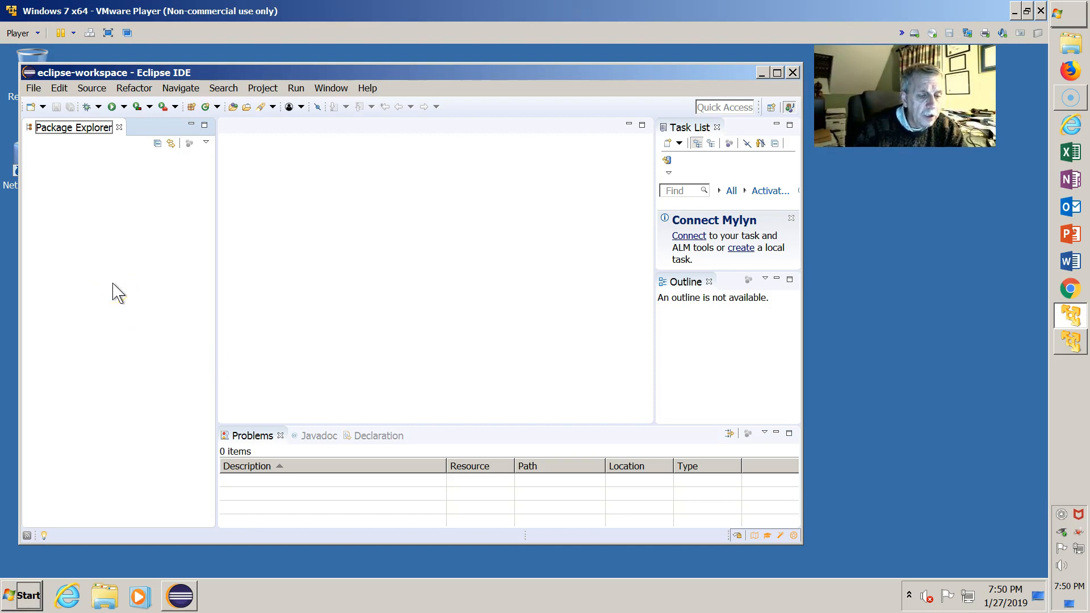
{"action": "mouse_move", "coordinate": [62, 182]}
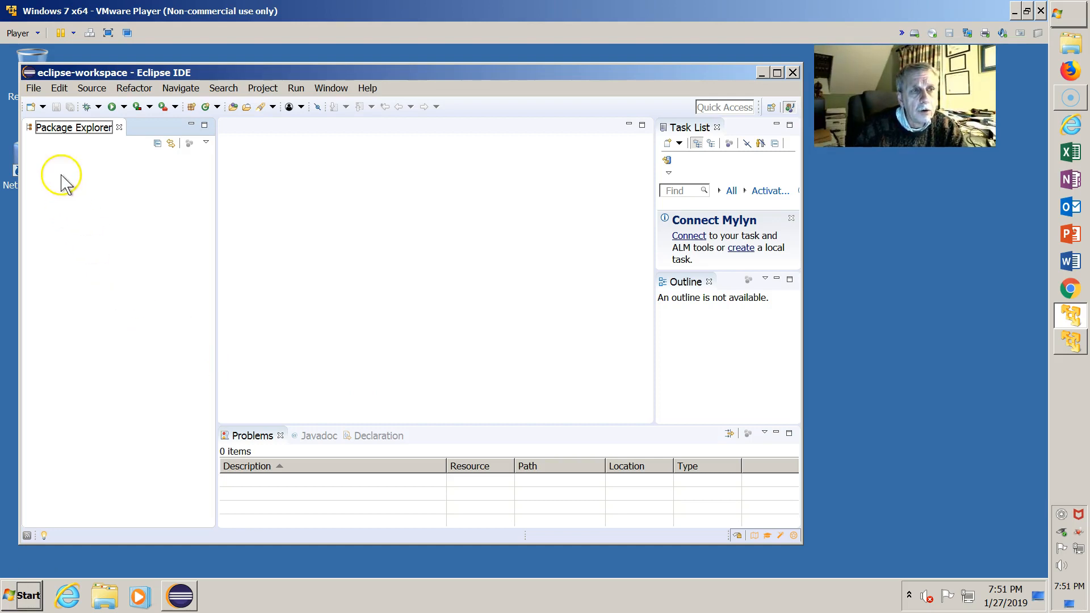
{"action": "mouse_move", "coordinate": [33, 87]}
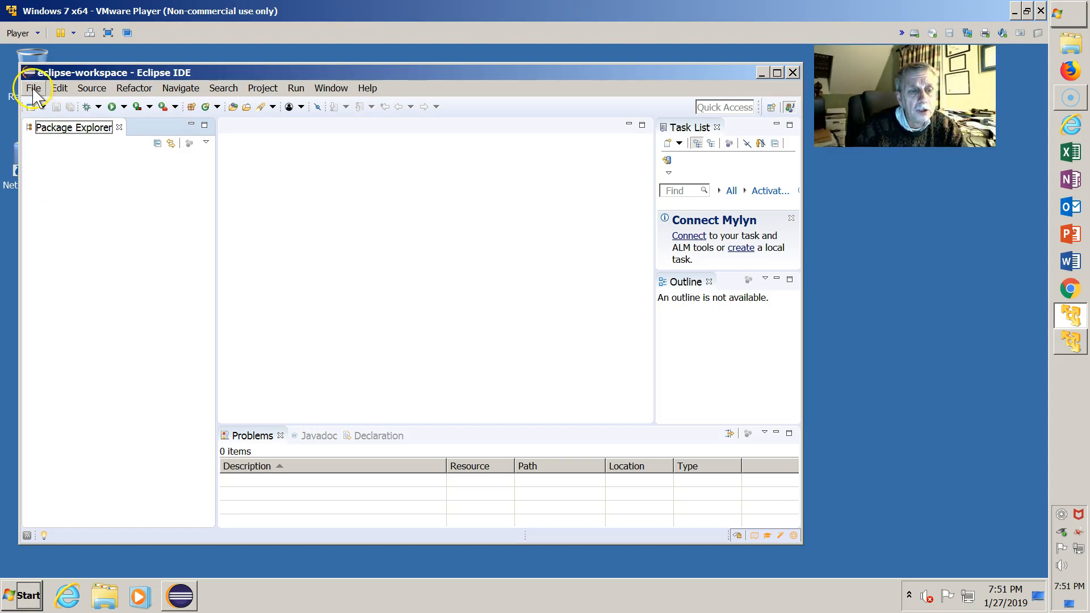
- Create a new Java project named 'Hello World Project' with default JRE and layout settings
{"action": "left_click", "coordinate": [33, 87]}
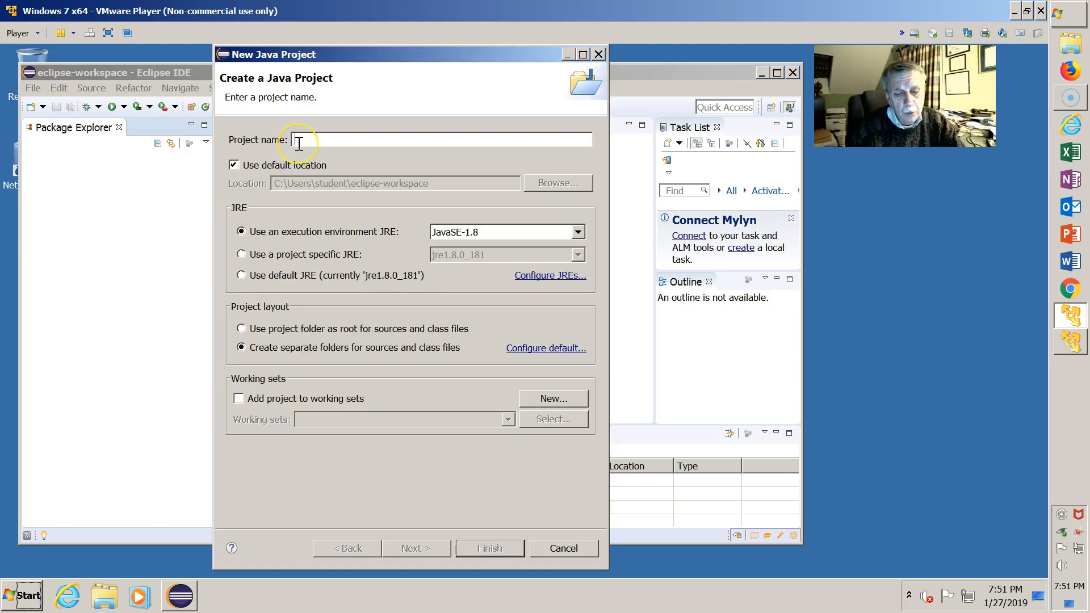
{"action": "type", "text": "H"}
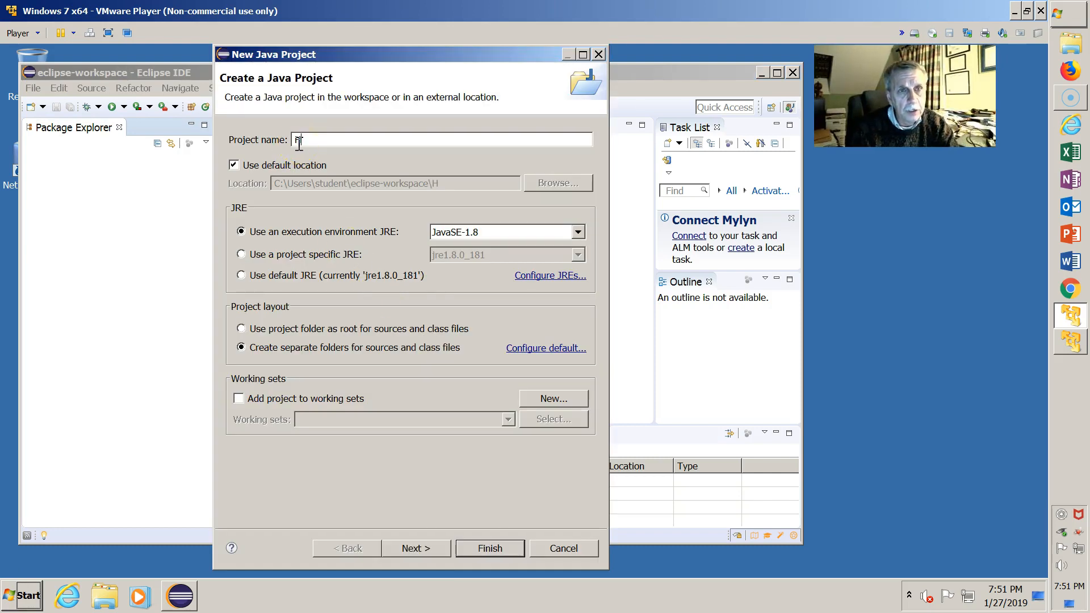
{"action": "type", "text": "Hello World"}
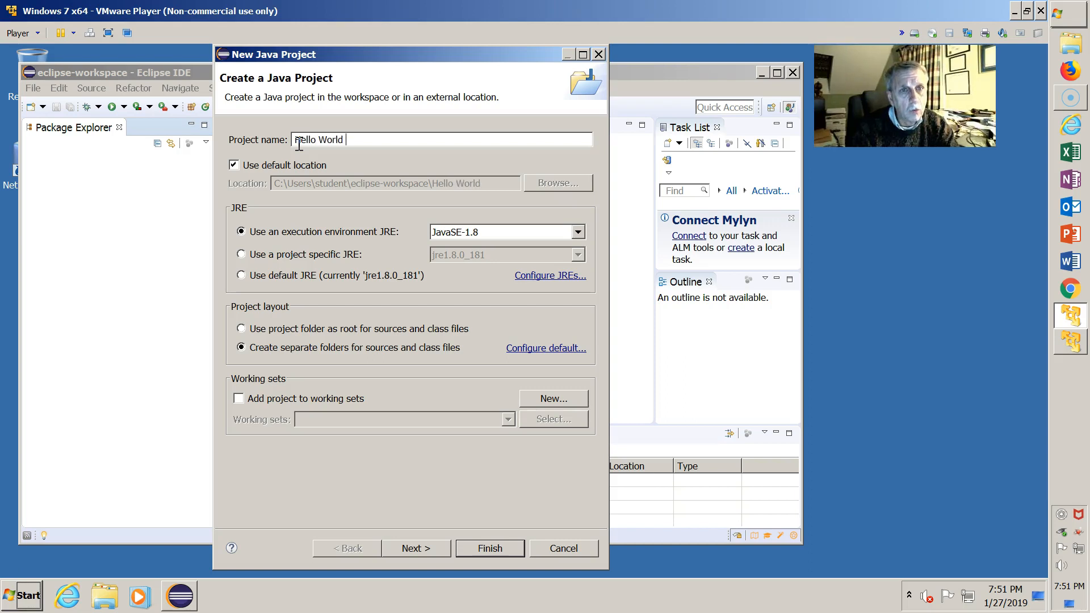
{"action": "type", "text": "Project"}
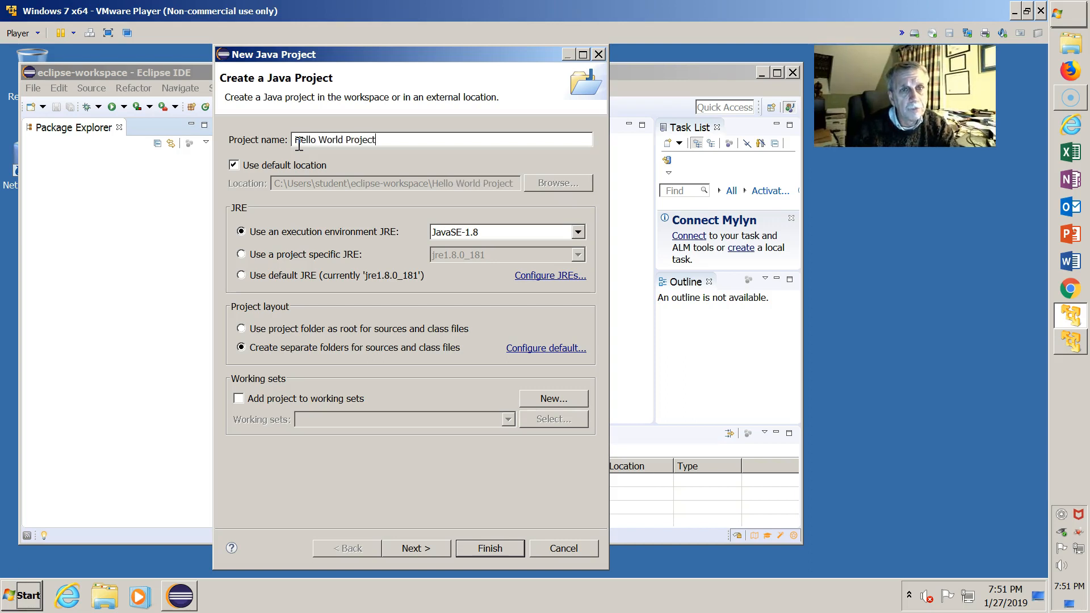
{"action": "mouse_move", "coordinate": [367, 175]}
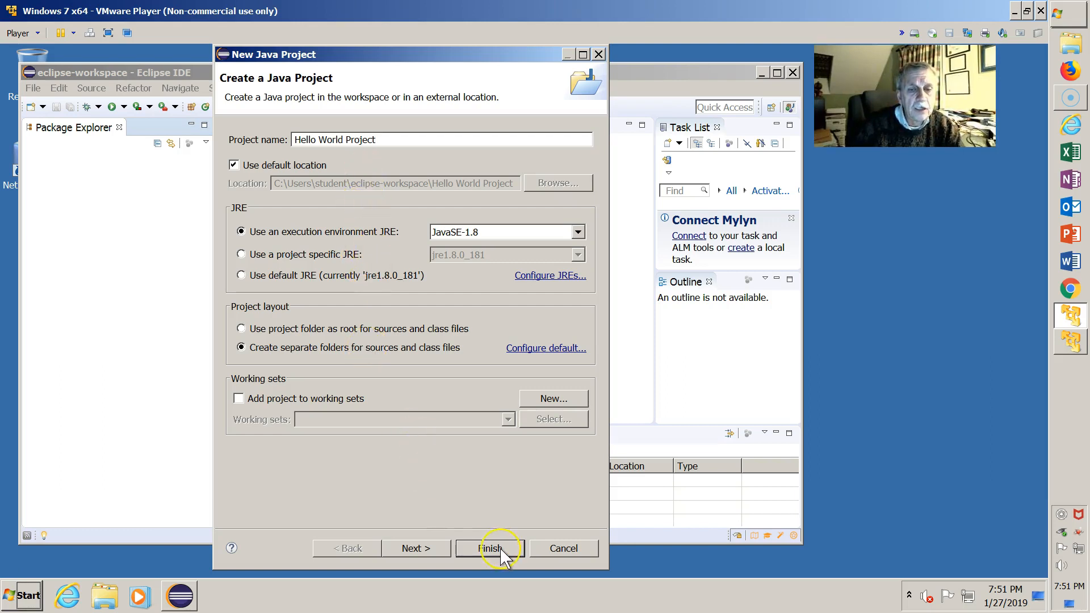
{"action": "left_click", "coordinate": [491, 547]}
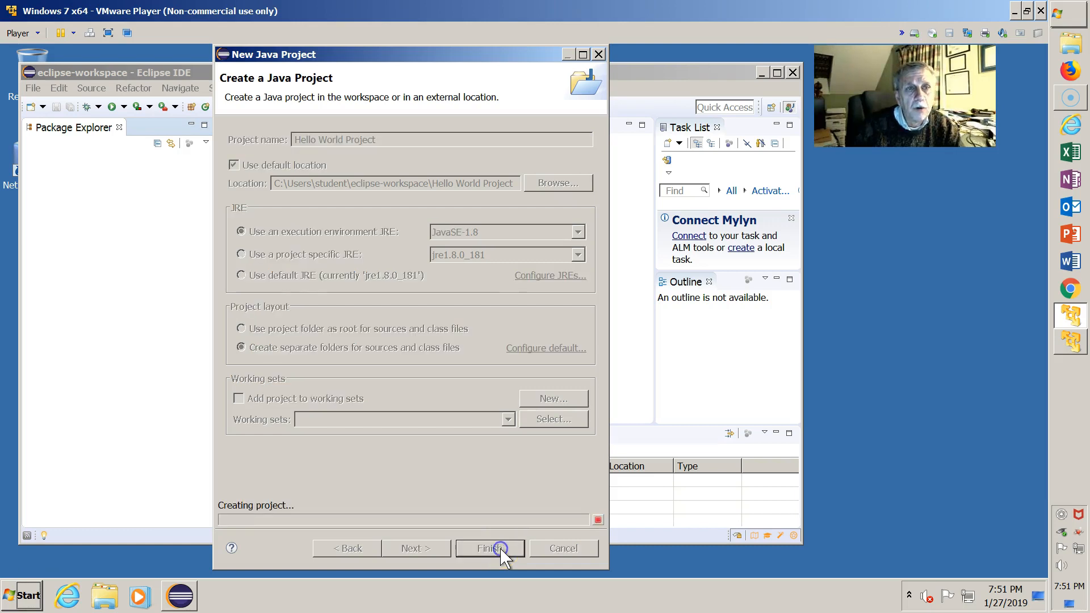
- Select Hello World Project in the Package Explorer as the project to work in
{"action": "left_click", "coordinate": [489, 549]}
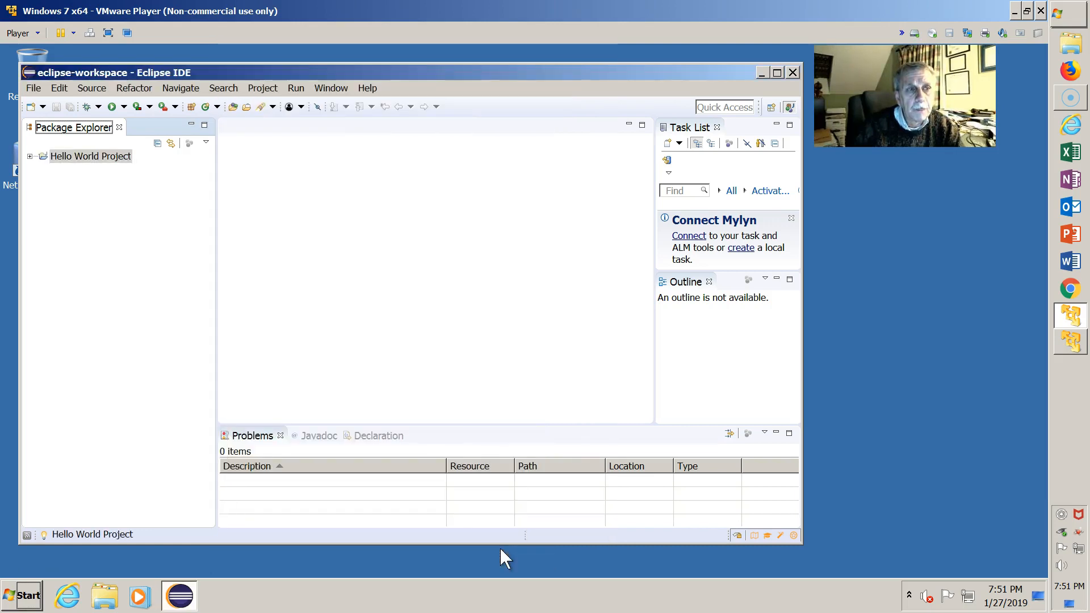
{"action": "mouse_move", "coordinate": [83, 209]}
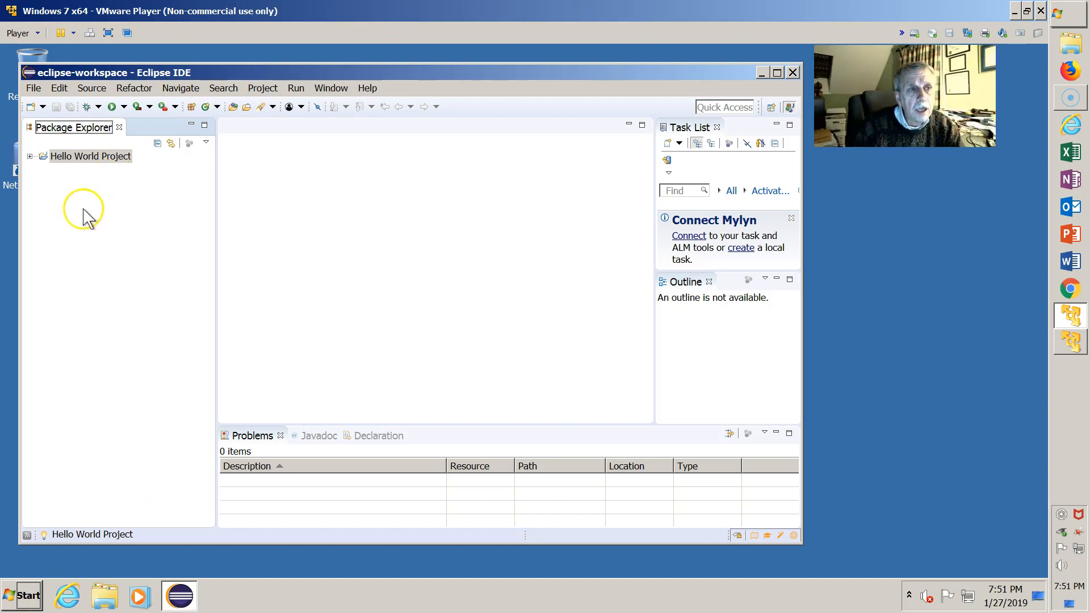
{"action": "mouse_move", "coordinate": [82, 186]}
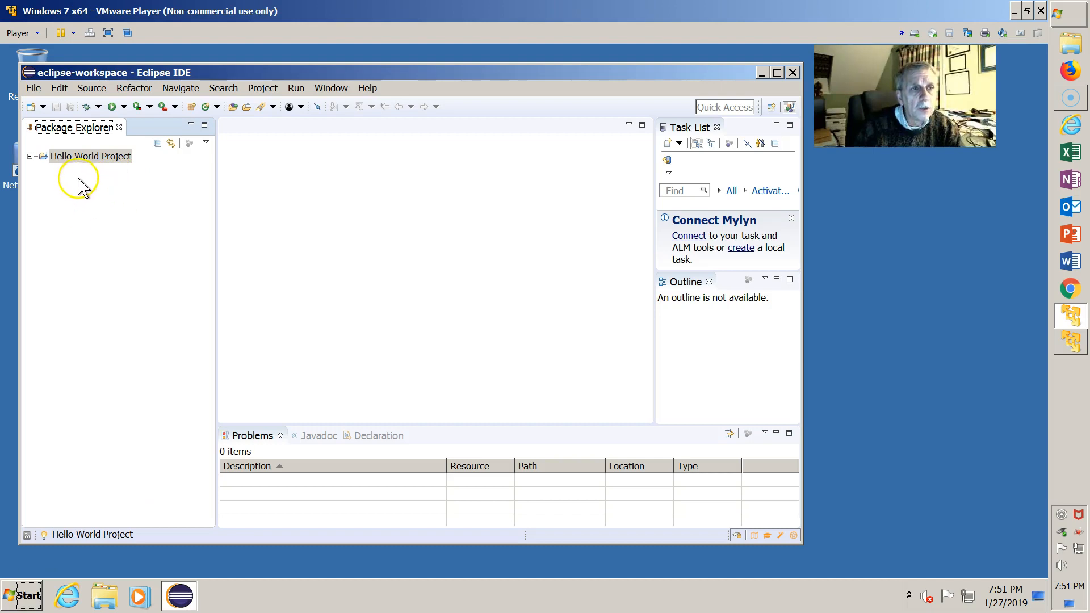
{"action": "mouse_move", "coordinate": [38, 160]}
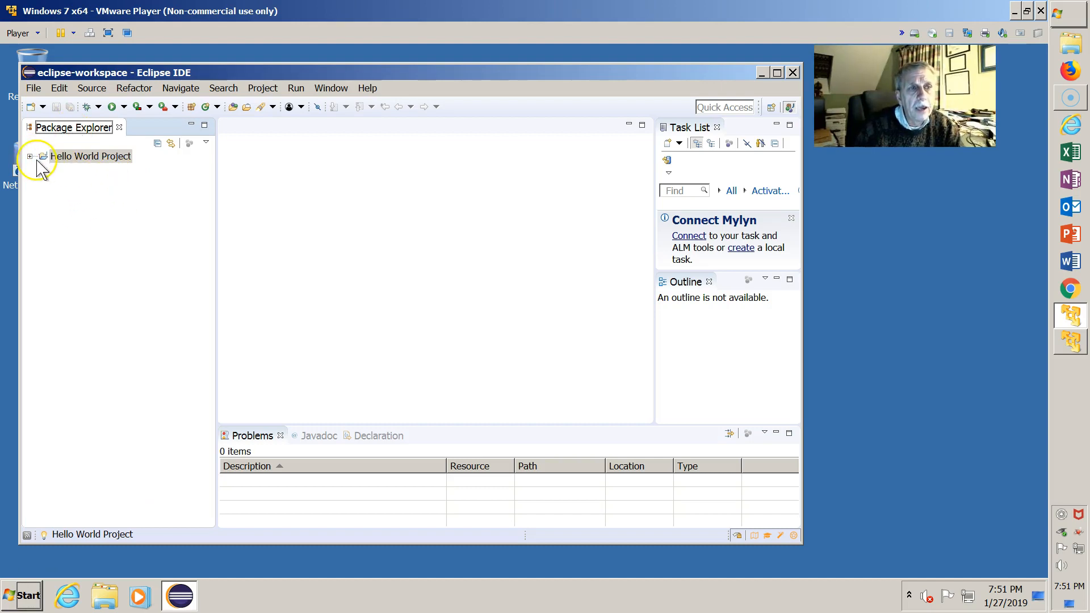
{"action": "left_click", "coordinate": [89, 156]}
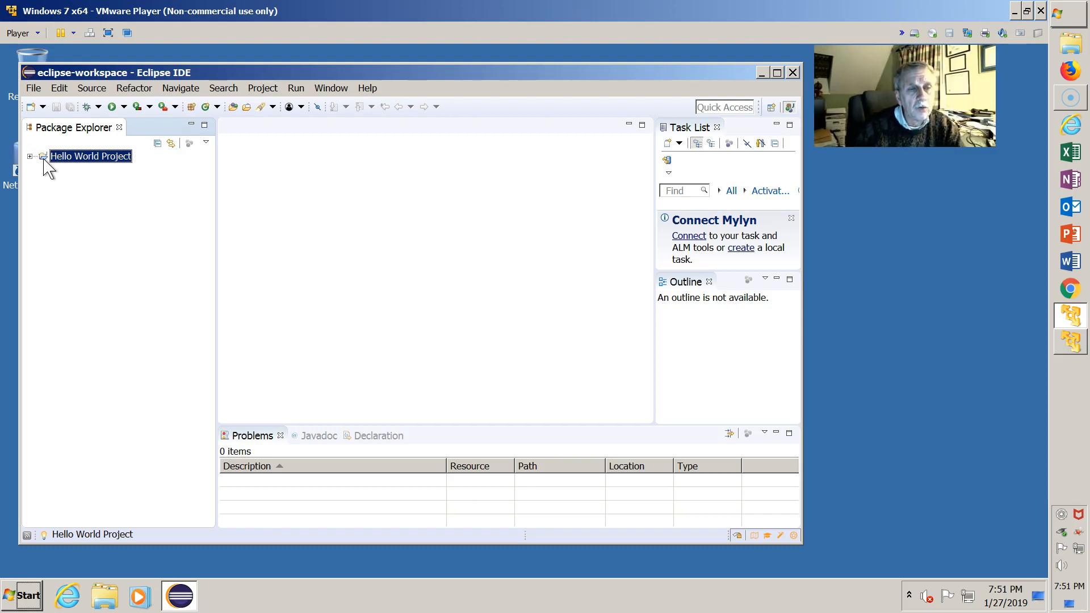
{"action": "mouse_move", "coordinate": [80, 222]}
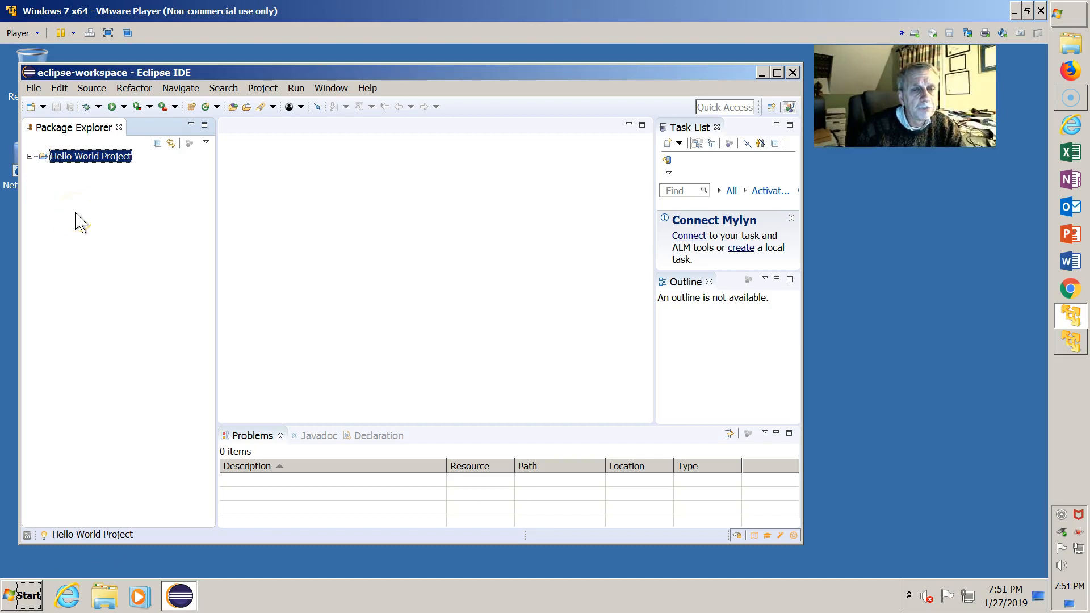
{"action": "mouse_move", "coordinate": [305, 295]}
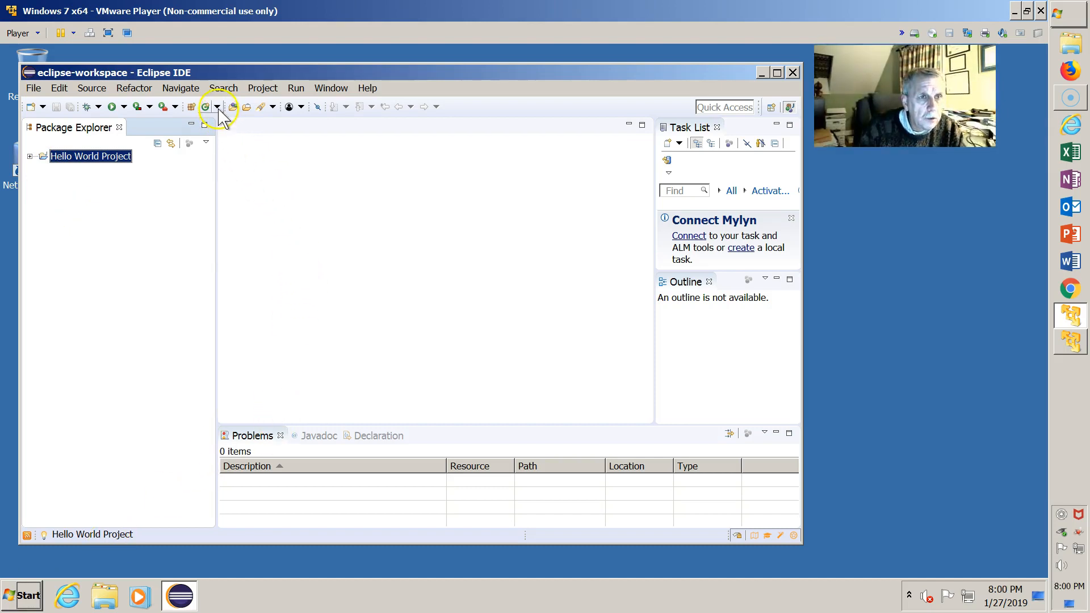
{"action": "mouse_move", "coordinate": [206, 106]}
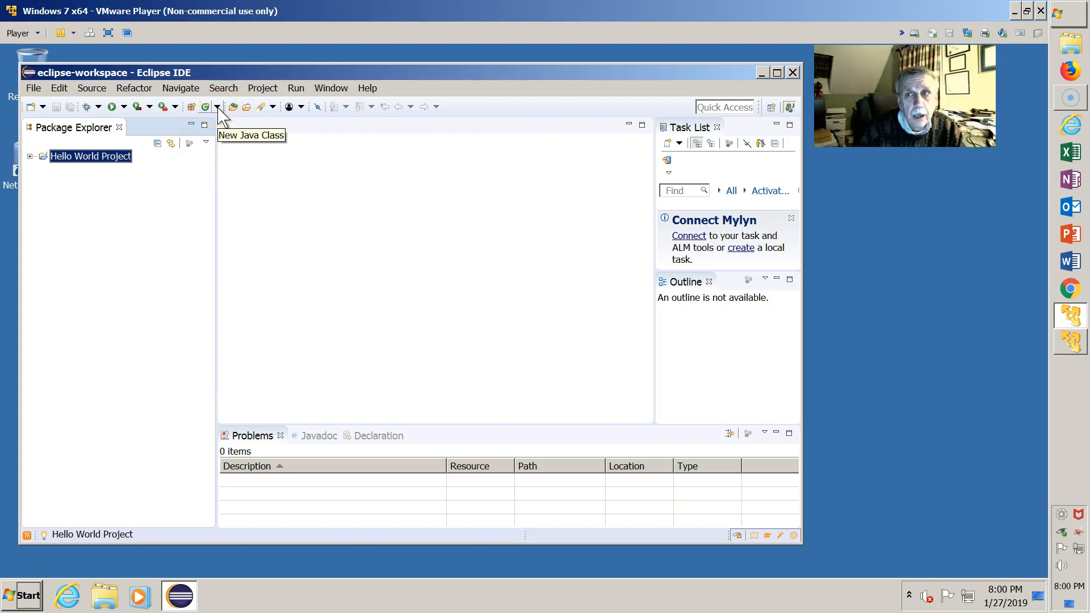
{"action": "mouse_move", "coordinate": [215, 115]}
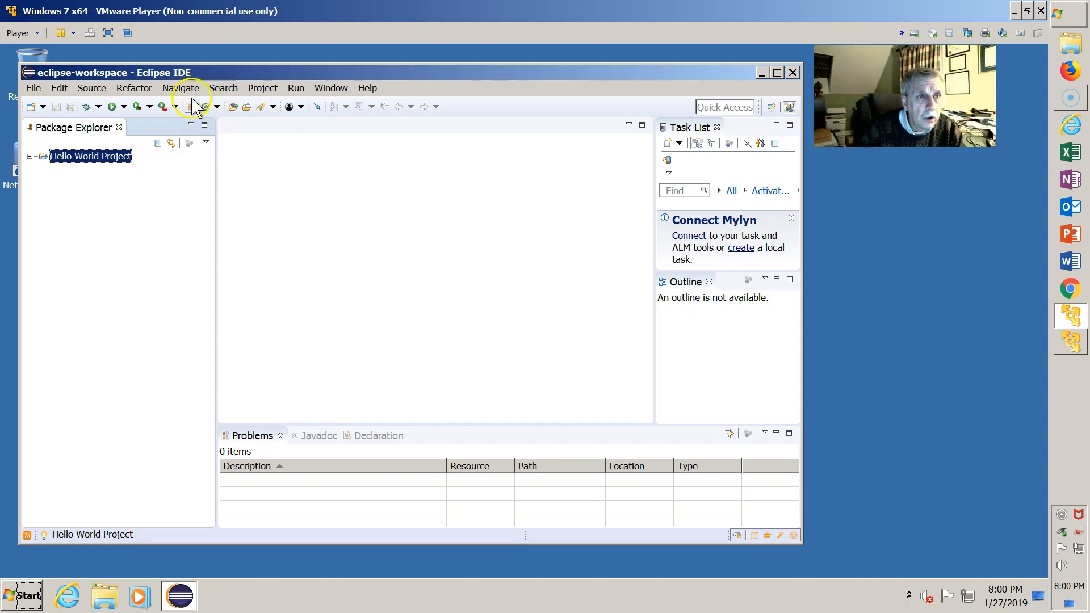
{"action": "mouse_move", "coordinate": [206, 107]}
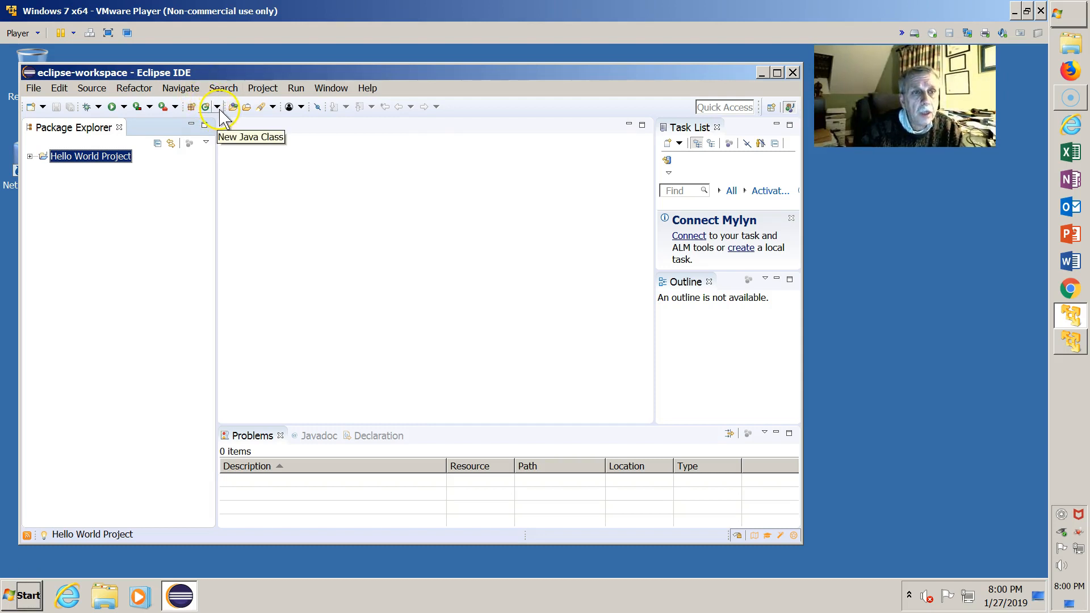
- Start a new Java class in Hello World Project/src with the Name field ready for input
{"action": "left_click", "coordinate": [218, 107]}
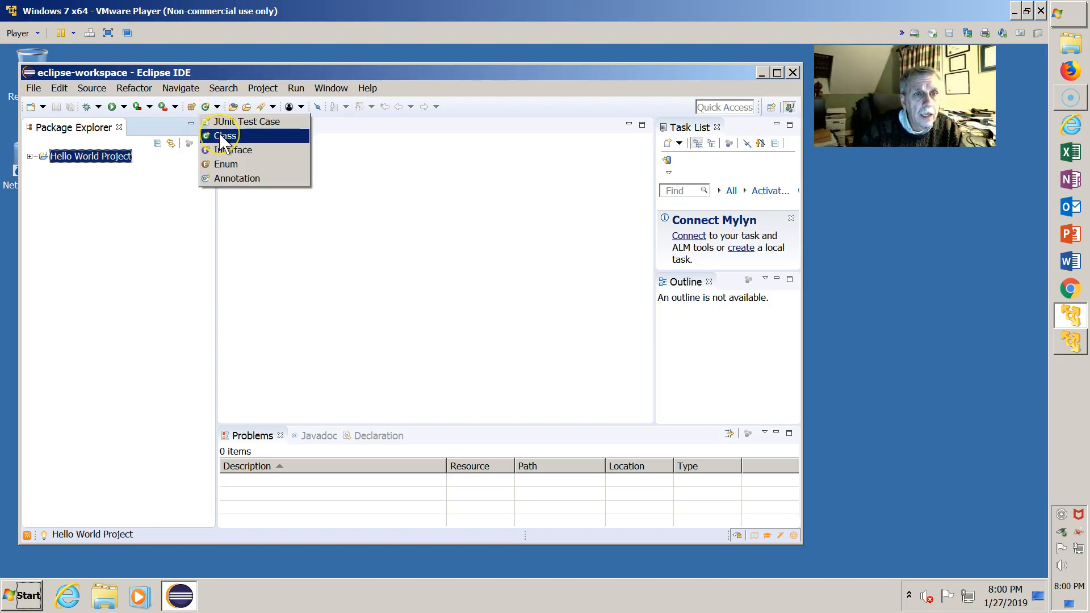
{"action": "left_click", "coordinate": [225, 136]}
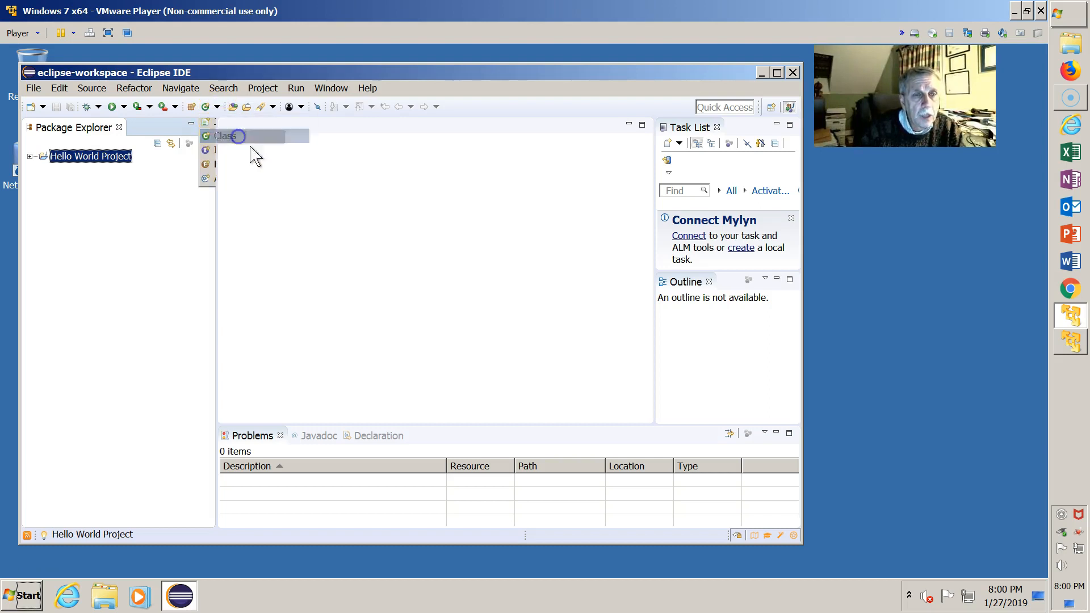
{"action": "left_click", "coordinate": [224, 135]}
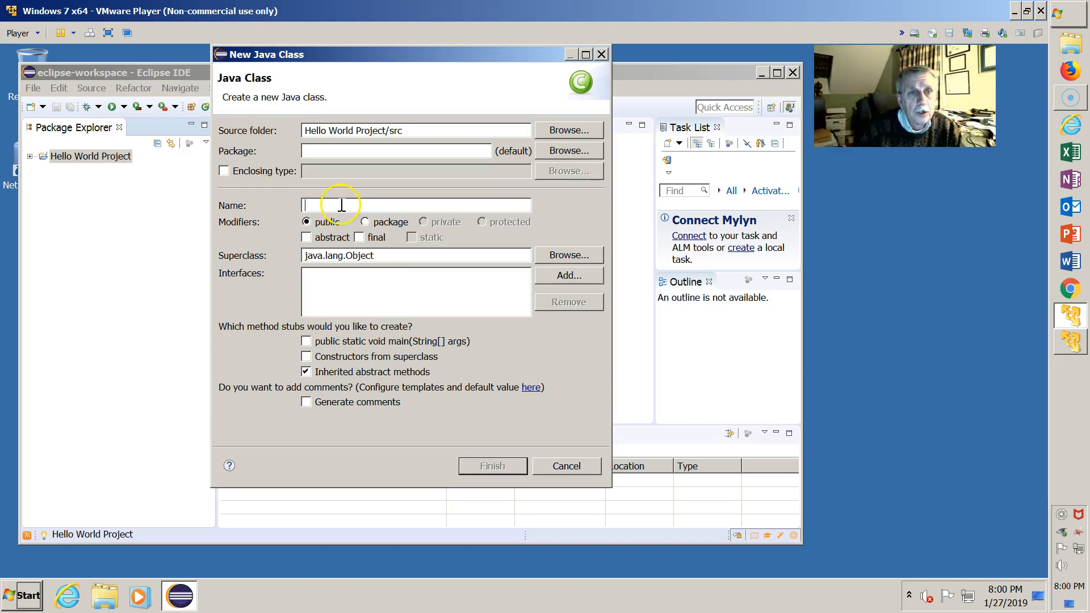
{"action": "mouse_move", "coordinate": [308, 132]}
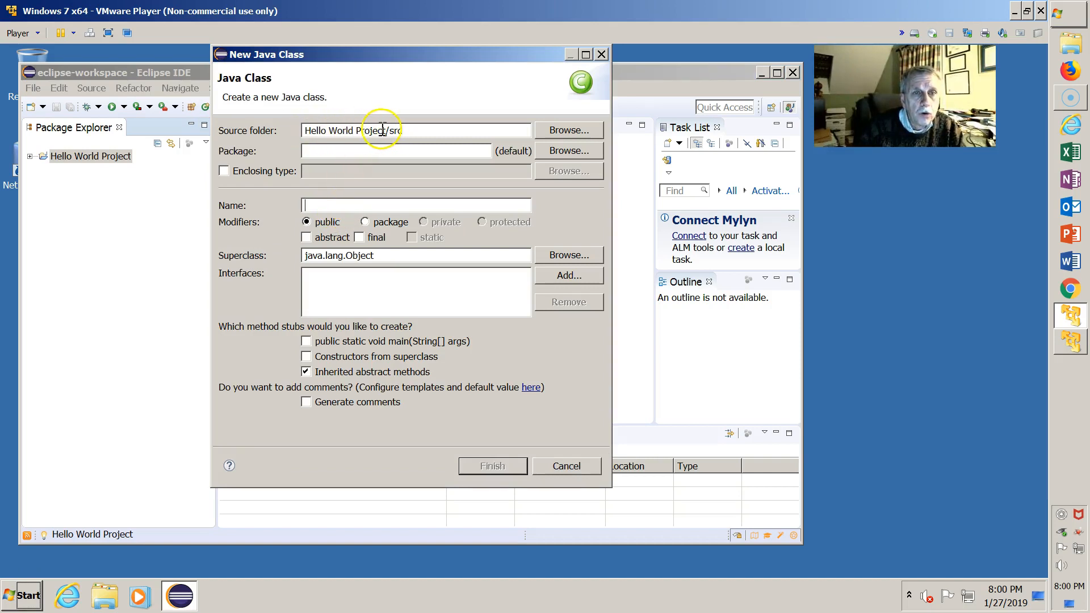
{"action": "mouse_move", "coordinate": [309, 131]}
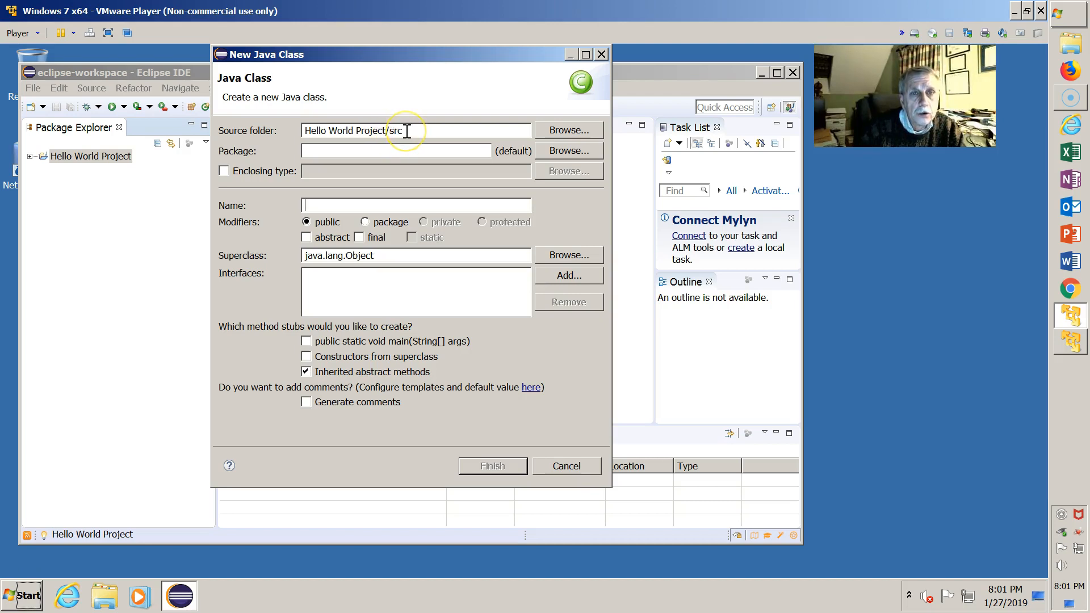
{"action": "mouse_move", "coordinate": [409, 130]}
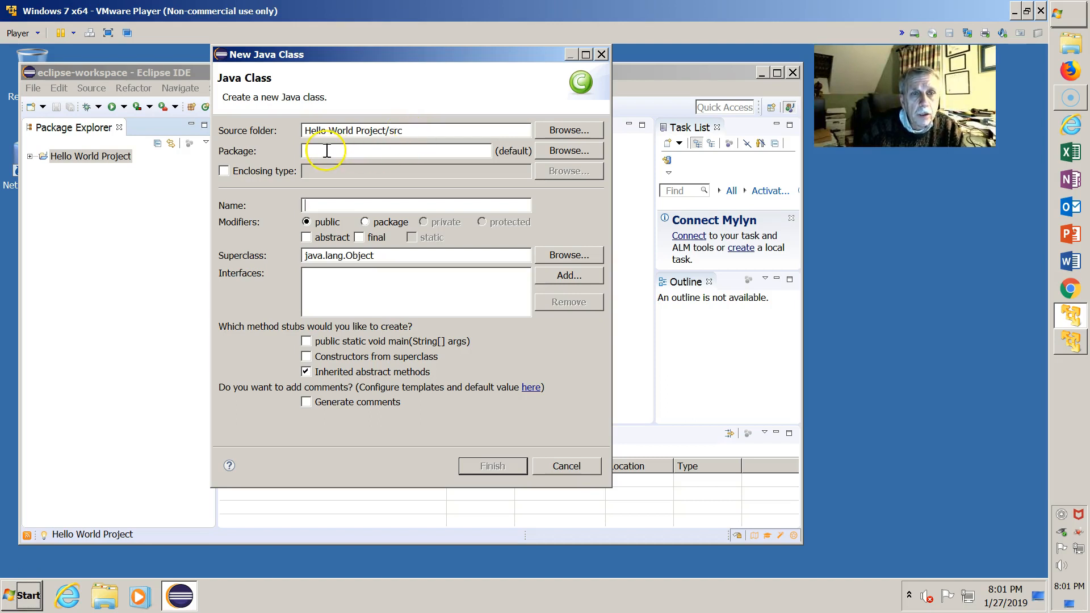
{"action": "mouse_move", "coordinate": [354, 151]}
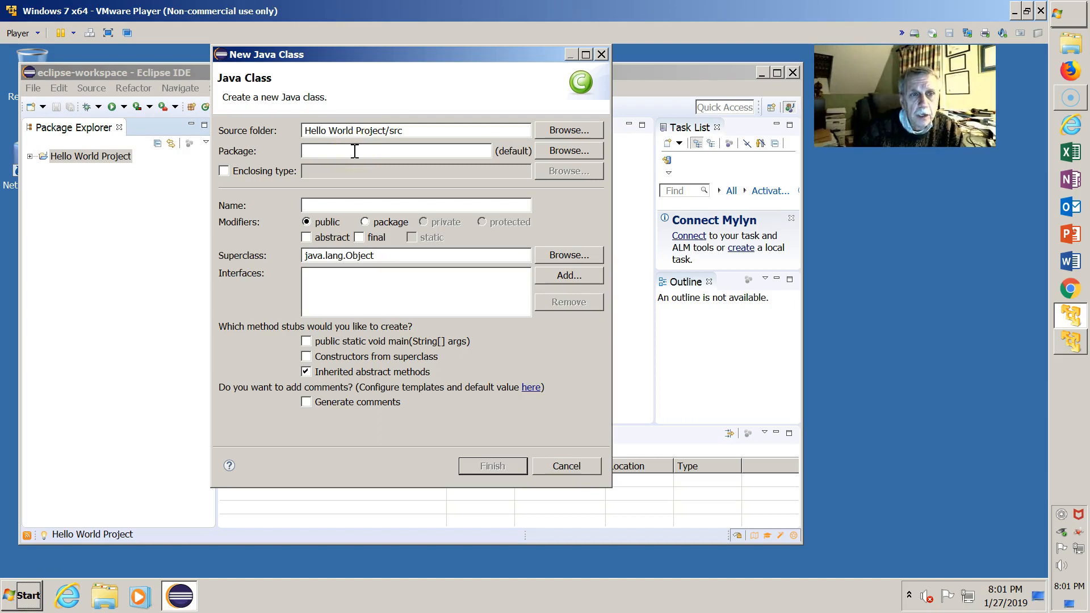
{"action": "mouse_move", "coordinate": [511, 154]}
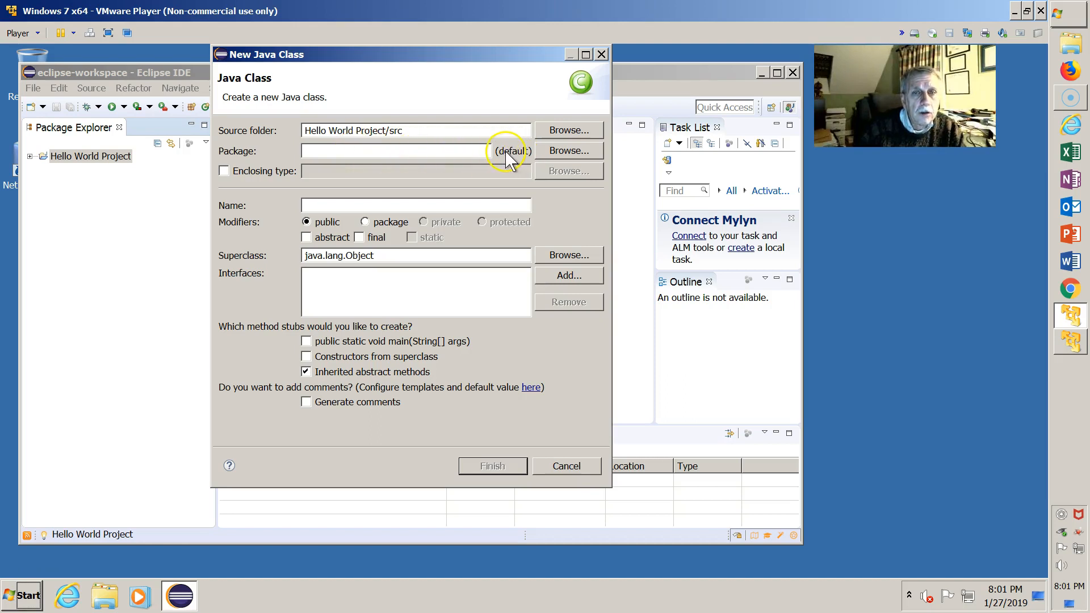
{"action": "mouse_move", "coordinate": [511, 151]}
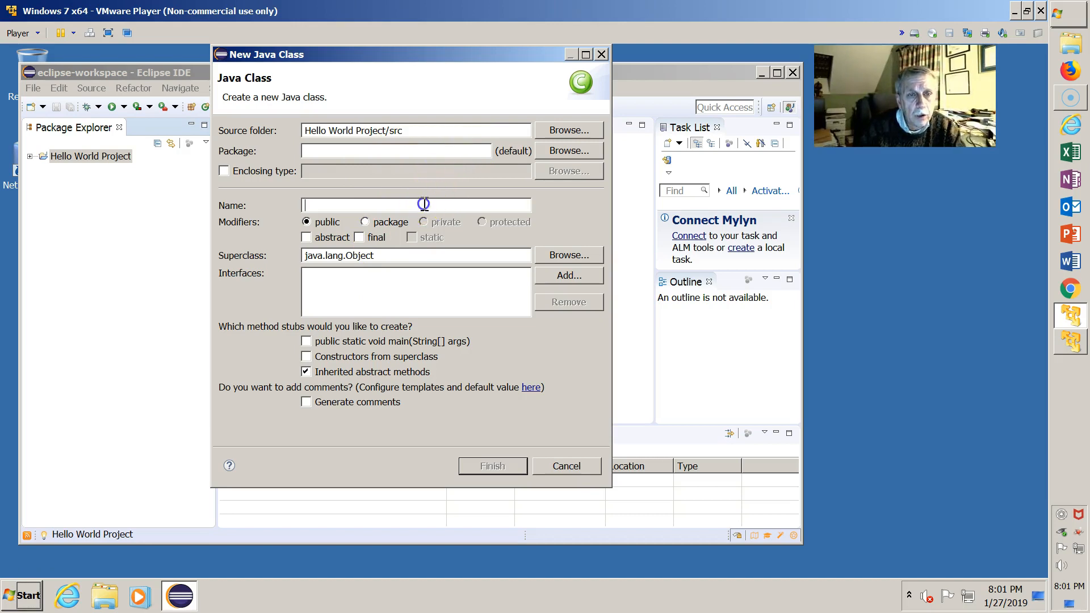
- Name the class HelloWorld and include a public static void main method stub
{"action": "type", "text": "H"}
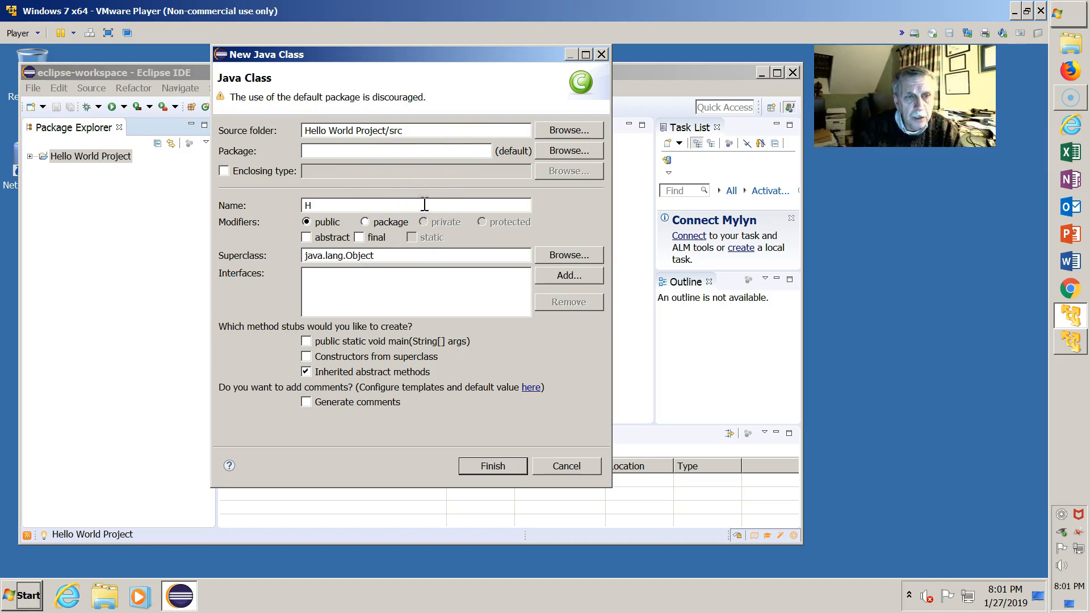
{"action": "type", "text": "elloWor"}
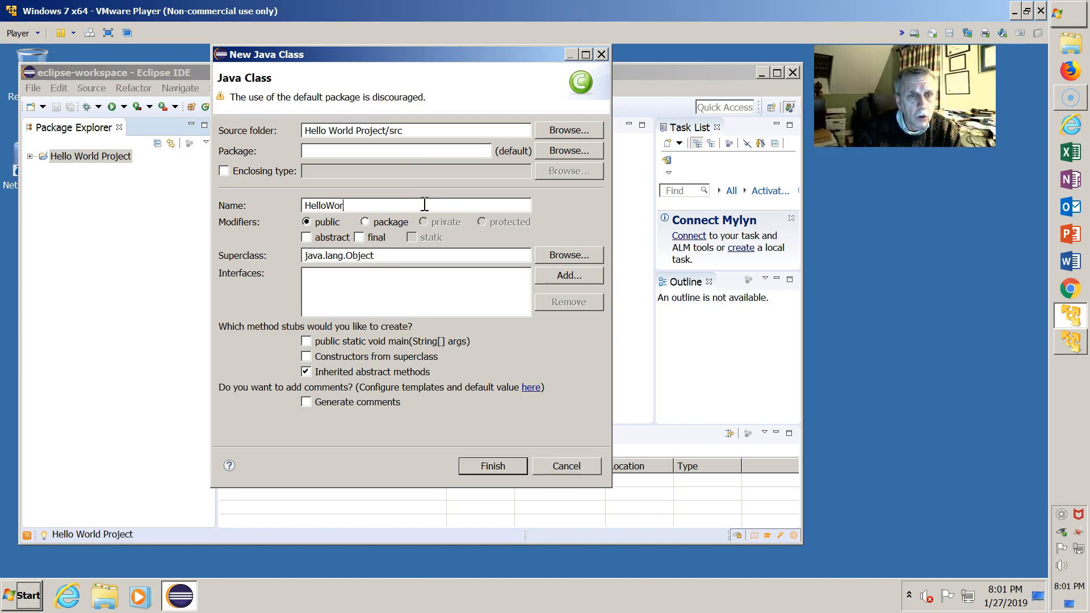
{"action": "type", "text": "ld"}
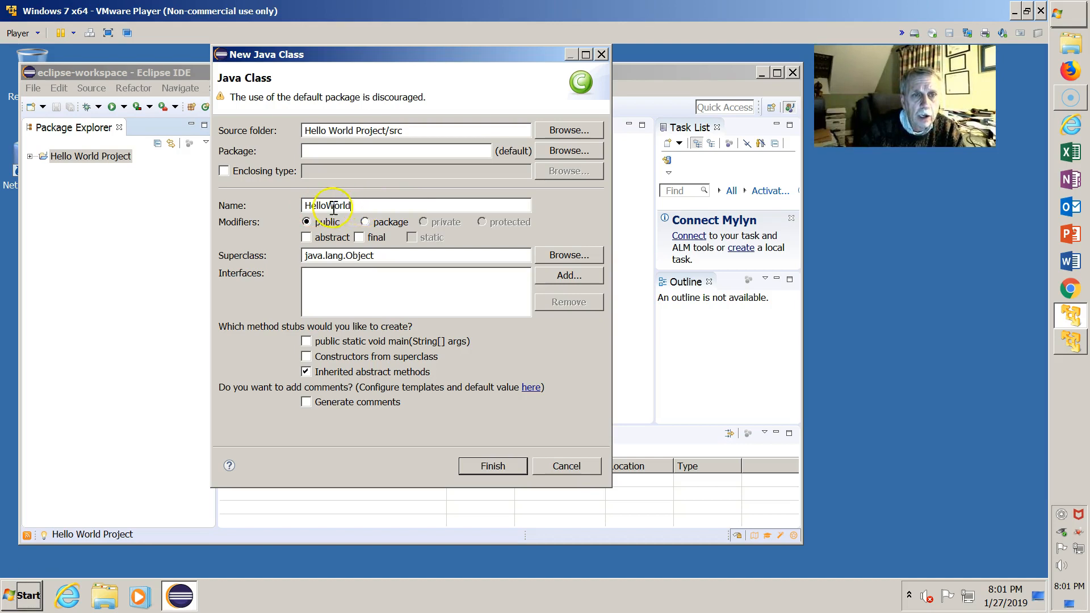
{"action": "mouse_move", "coordinate": [413, 341]}
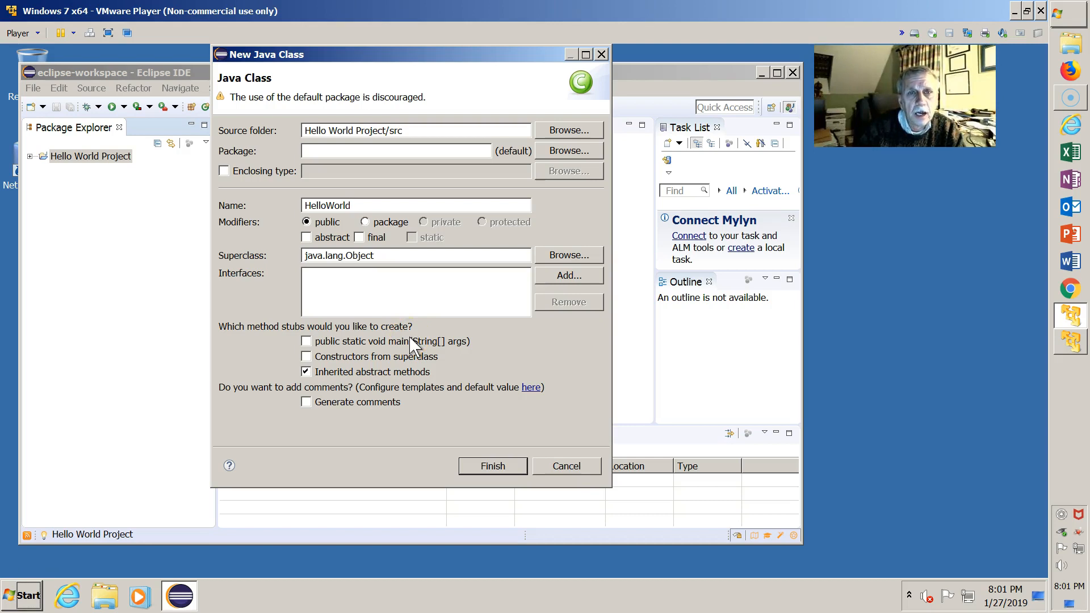
{"action": "mouse_move", "coordinate": [467, 358]}
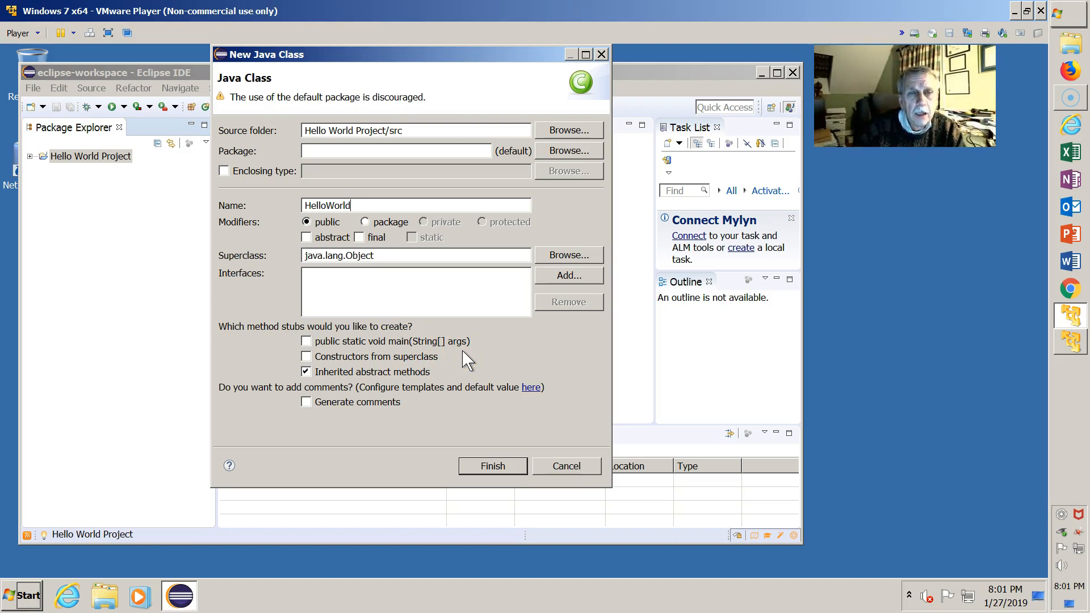
{"action": "mouse_move", "coordinate": [245, 339]}
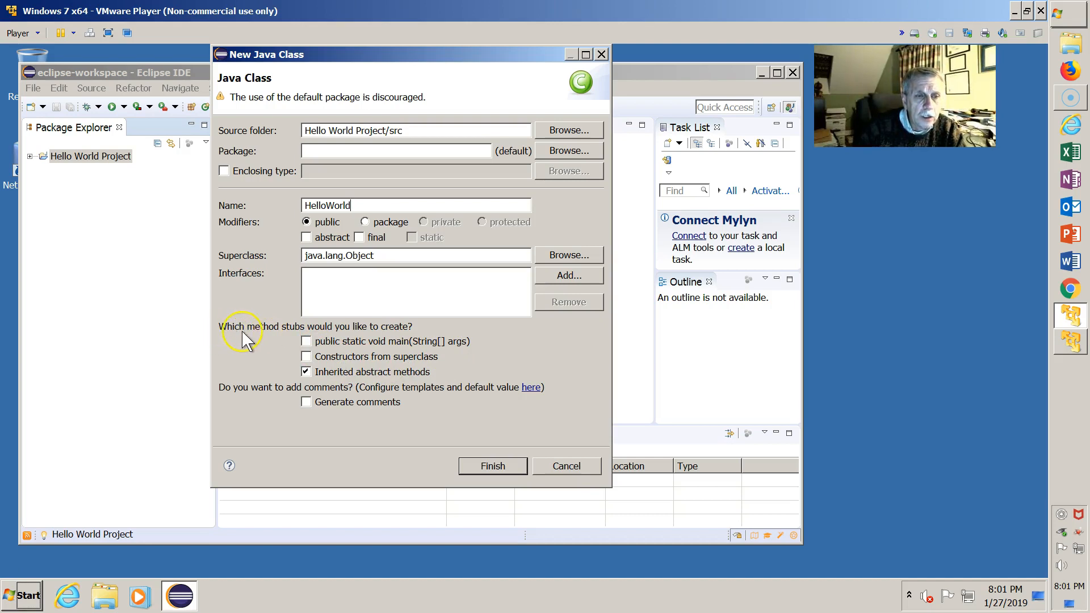
{"action": "mouse_move", "coordinate": [337, 336]}
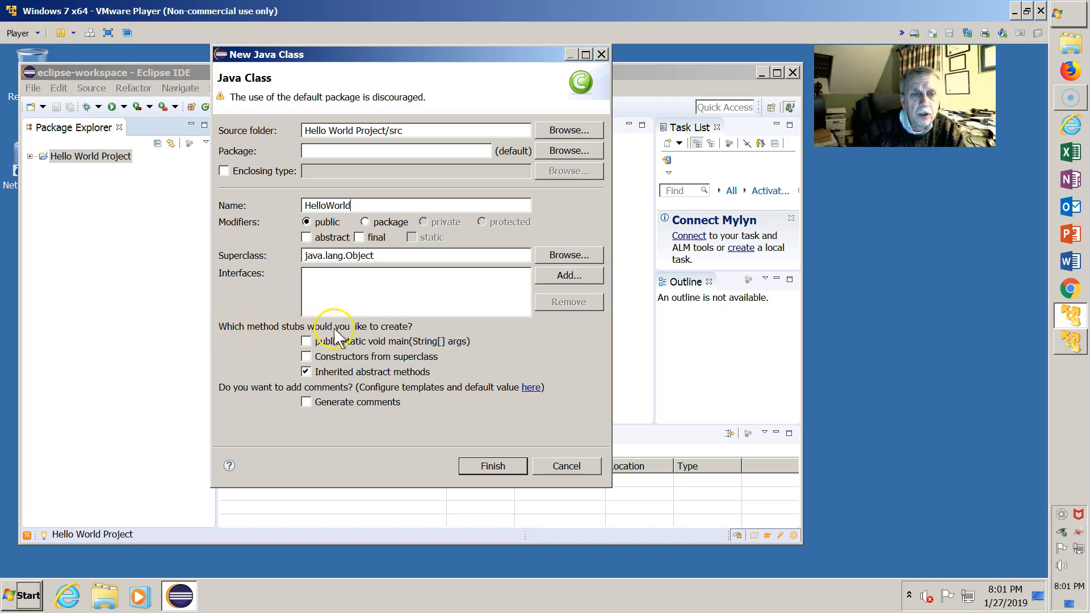
{"action": "mouse_move", "coordinate": [409, 341]}
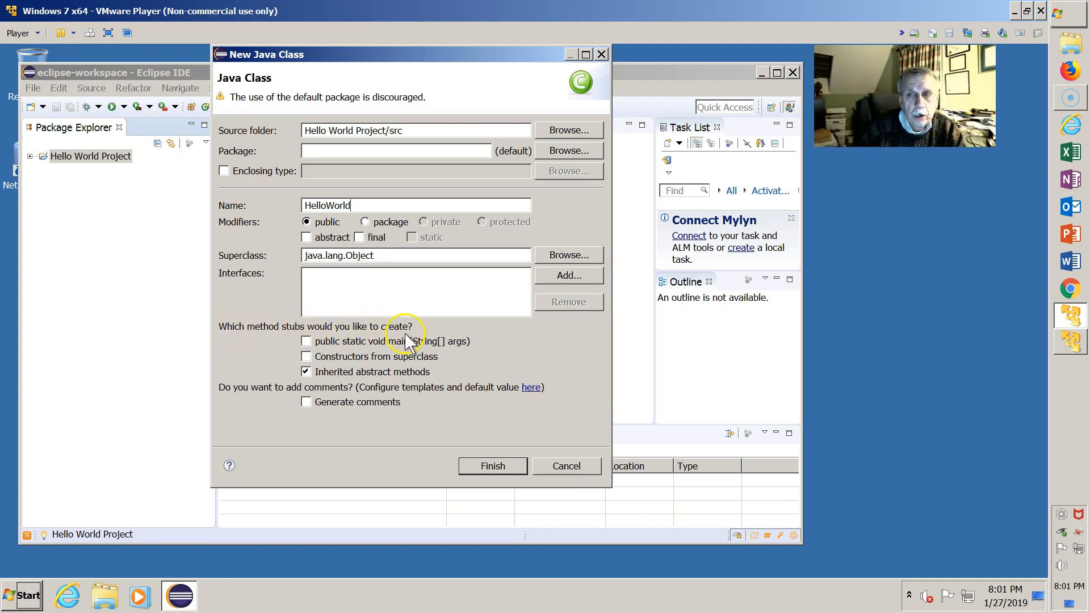
{"action": "left_click", "coordinate": [305, 342]}
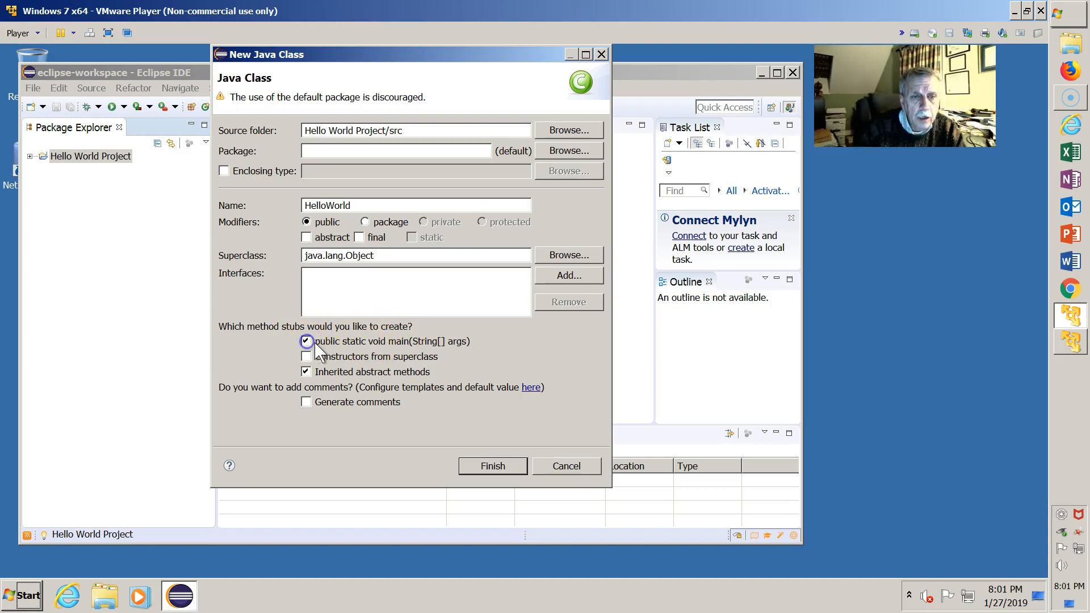
{"action": "mouse_move", "coordinate": [412, 348]}
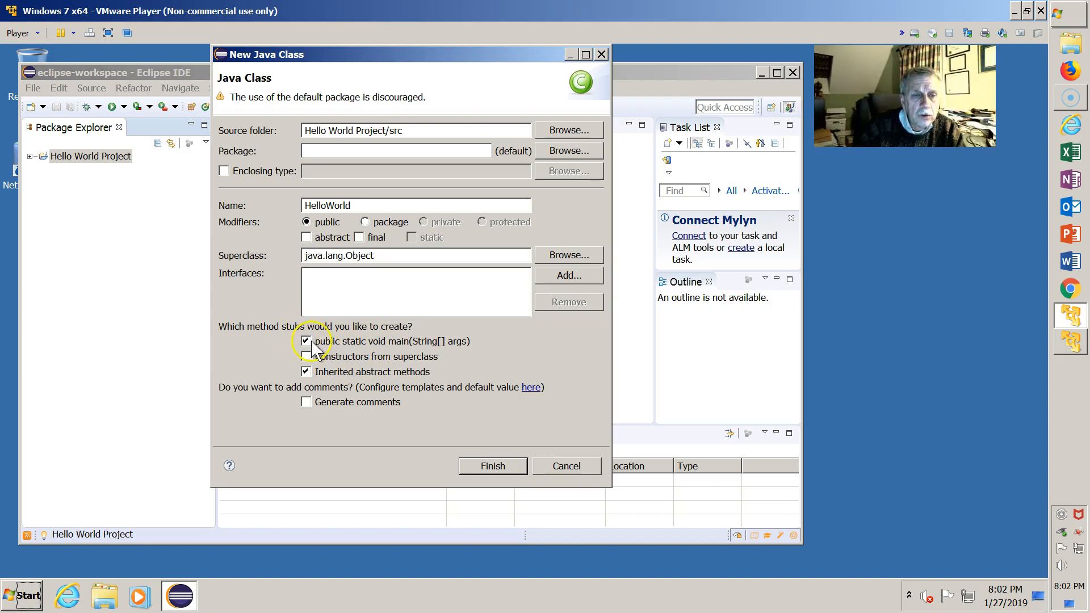
{"action": "mouse_move", "coordinate": [492, 465]}
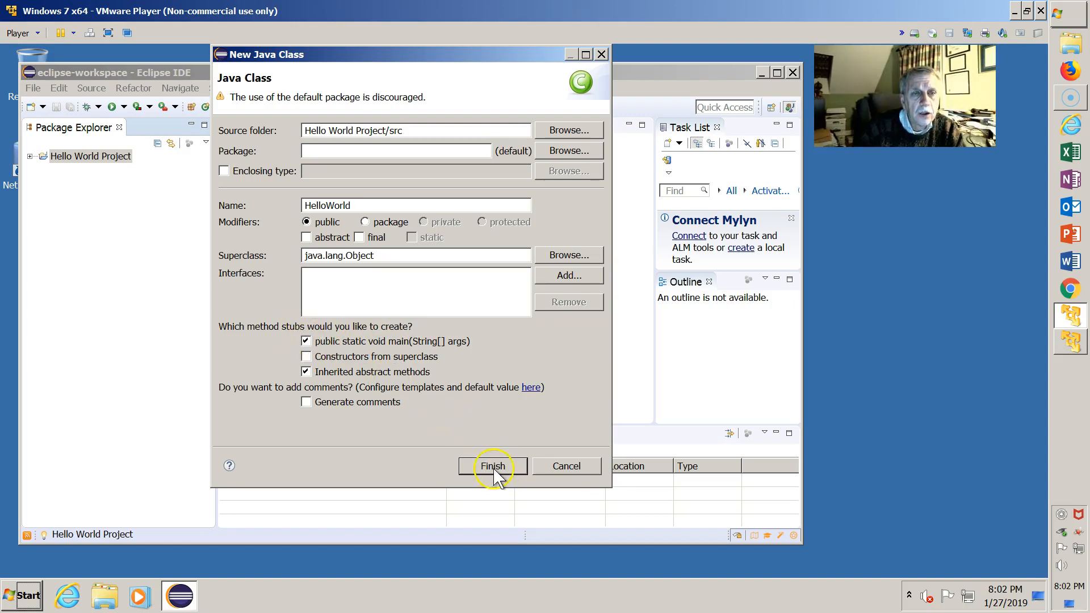
- Finish creating HelloWorld and open HelloWorld.java with its generated main stub in the editor
{"action": "left_click", "coordinate": [492, 465]}
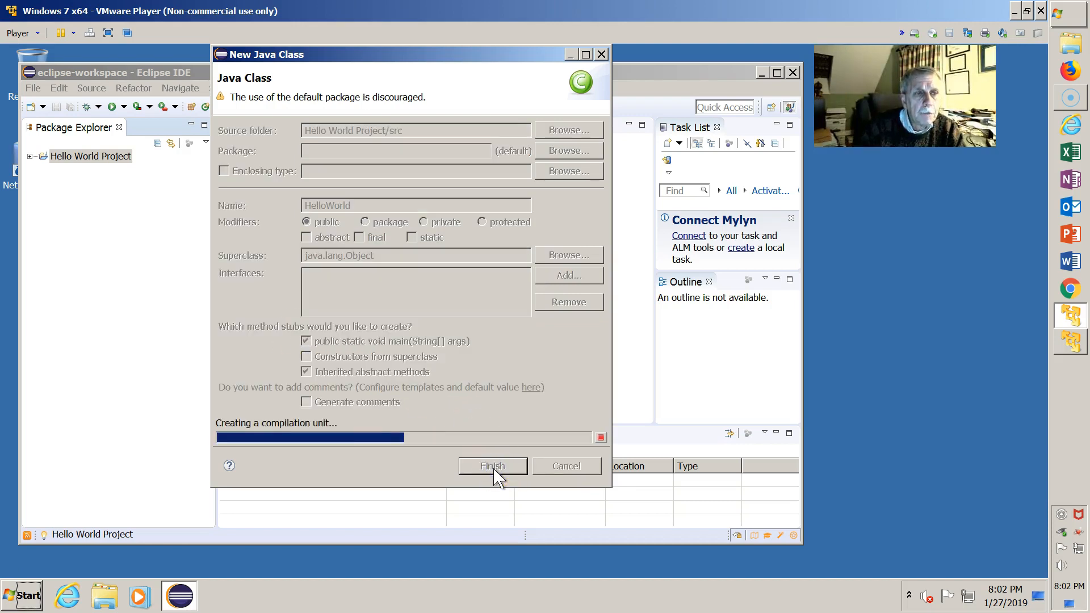
{"action": "left_click", "coordinate": [492, 465]}
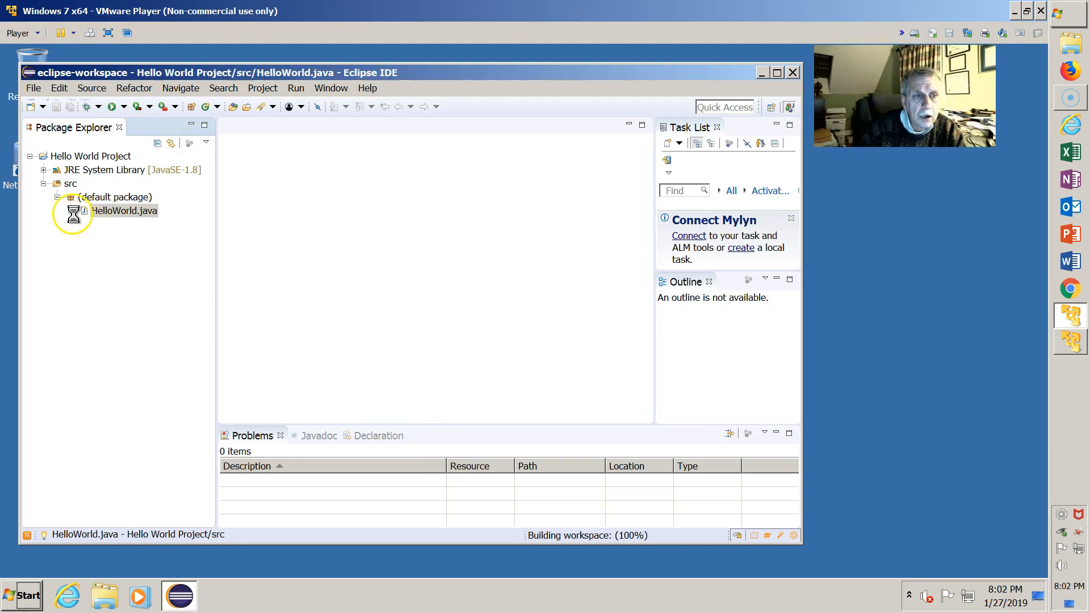
{"action": "left_click", "coordinate": [123, 212]}
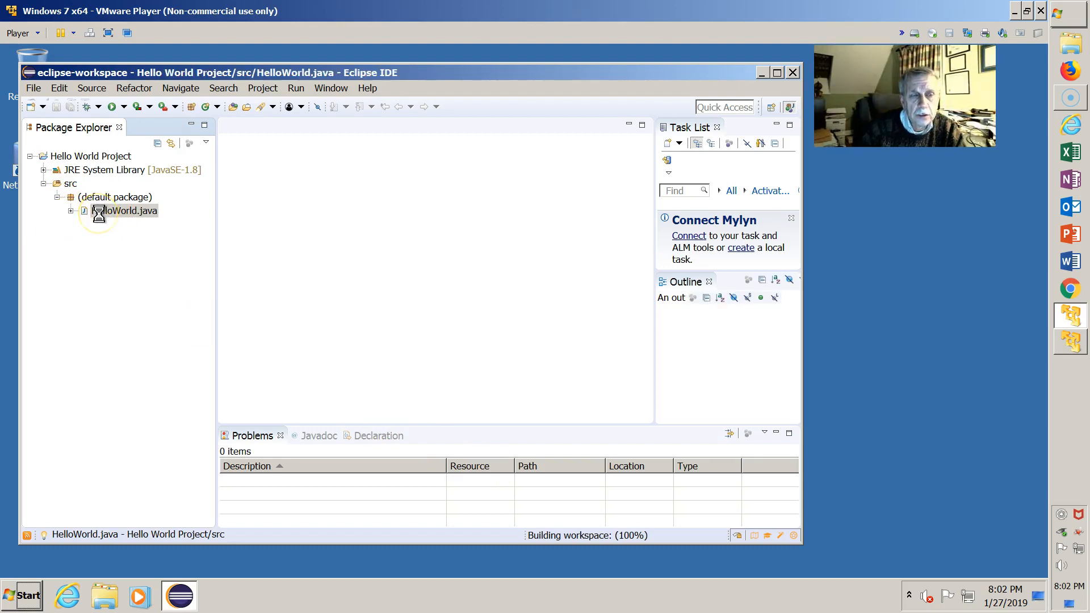
{"action": "double_click", "coordinate": [124, 210]}
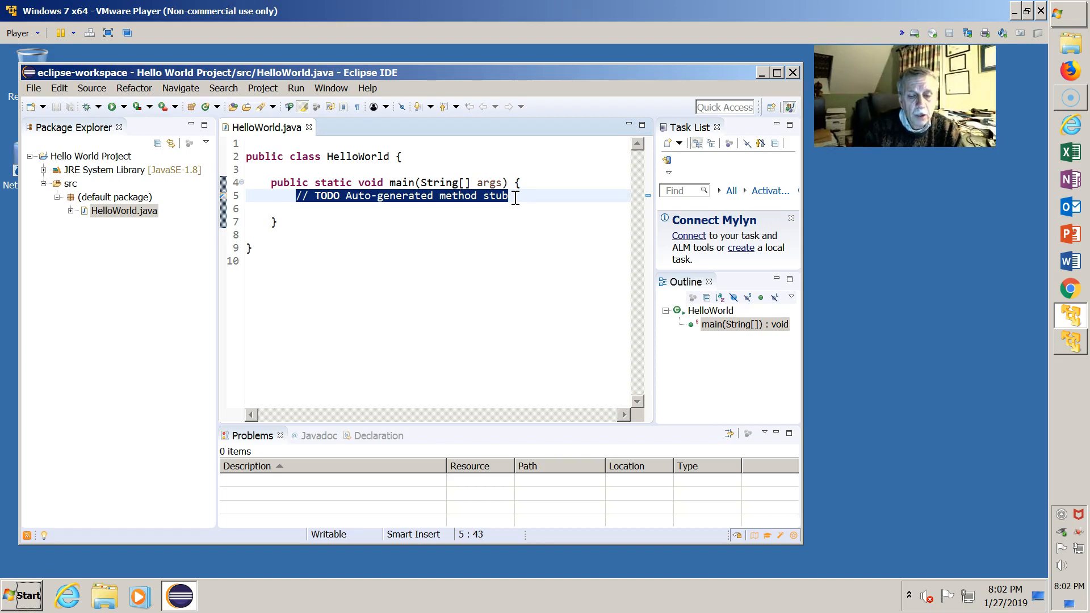
- Replace the TODO comment in main with System.out.println("Hello World!");
{"action": "key", "text": "Delete"}
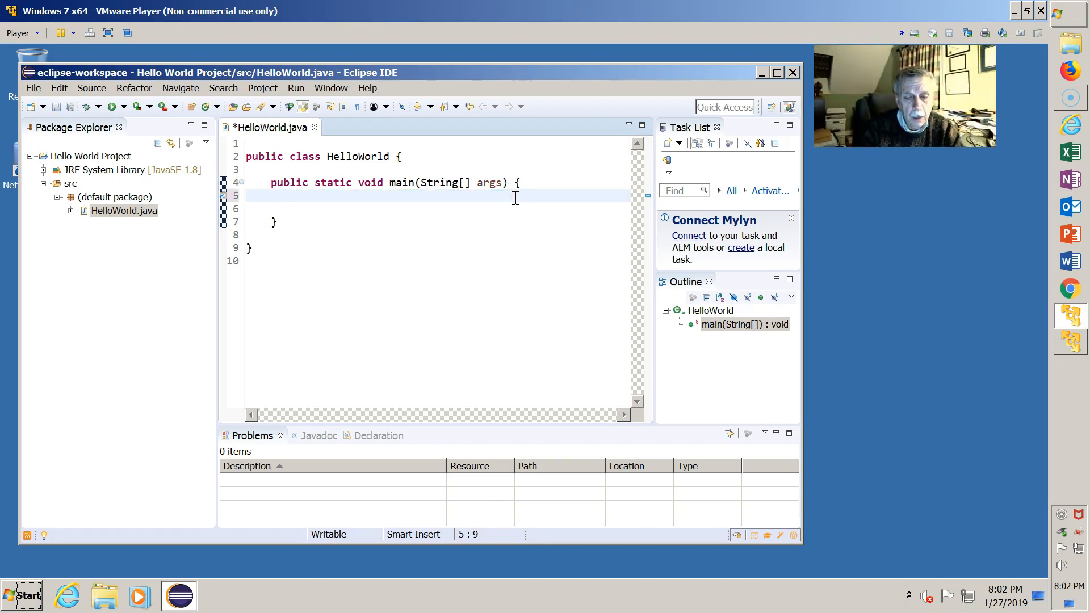
{"action": "type", "text": "Sy"}
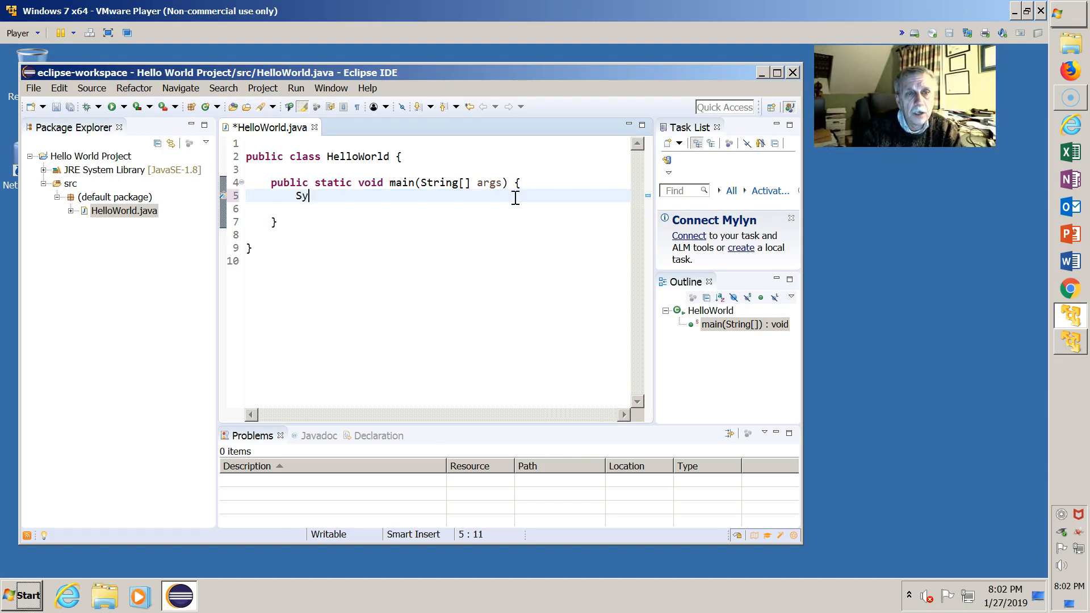
{"action": "type", "text": "stem."}
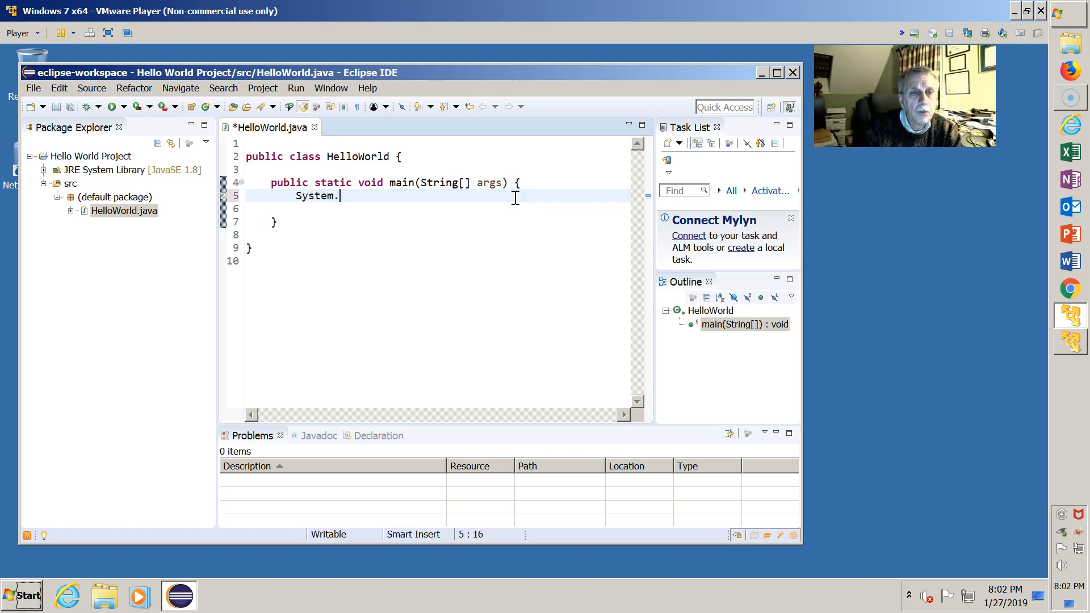
{"action": "type", "text": "out.println("}
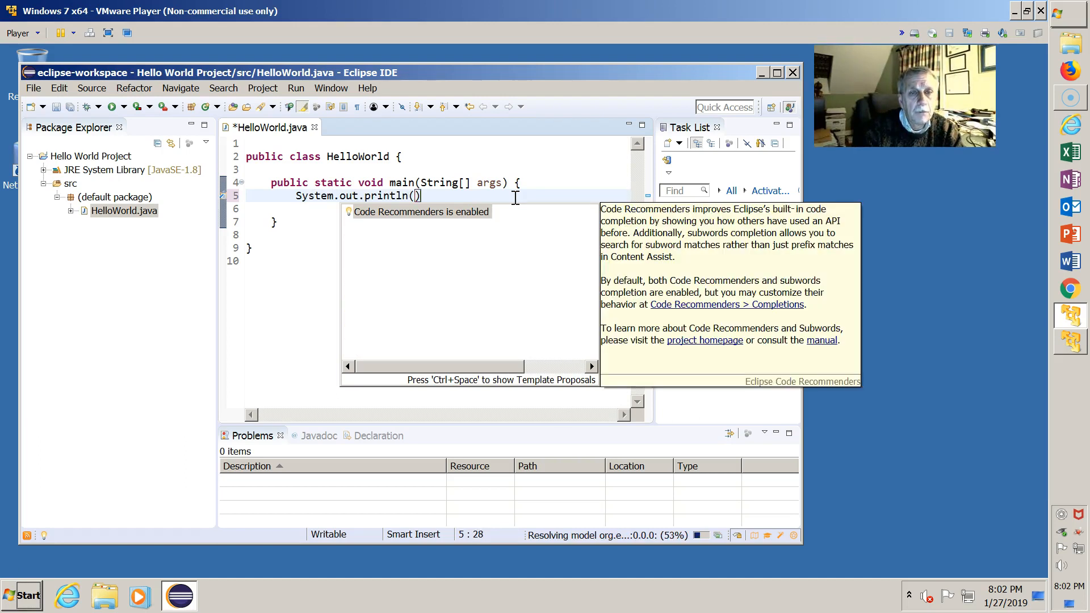
{"action": "type", "text": "\"He"}
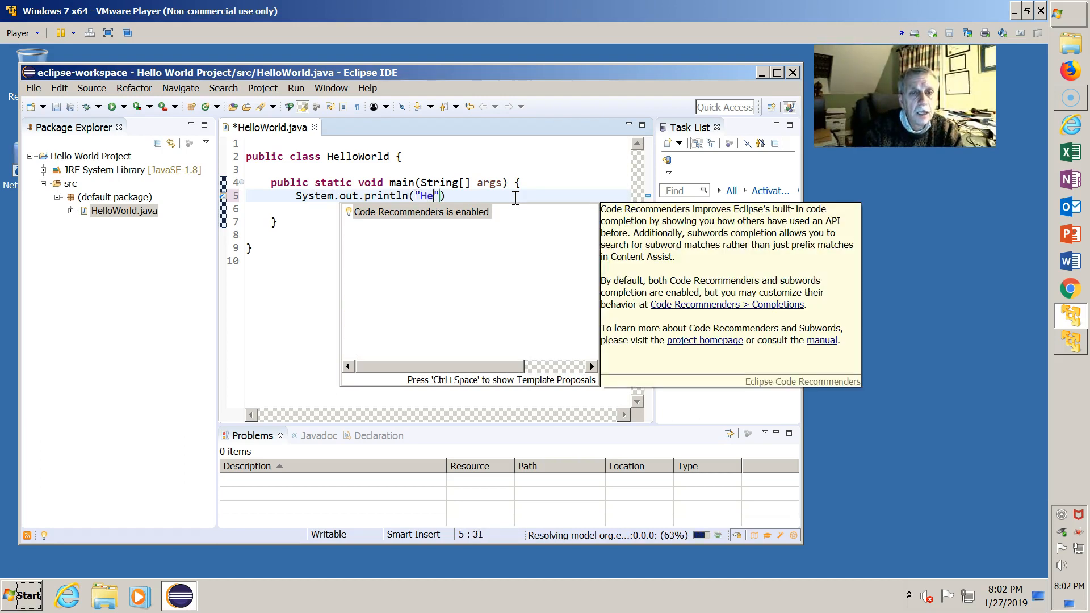
{"action": "type", "text": "llo World"}
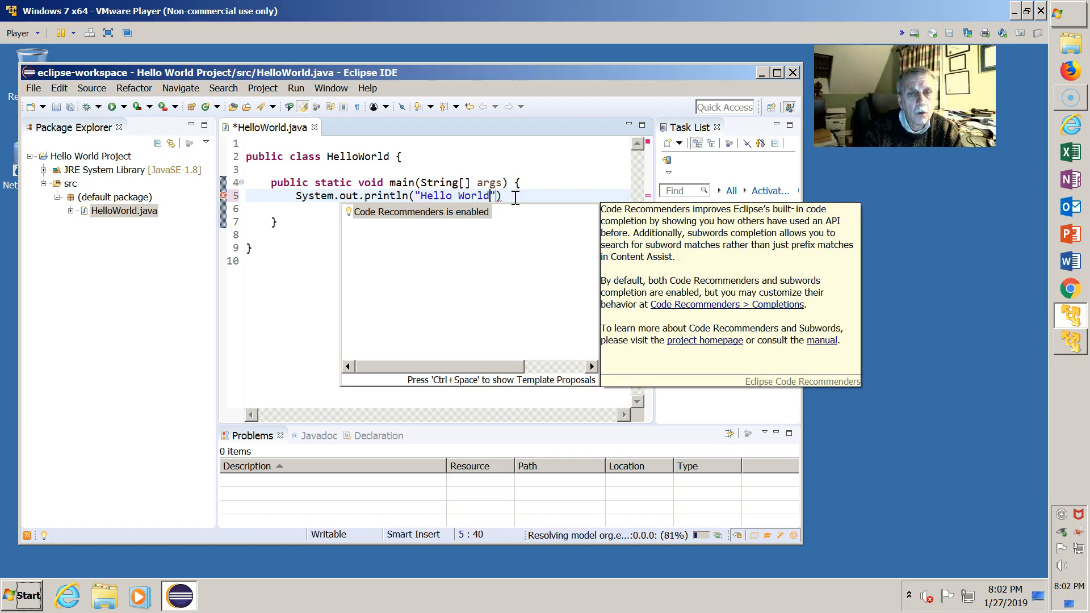
{"action": "type", "text": "!"}
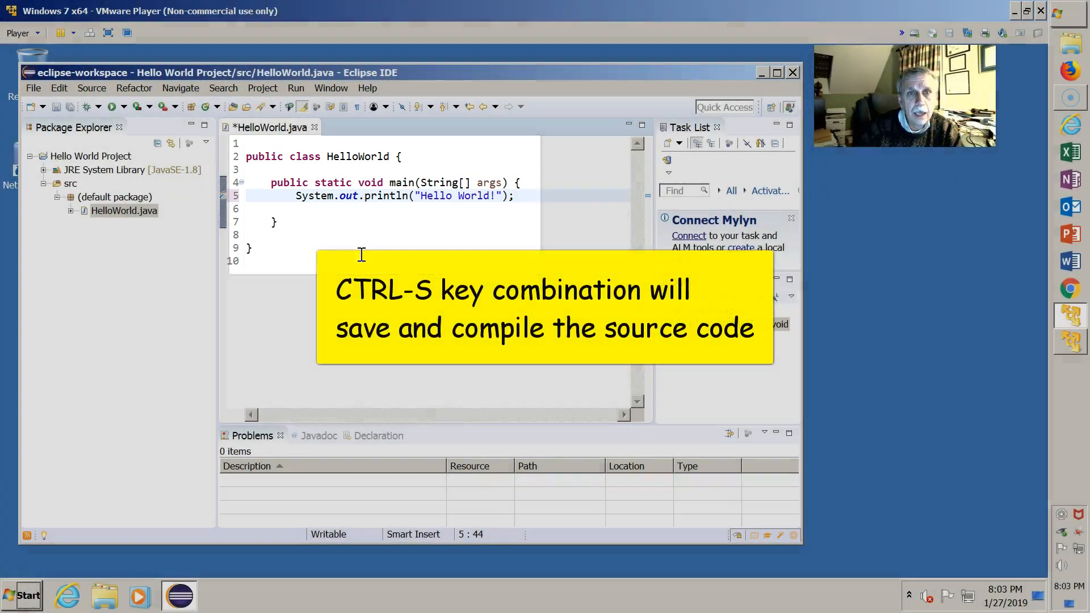
- Save and compile HelloWorld.java with Ctrl+S
{"action": "key", "text": "ctrl+s"}
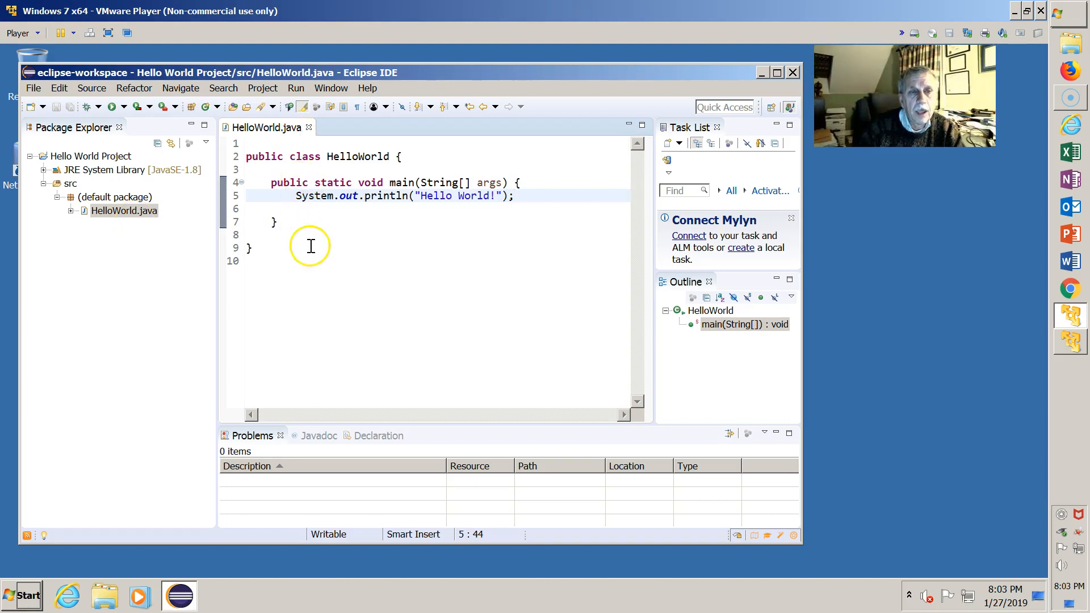
{"action": "mouse_move", "coordinate": [313, 245]}
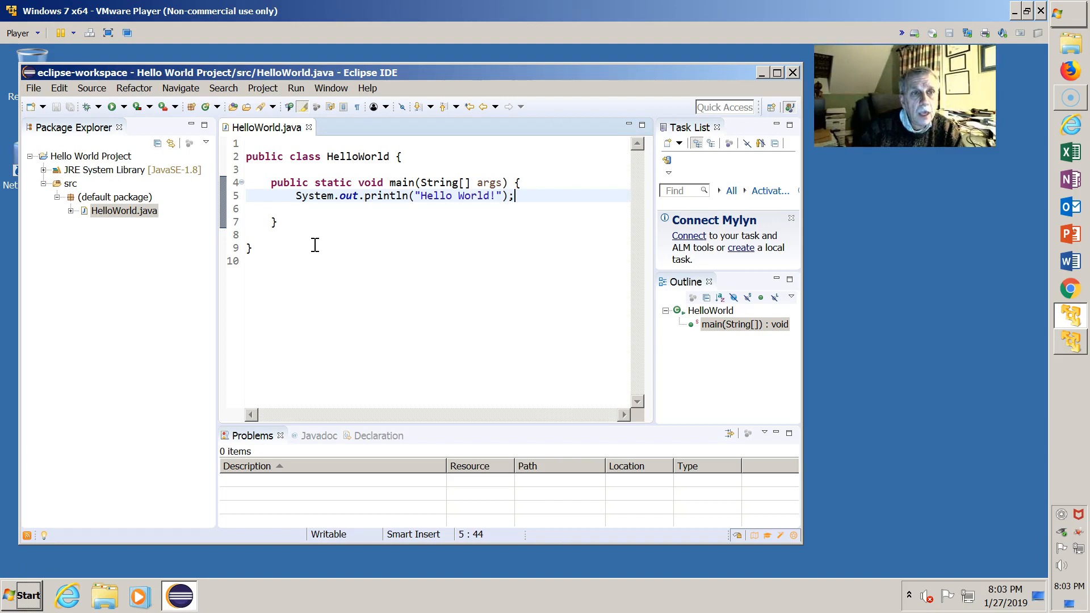
{"action": "mouse_move", "coordinate": [184, 180]}
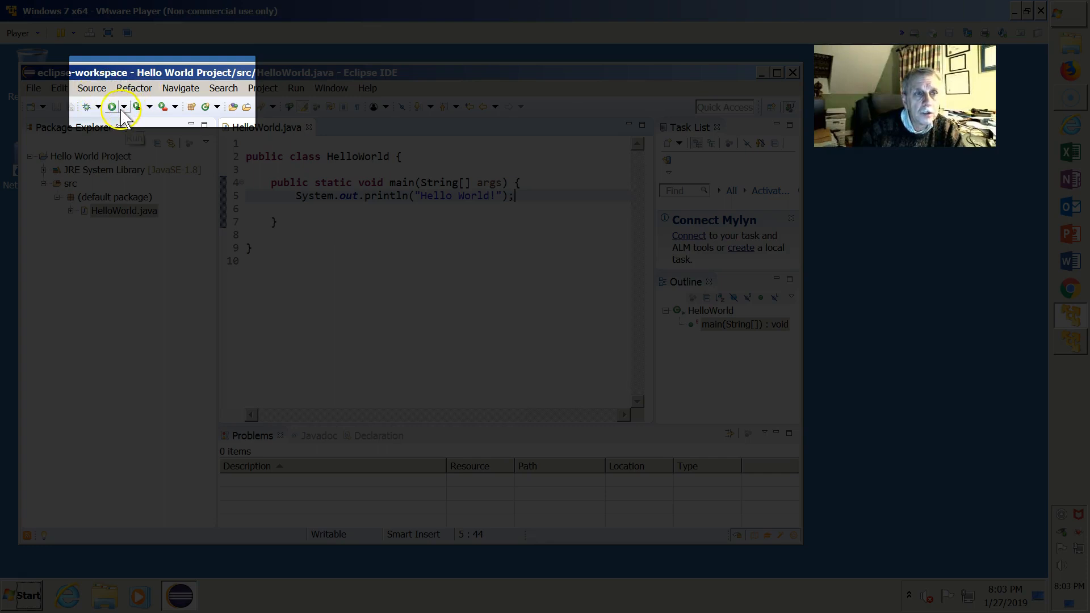
{"action": "mouse_move", "coordinate": [111, 107]}
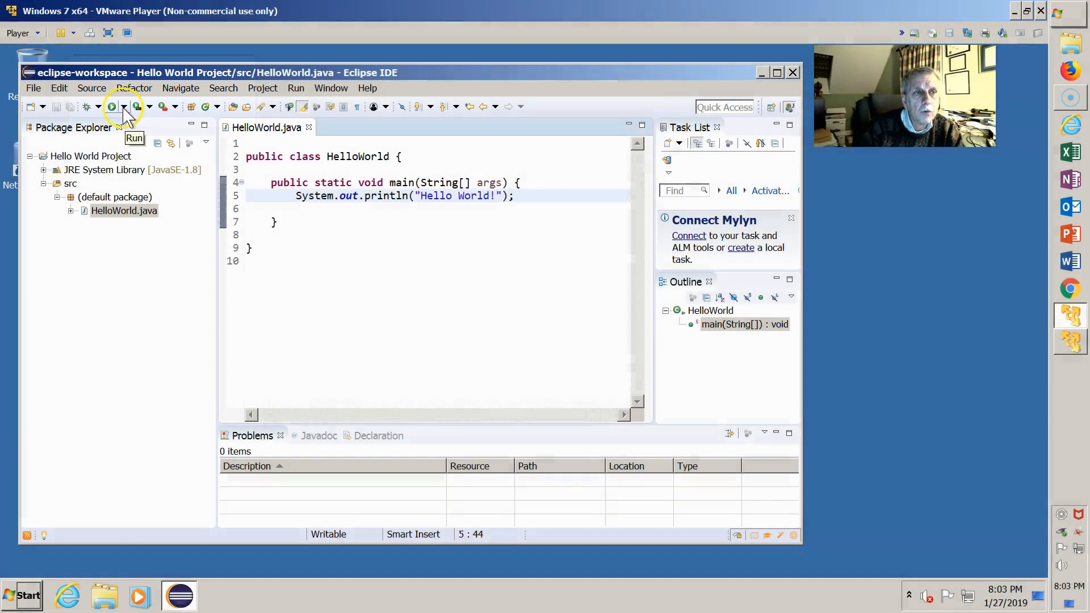
{"action": "mouse_move", "coordinate": [124, 107]}
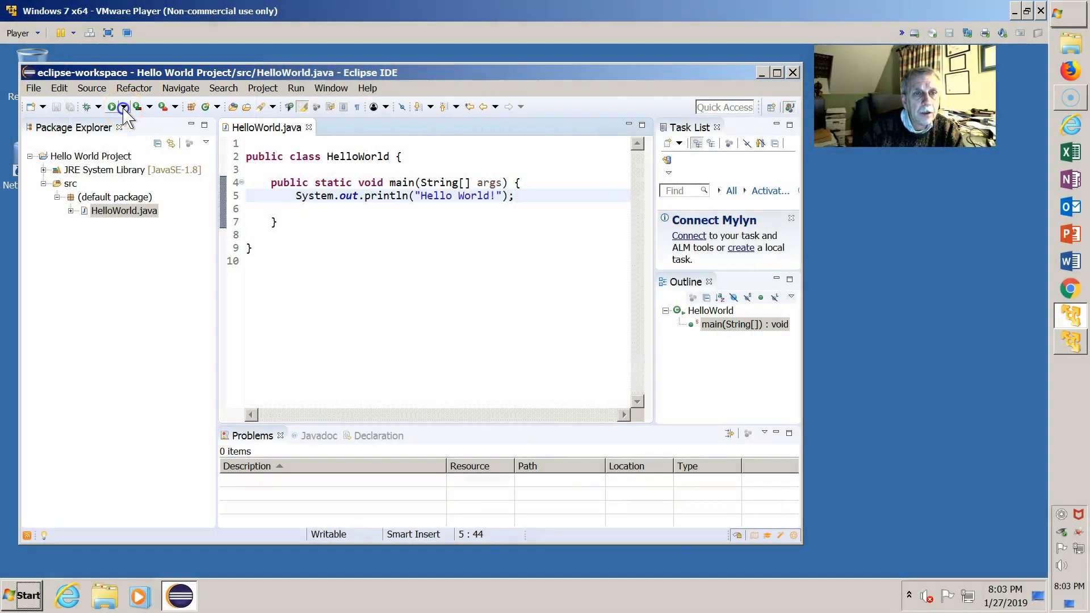
- Run HelloWorld and confirm the console prints Hello World! matching the println string
{"action": "left_click", "coordinate": [124, 107]}
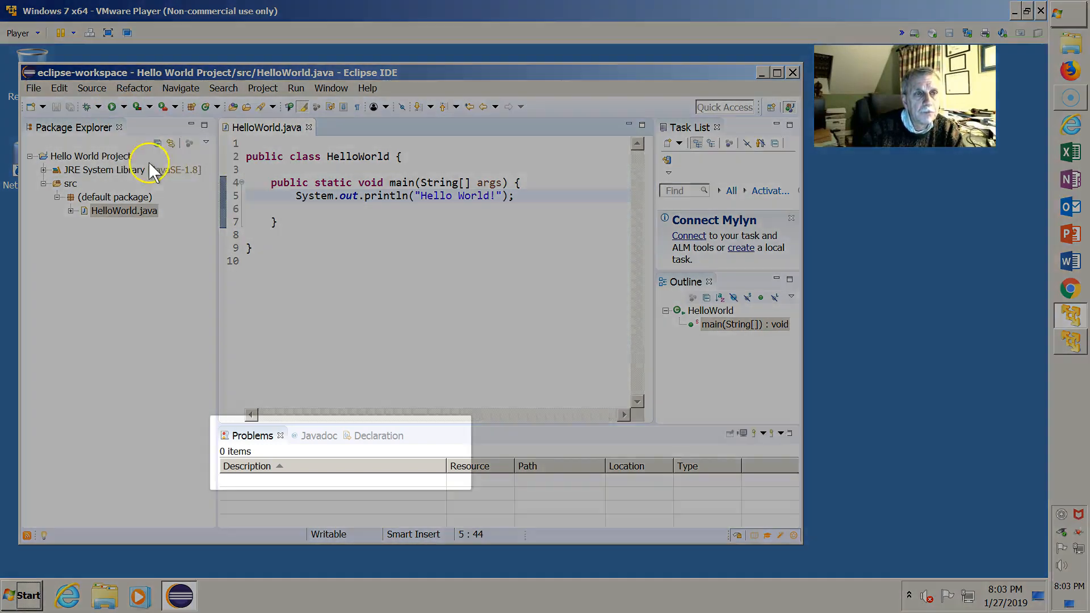
{"action": "left_click", "coordinate": [115, 106]}
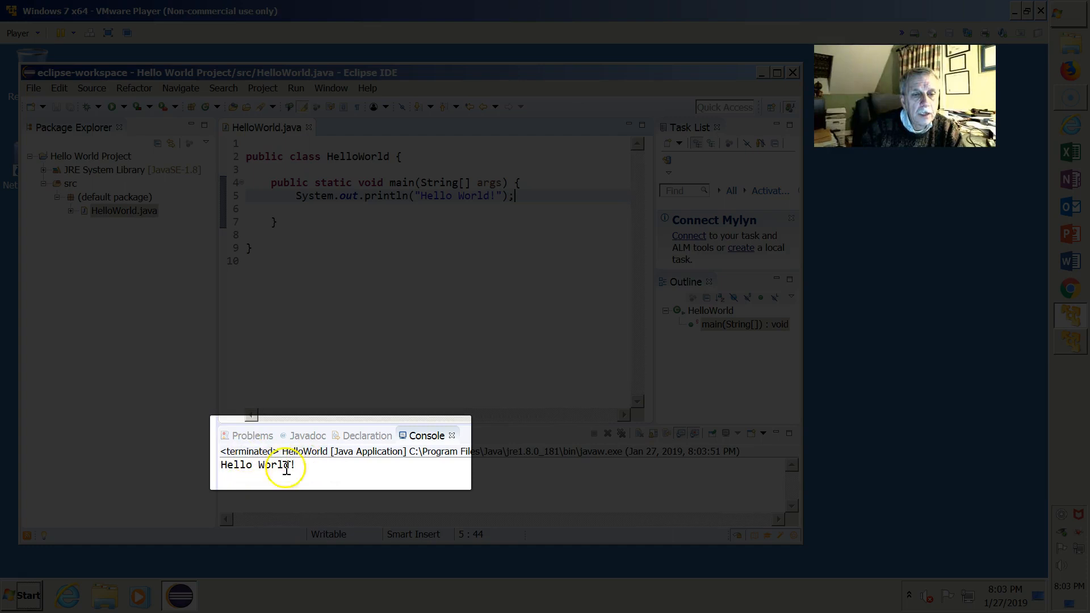
{"action": "mouse_move", "coordinate": [349, 470]}
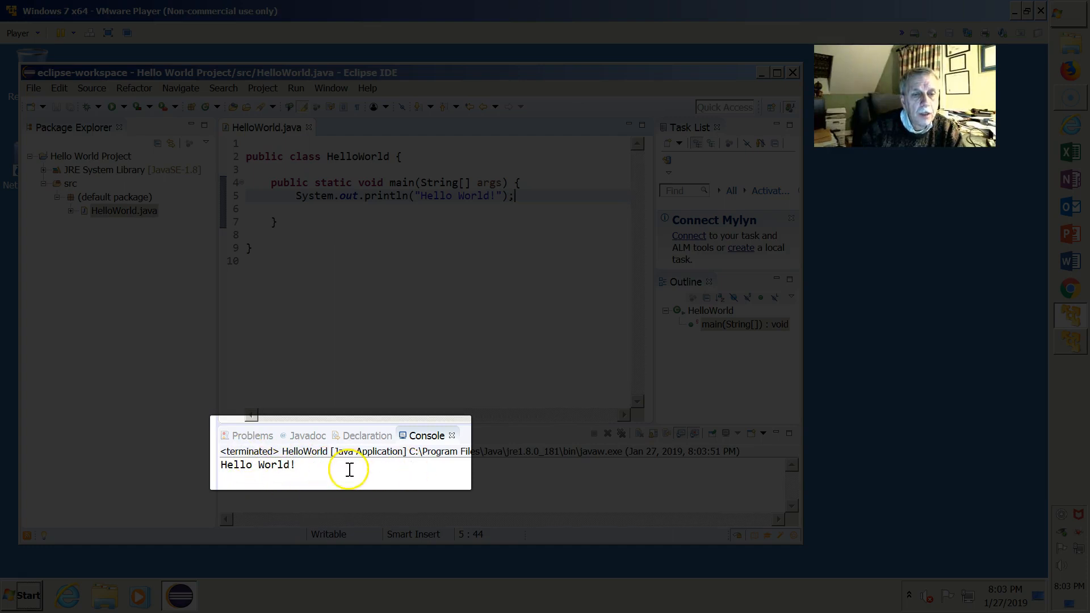
{"action": "mouse_move", "coordinate": [422, 201]}
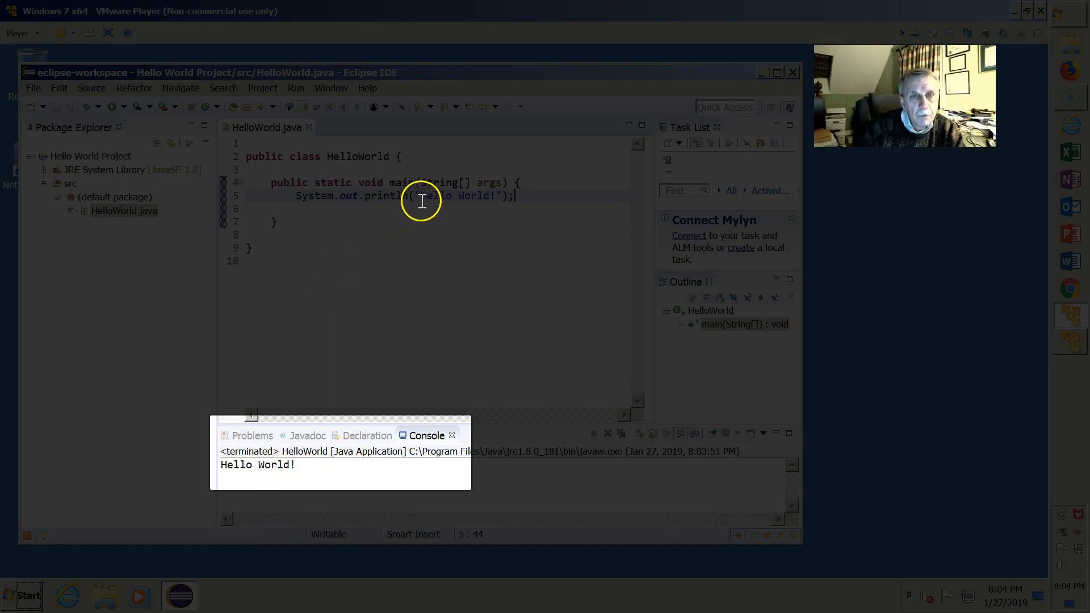
{"action": "double_click", "coordinate": [452, 195]}
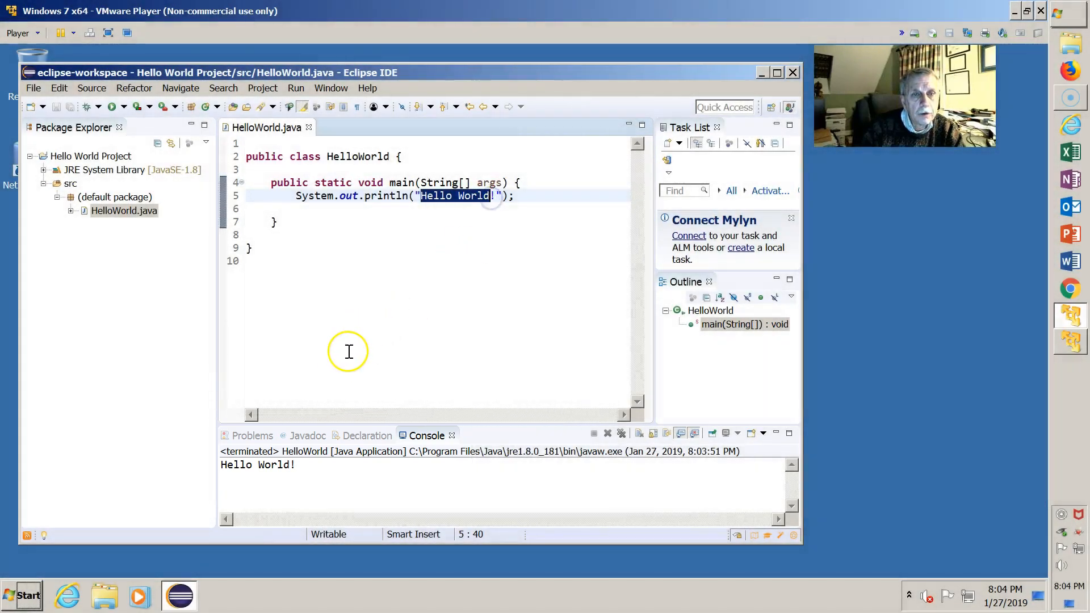
{"action": "mouse_move", "coordinate": [278, 478]}
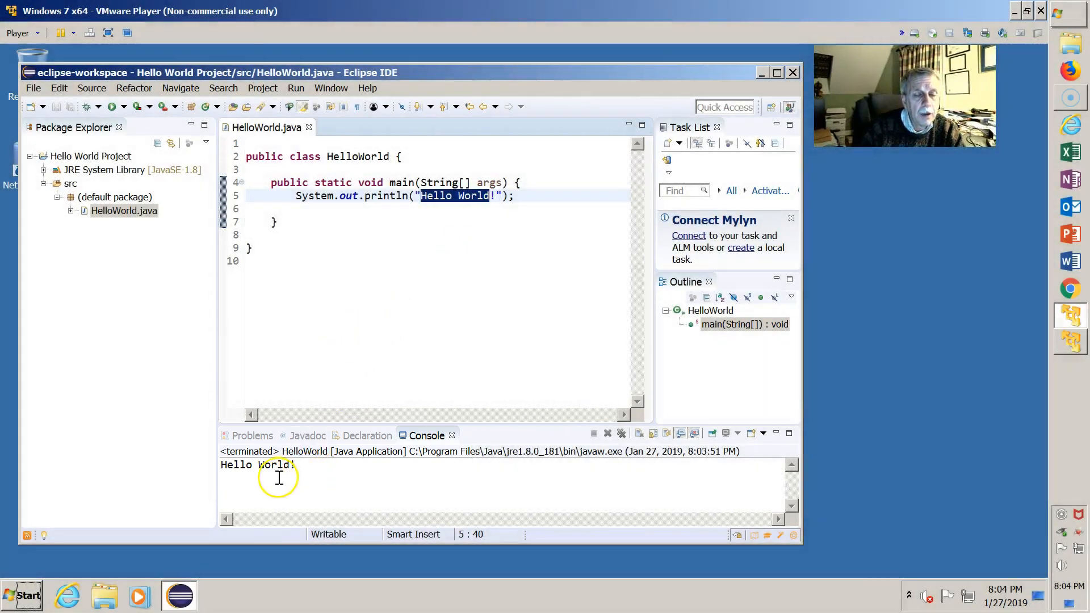
{"action": "double_click", "coordinate": [258, 464]}
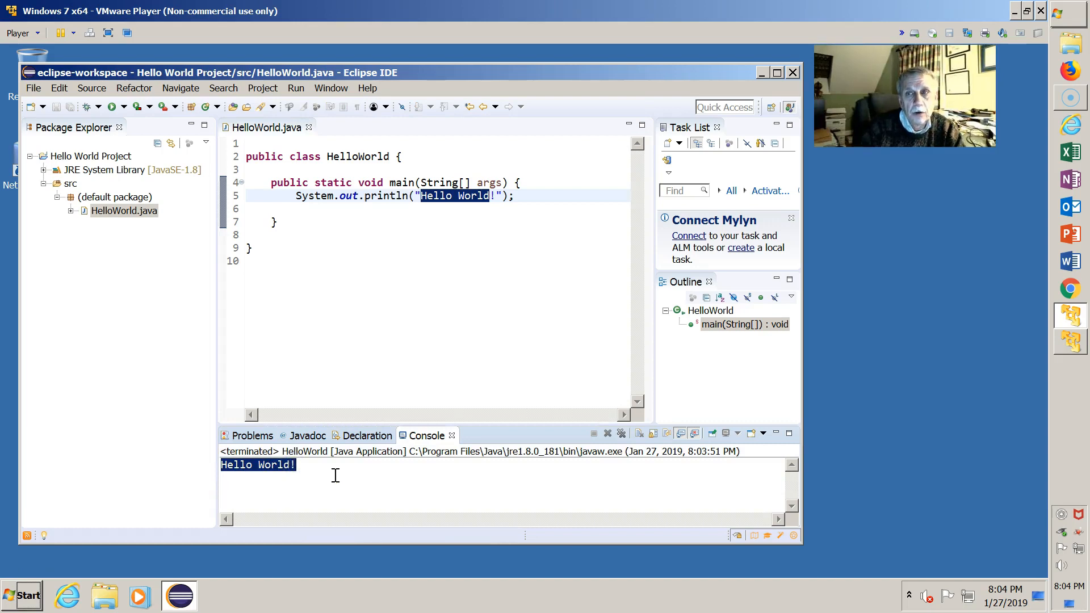
{"action": "mouse_move", "coordinate": [338, 459]}
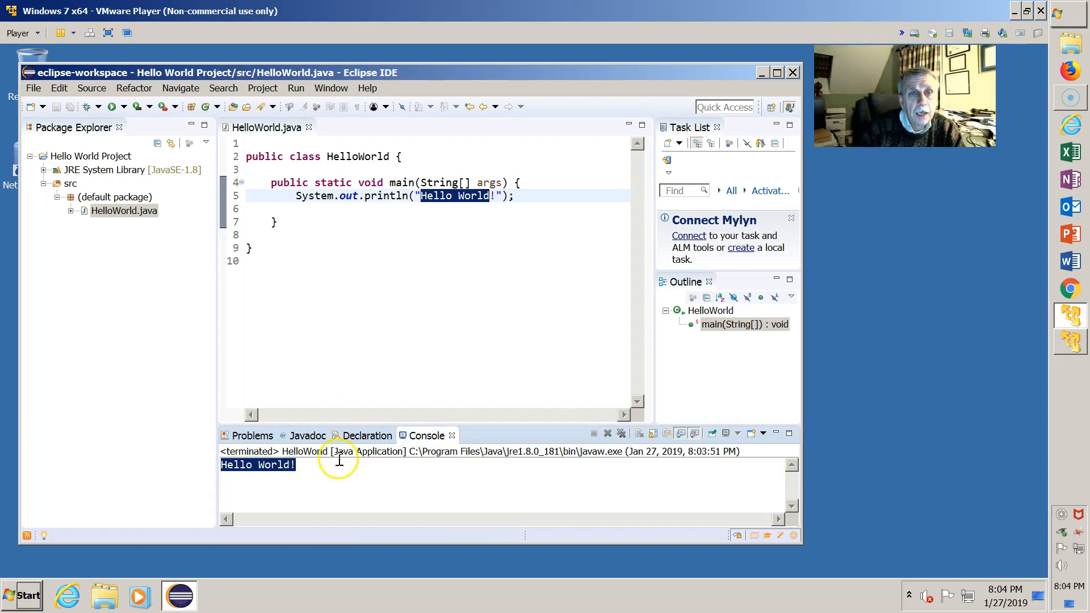
{"action": "mouse_move", "coordinate": [309, 381]}
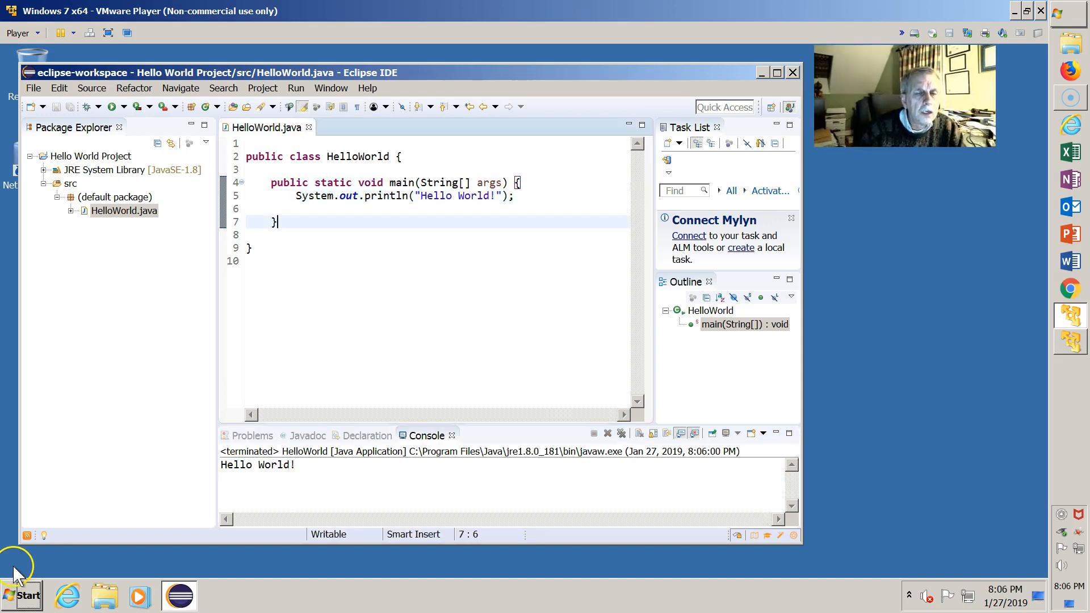
{"action": "mouse_move", "coordinate": [330, 242]}
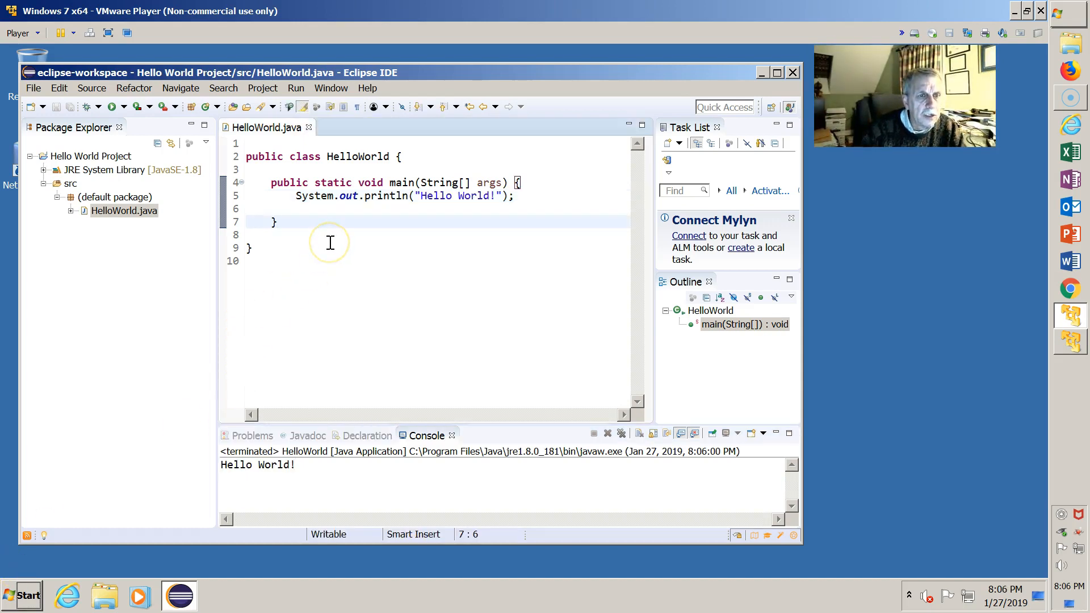
{"action": "mouse_move", "coordinate": [361, 218]}
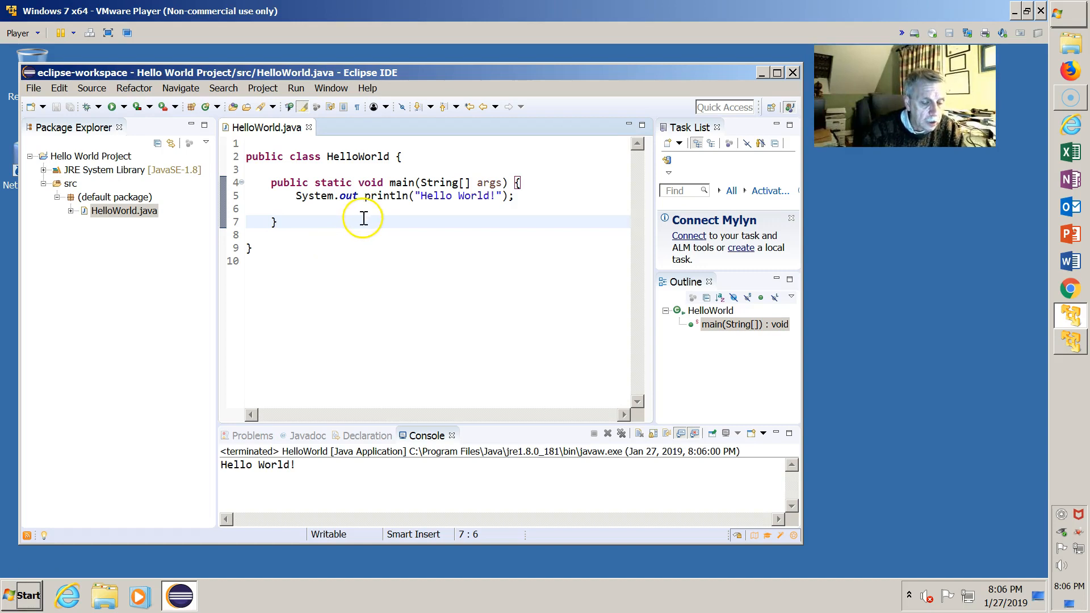
{"action": "mouse_move", "coordinate": [315, 237]}
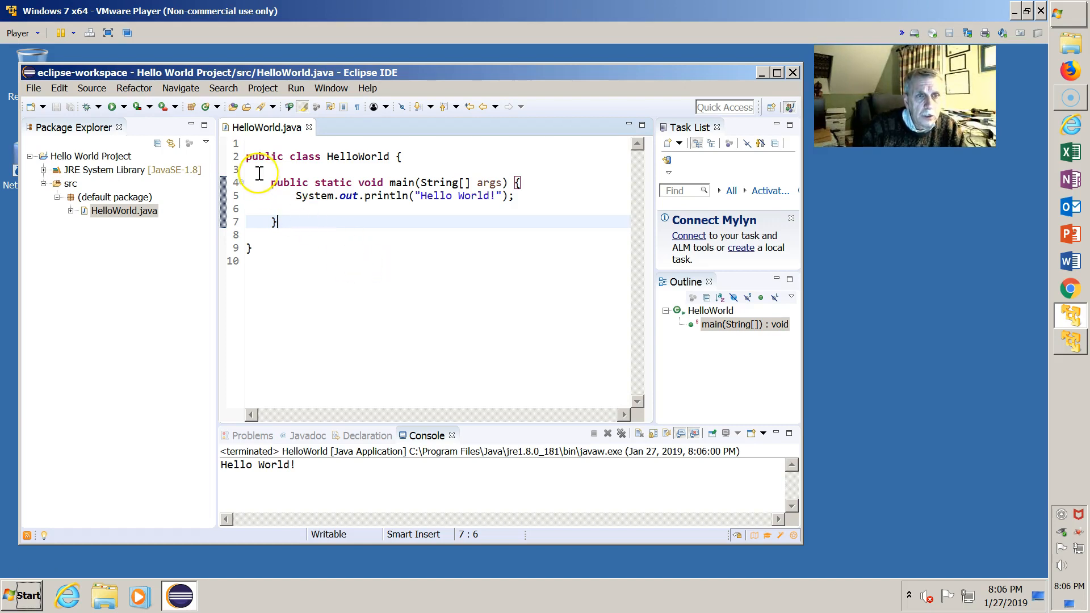
{"action": "mouse_move", "coordinate": [347, 181]}
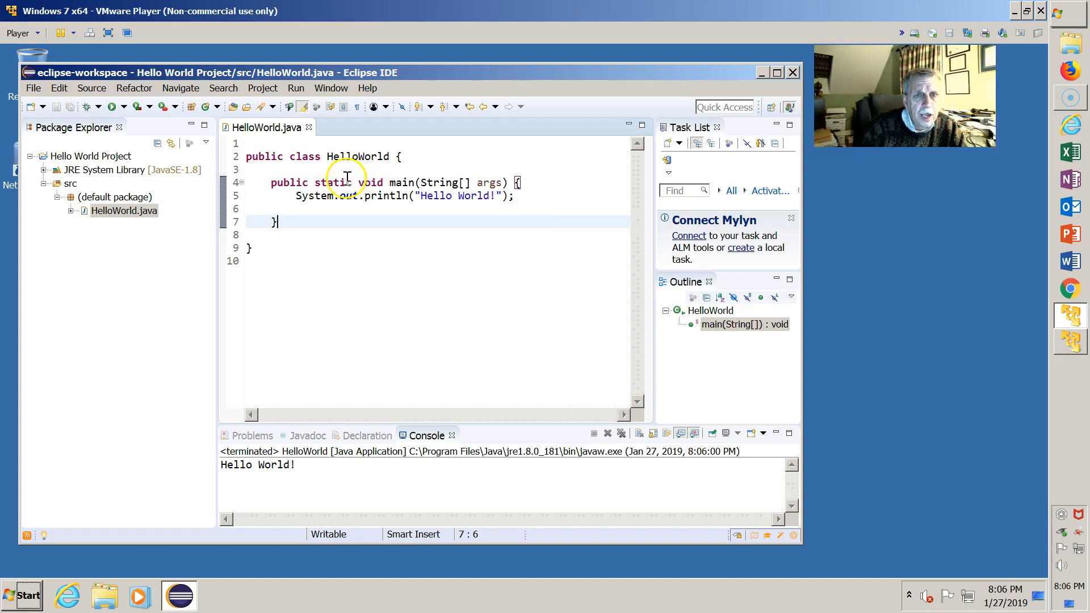
{"action": "mouse_move", "coordinate": [381, 252]}
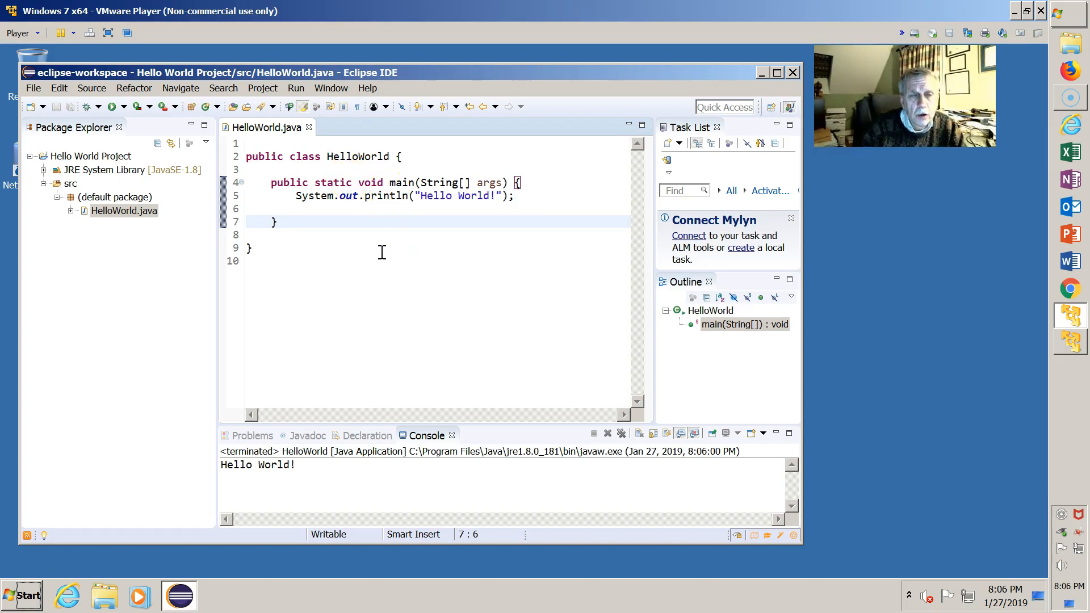
{"action": "mouse_move", "coordinate": [368, 254]}
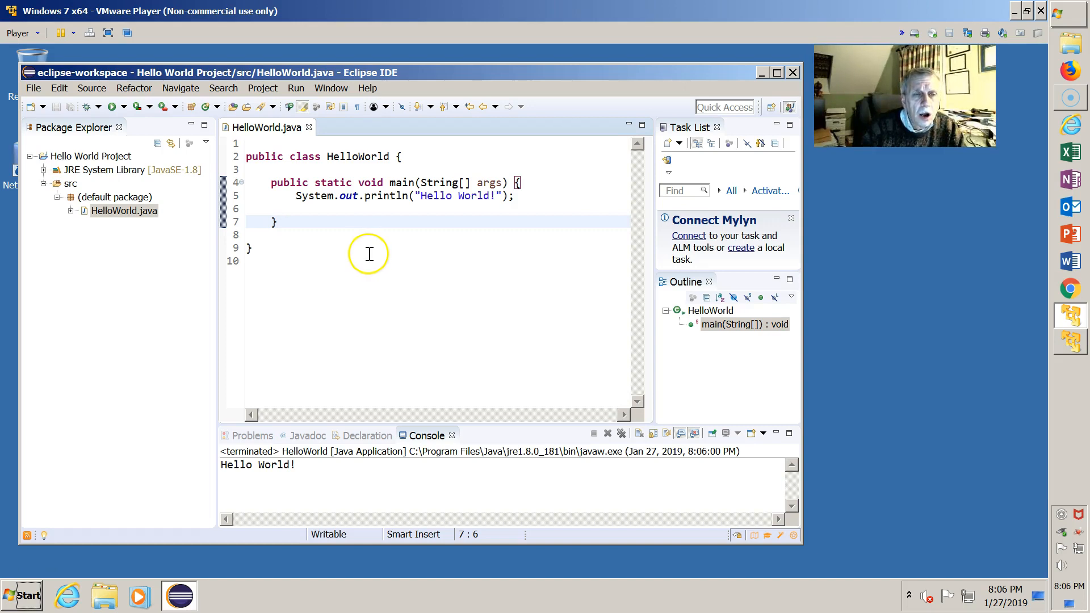
{"action": "mouse_move", "coordinate": [318, 241]}
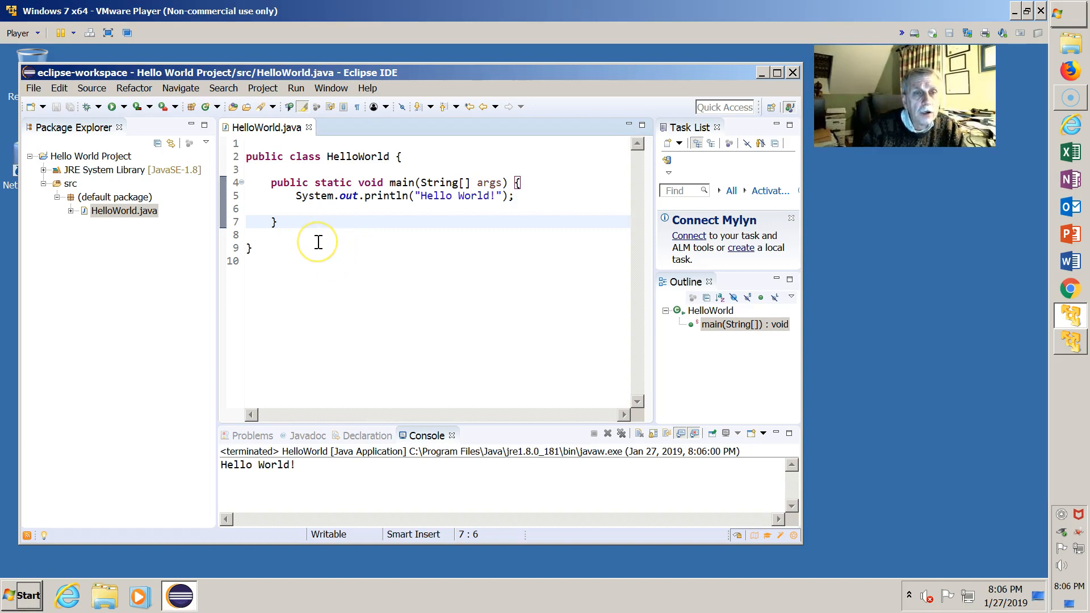
{"action": "mouse_move", "coordinate": [318, 242]}
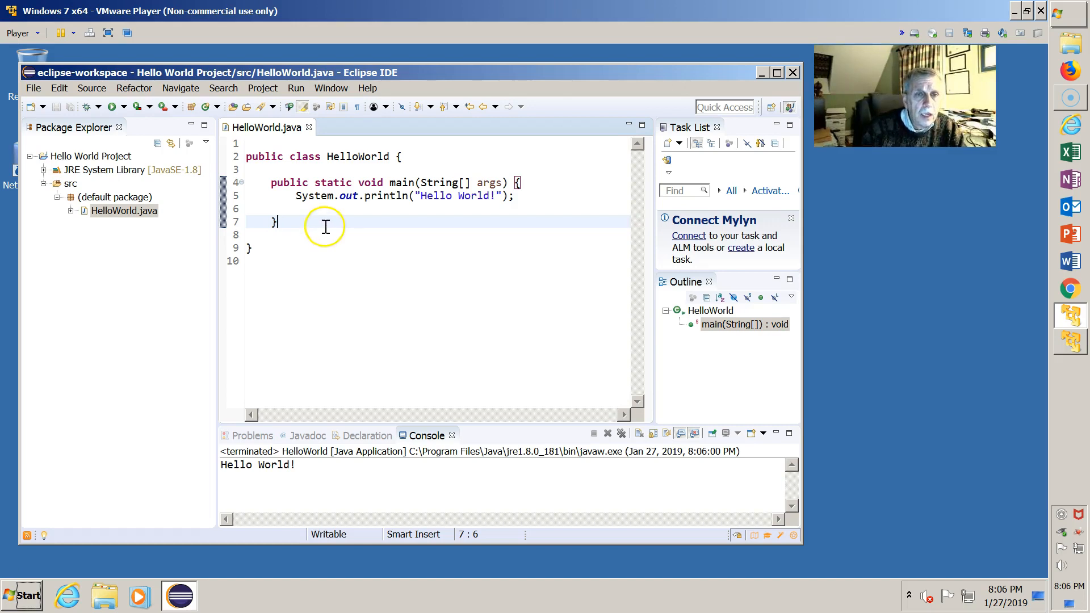
{"action": "mouse_move", "coordinate": [419, 236]}
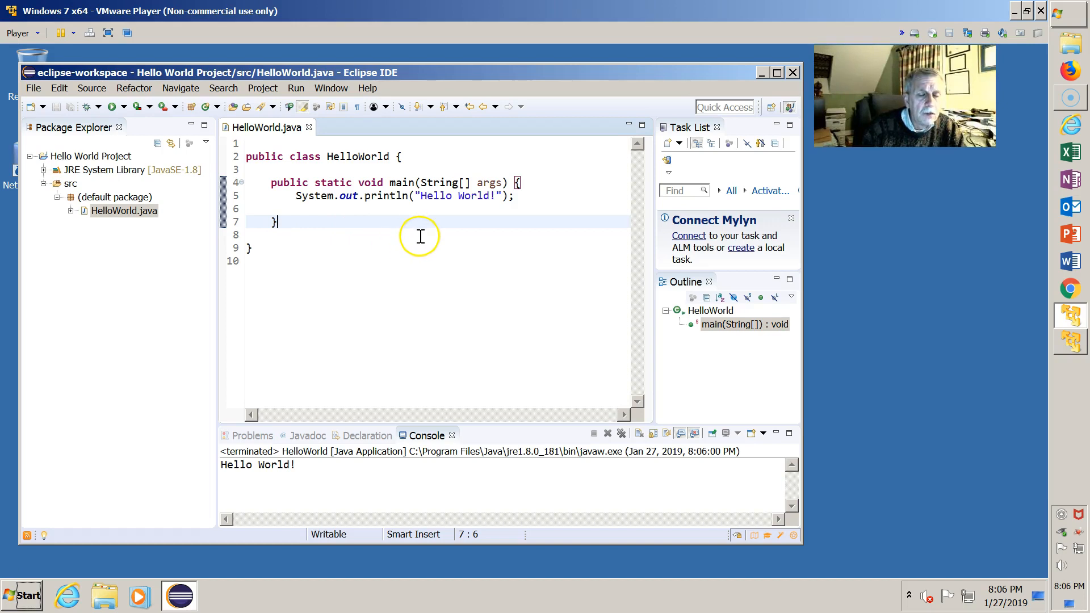
{"action": "mouse_move", "coordinate": [423, 196]}
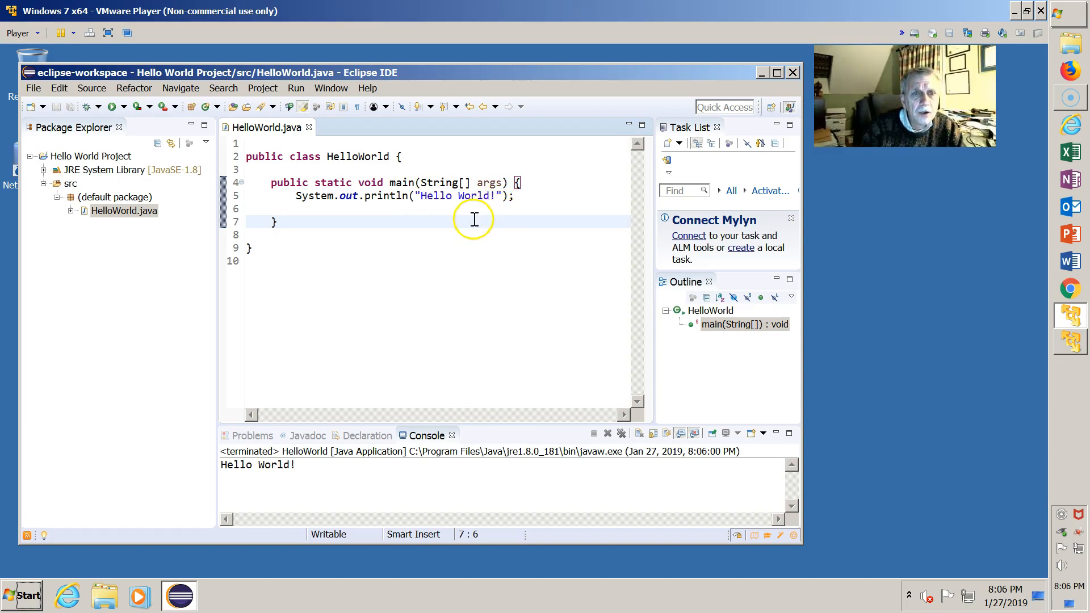
{"action": "mouse_move", "coordinate": [516, 218]}
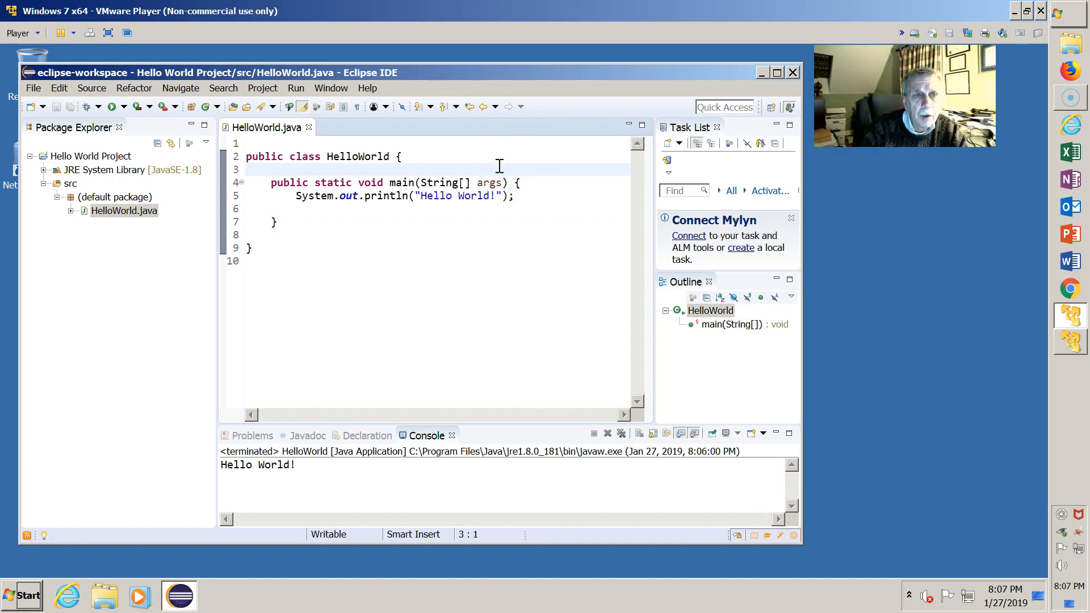
- Add the line comment "// this is the hello world program!!" under the class declaration
{"action": "type", "text": "//"}
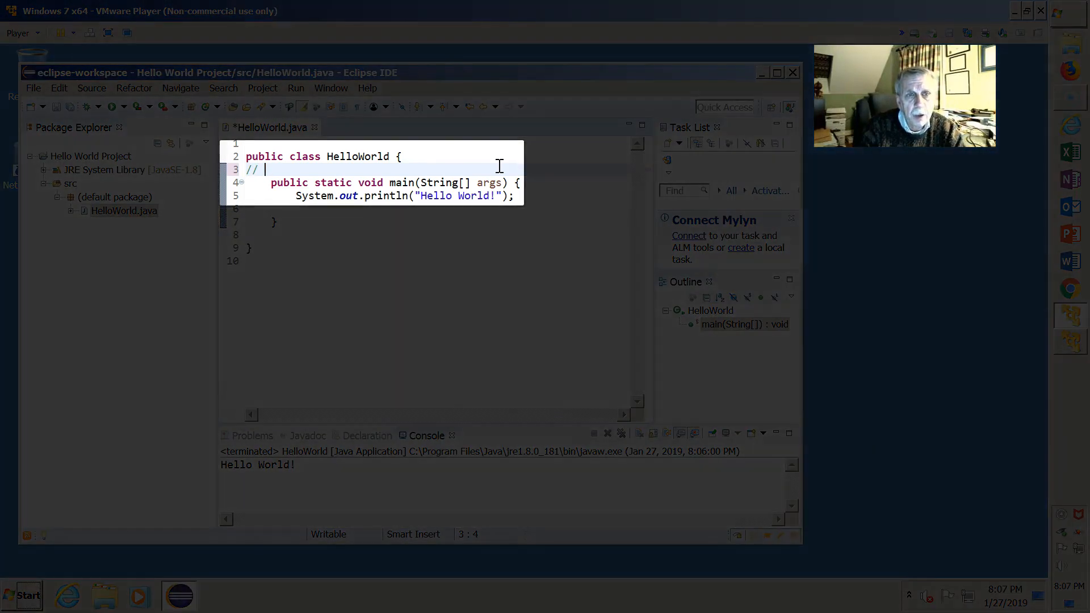
{"action": "type", "text": "this is the"}
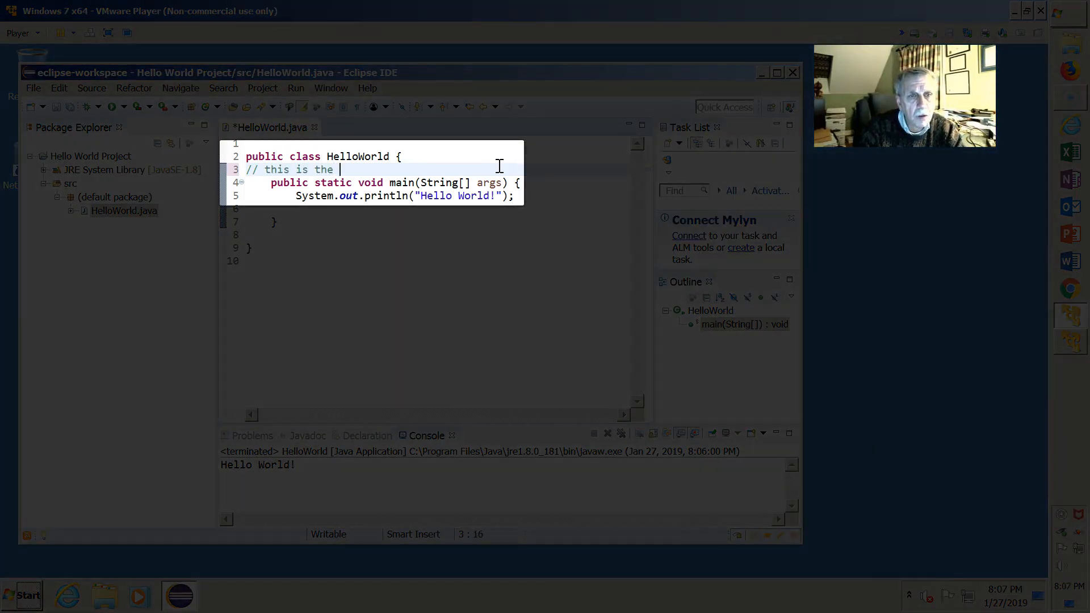
{"action": "type", "text": "hello world program!!"}
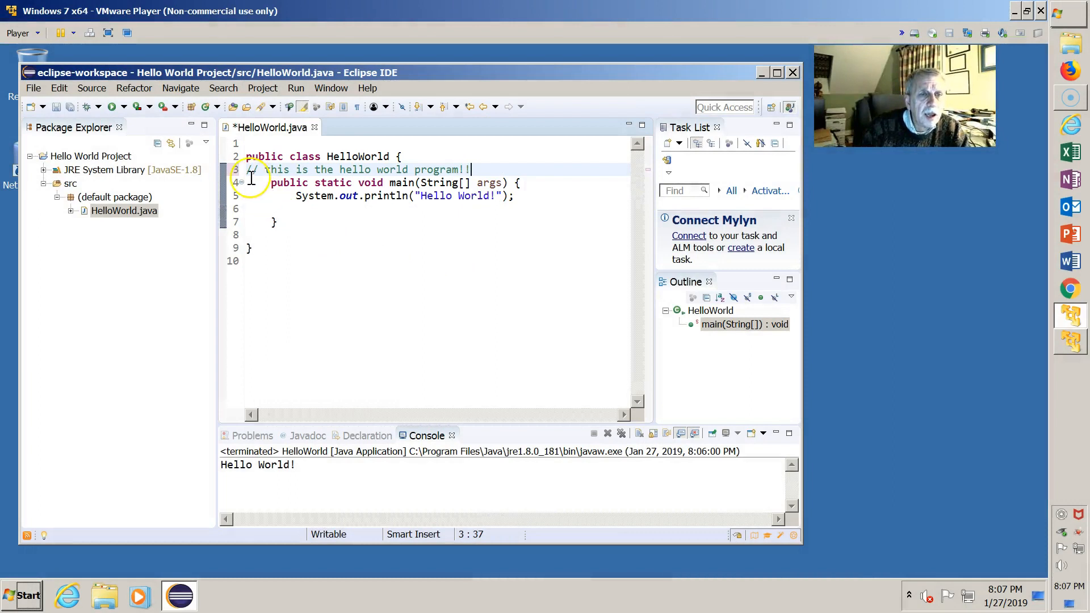
{"action": "mouse_move", "coordinate": [484, 237]}
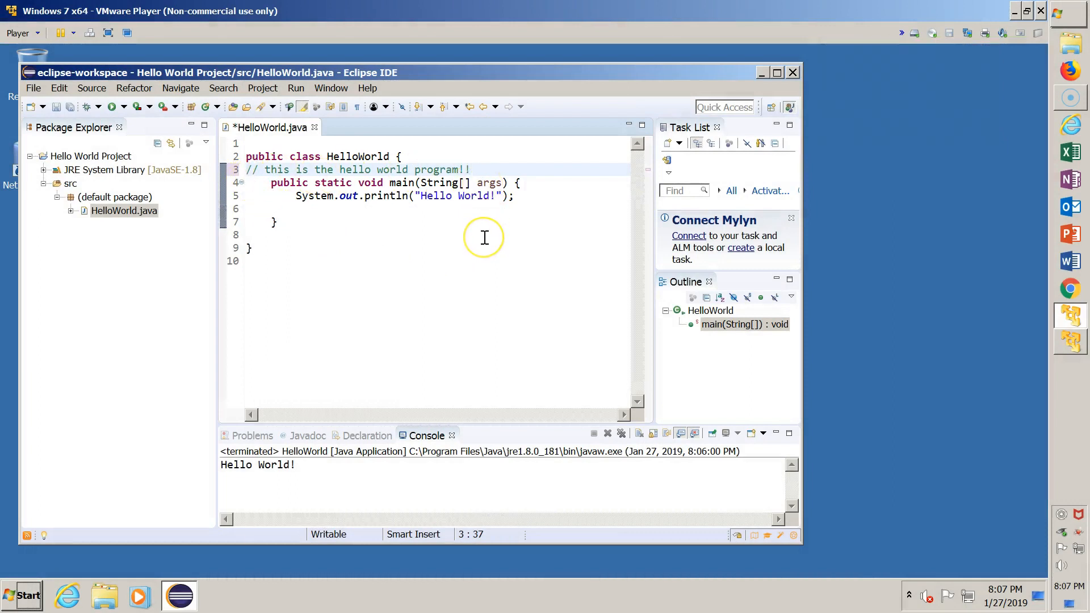
{"action": "mouse_move", "coordinate": [485, 237]}
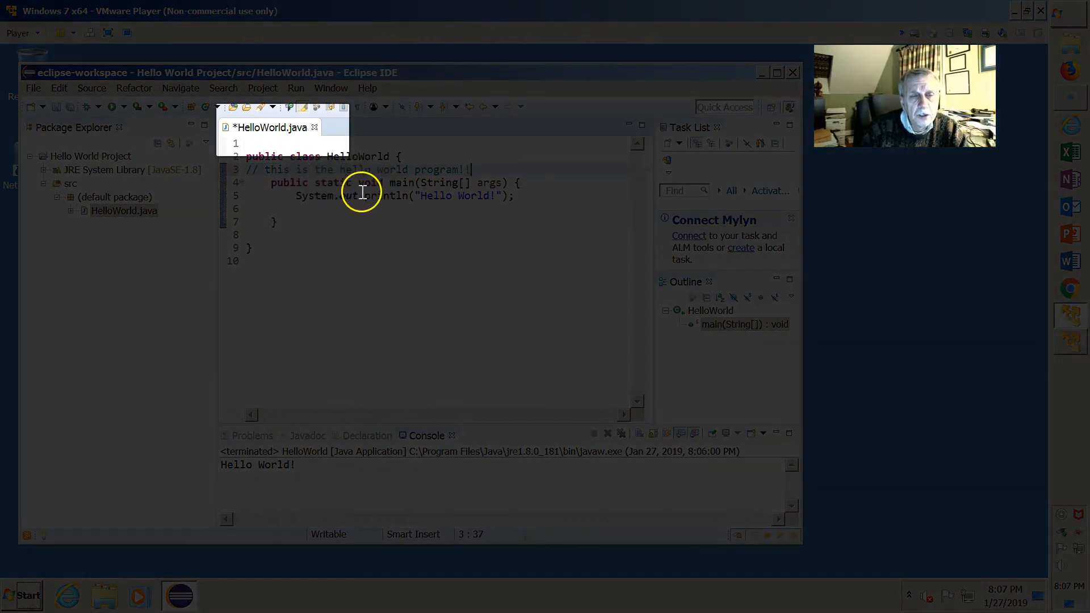
{"action": "mouse_move", "coordinate": [231, 139]}
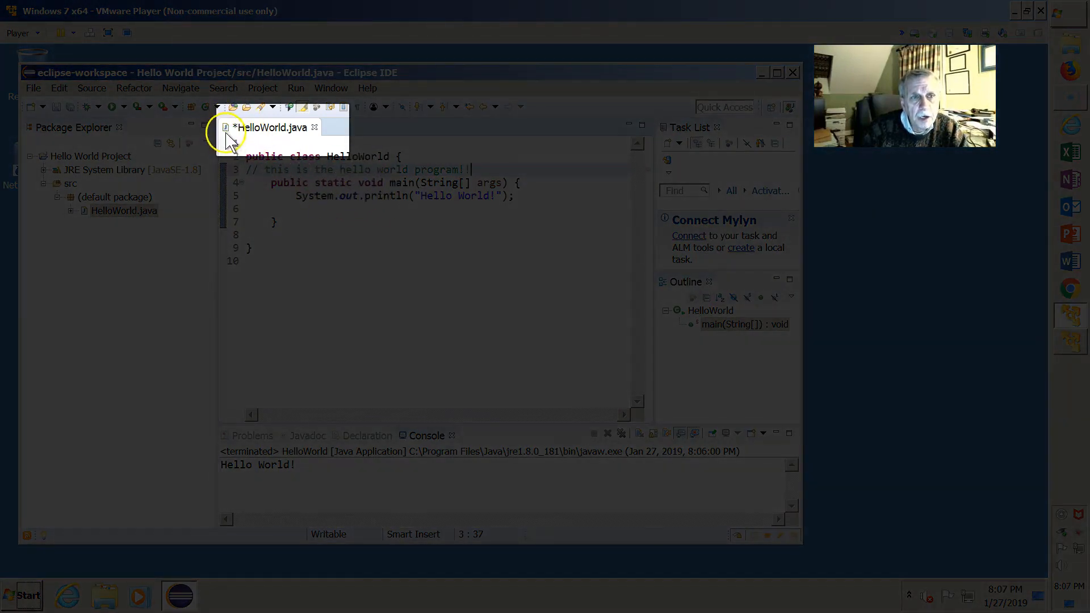
{"action": "mouse_move", "coordinate": [246, 128]}
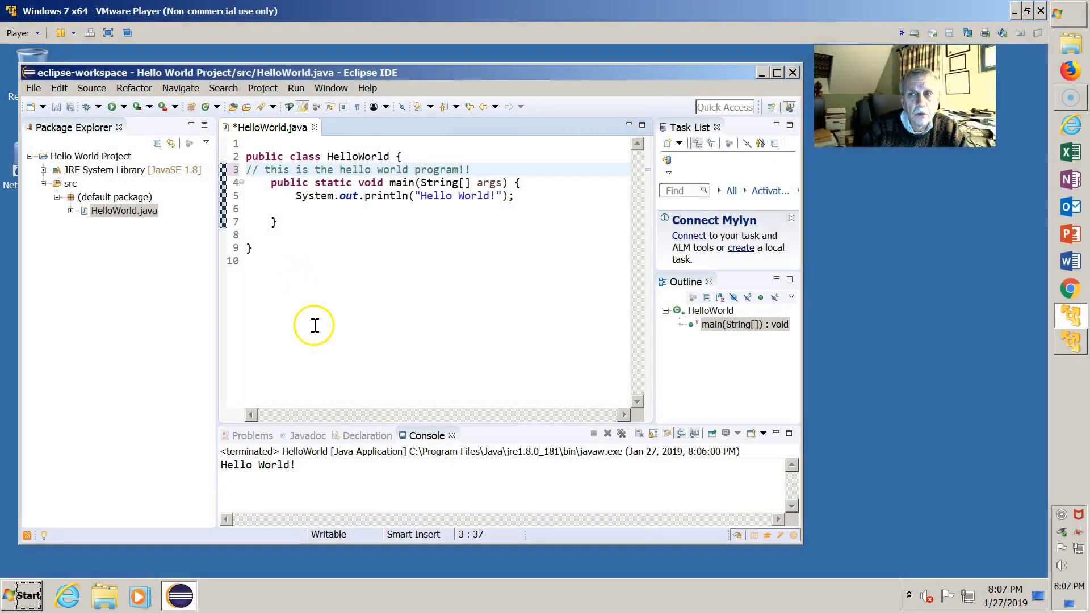
{"action": "mouse_move", "coordinate": [305, 266]}
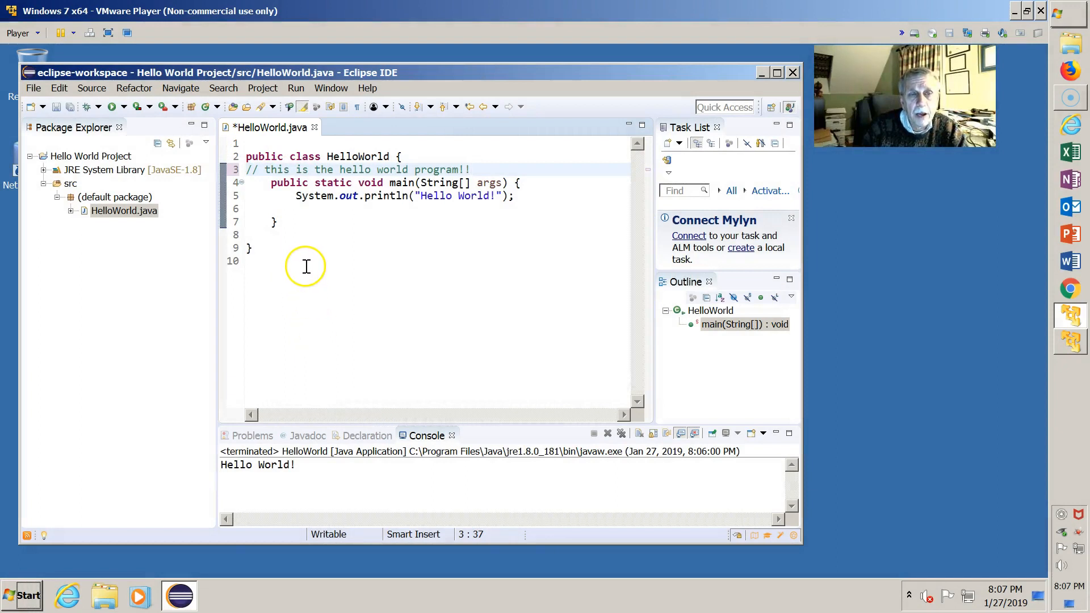
{"action": "mouse_move", "coordinate": [301, 252]}
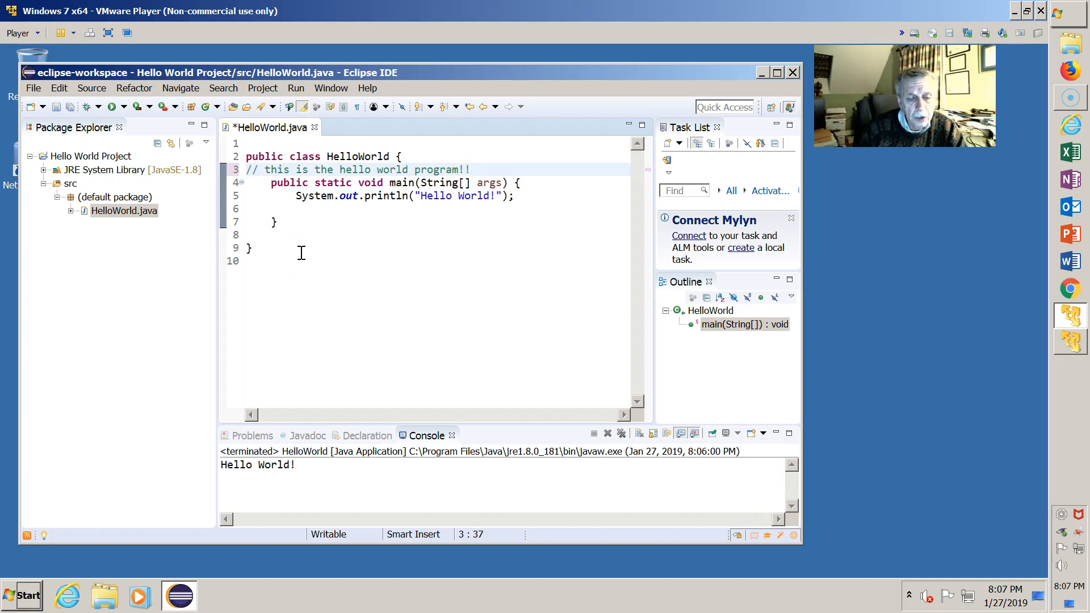
- Save HelloWorld.java so the new comment line is stored
{"action": "left_click", "coordinate": [471, 169]}
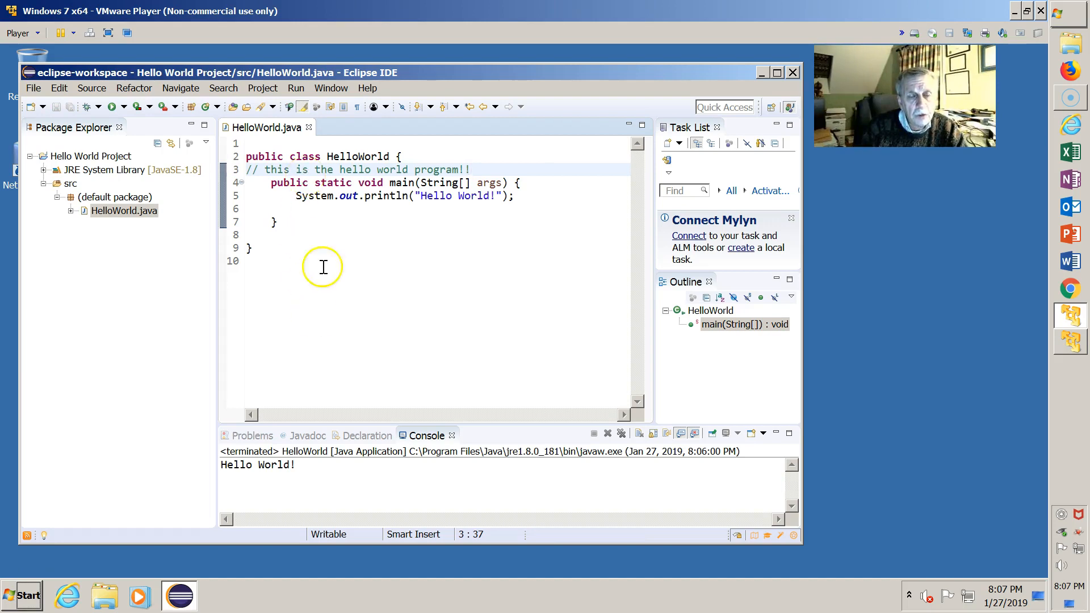
{"action": "mouse_move", "coordinate": [233, 135]}
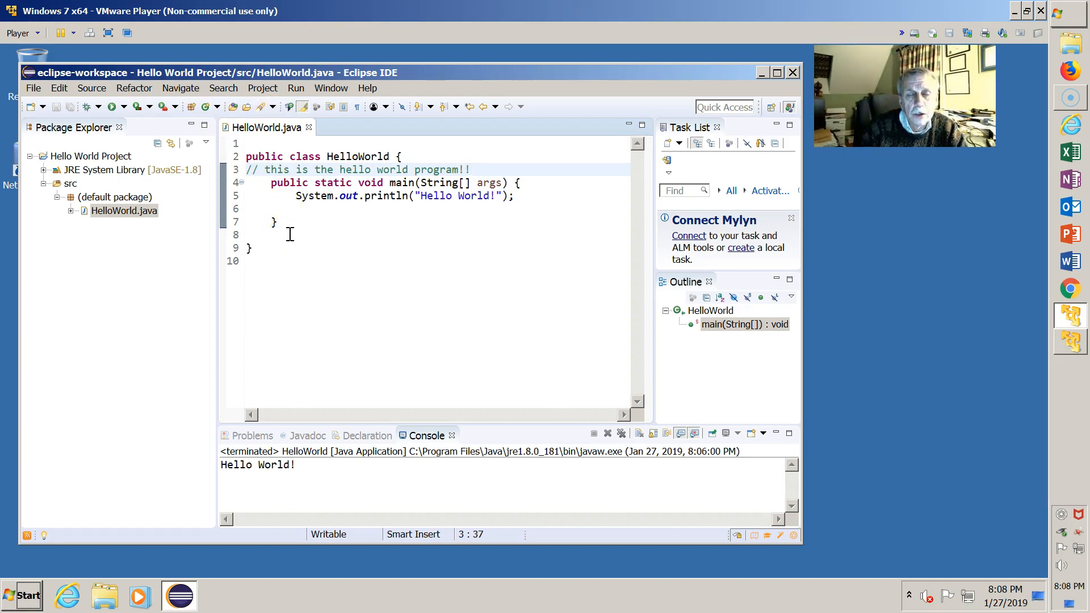
{"action": "left_click", "coordinate": [472, 170]}
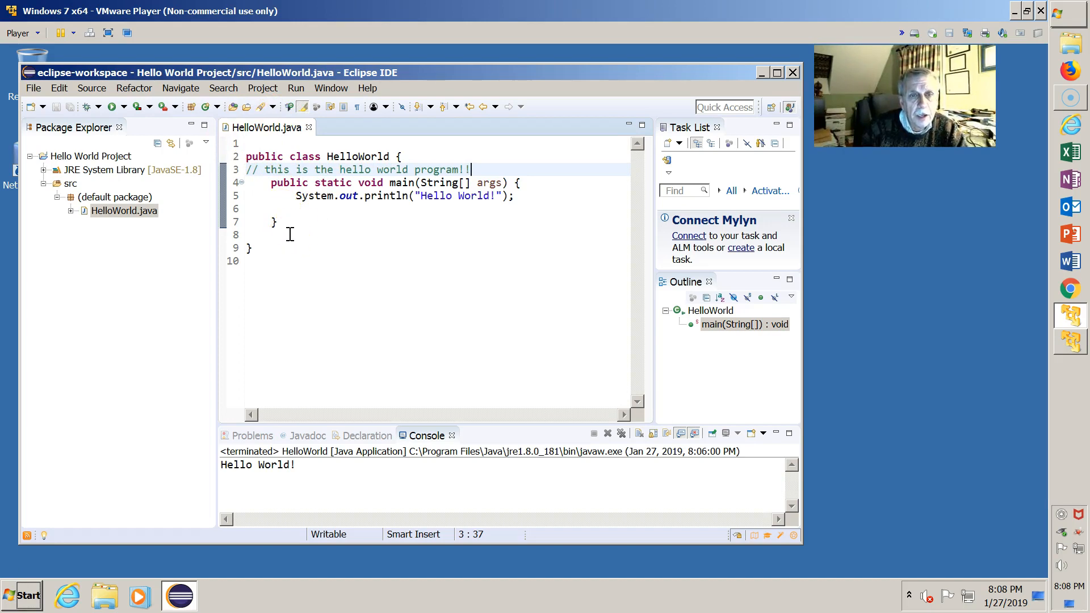
{"action": "mouse_move", "coordinate": [523, 201]}
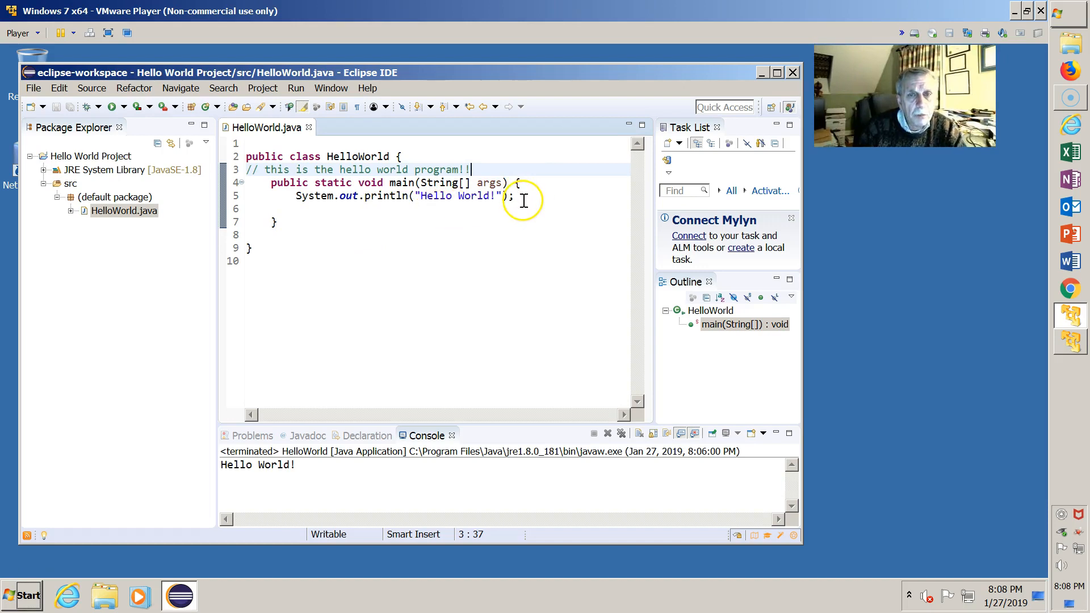
- Select the whole "Hello World!" println line to duplicate it inside main
{"action": "left_click", "coordinate": [521, 195]}
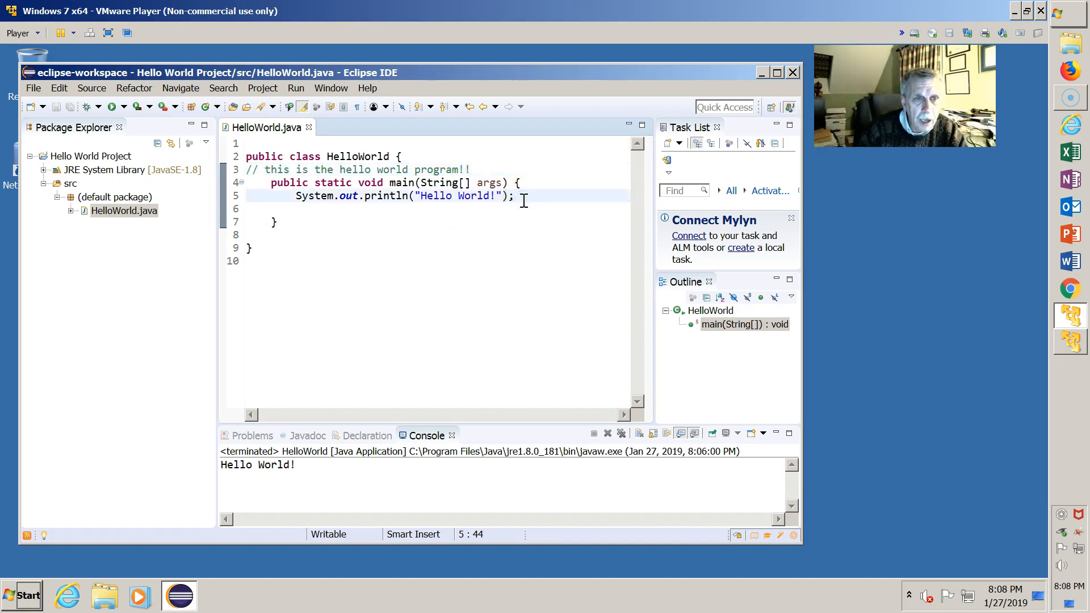
{"action": "triple_click", "coordinate": [403, 195]}
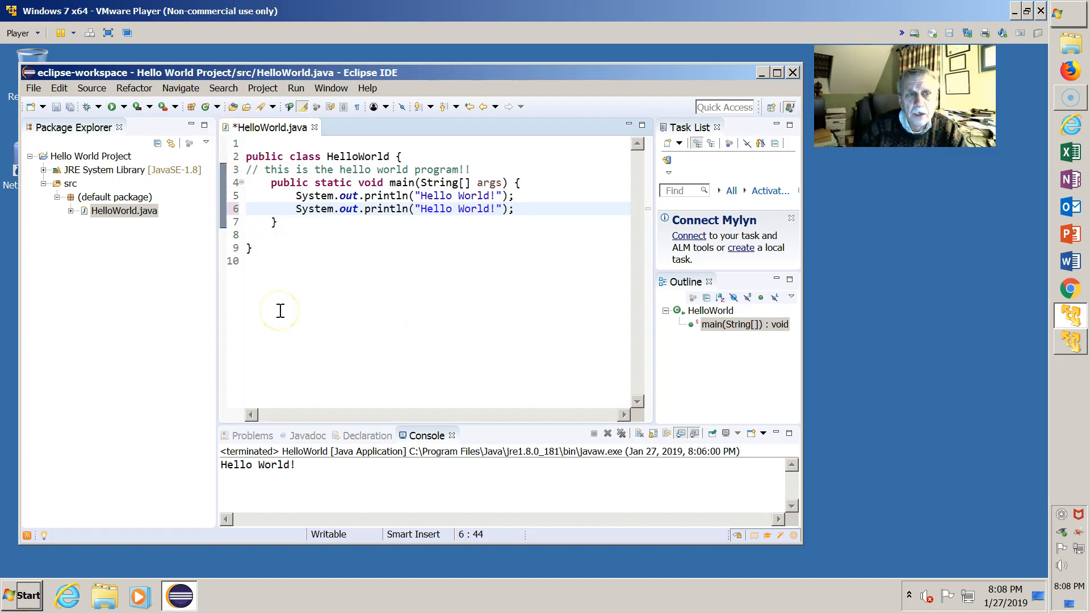
{"action": "mouse_move", "coordinate": [280, 311]}
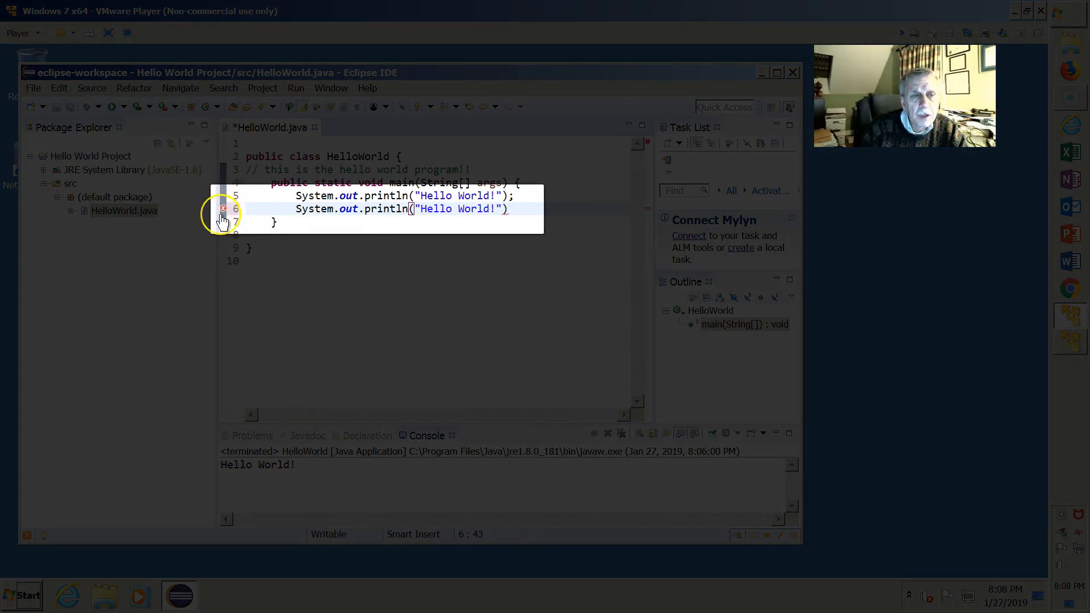
{"action": "mouse_move", "coordinate": [224, 209]}
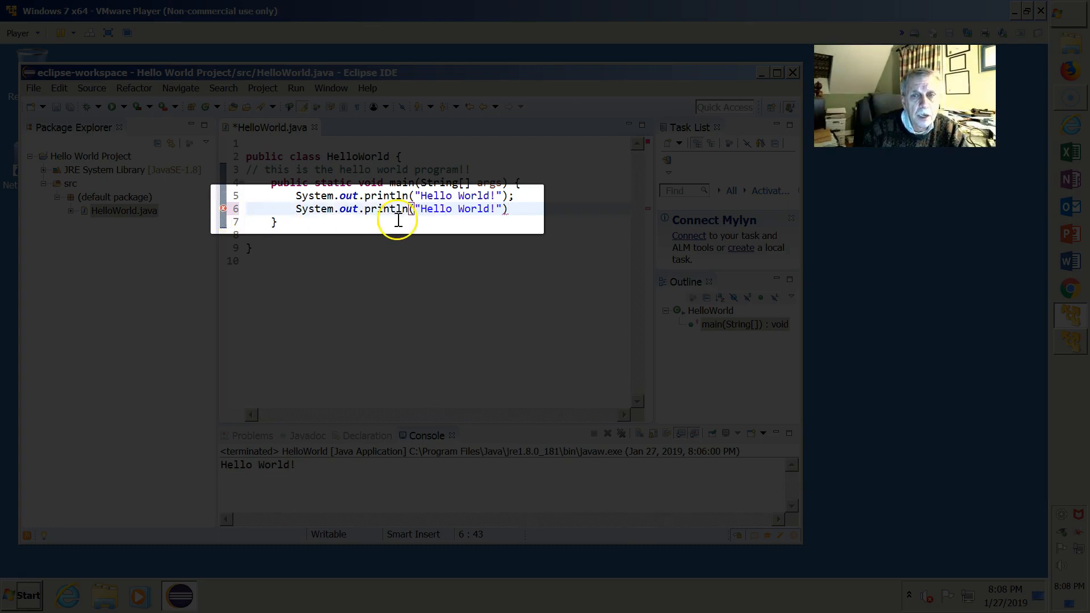
{"action": "mouse_move", "coordinate": [503, 219]}
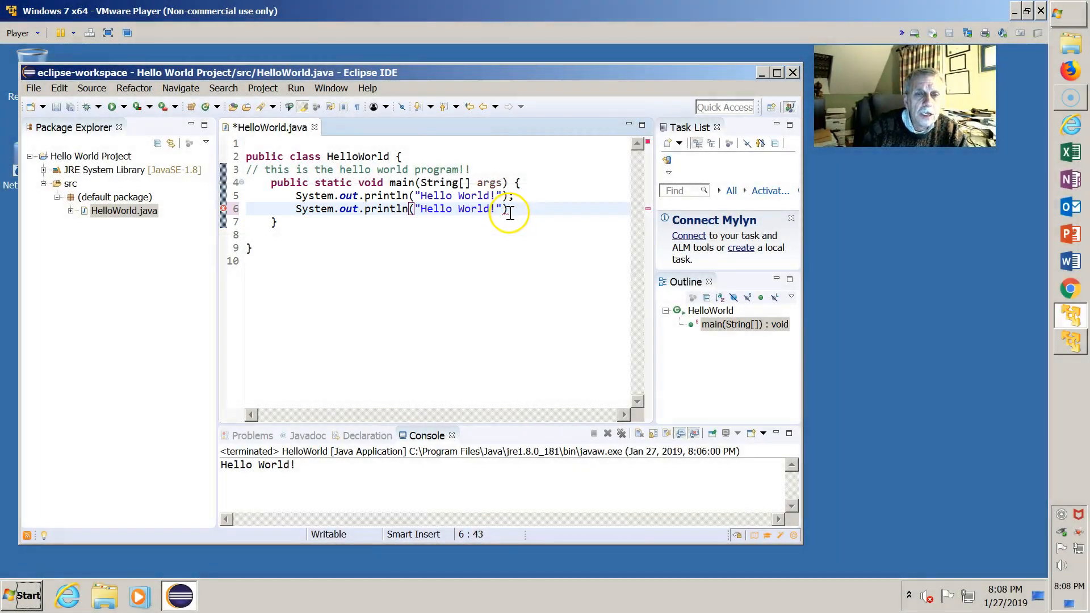
{"action": "mouse_move", "coordinate": [517, 217]}
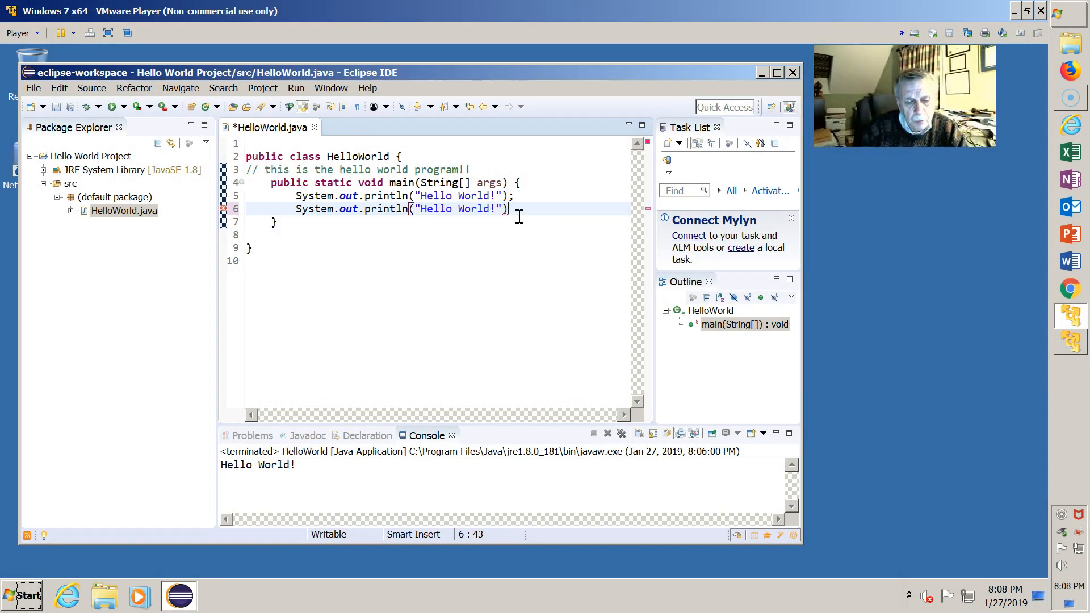
- Save HelloWorld.java with the second println missing its semicolon, flagging the error
{"action": "key", "text": "ctrl+s"}
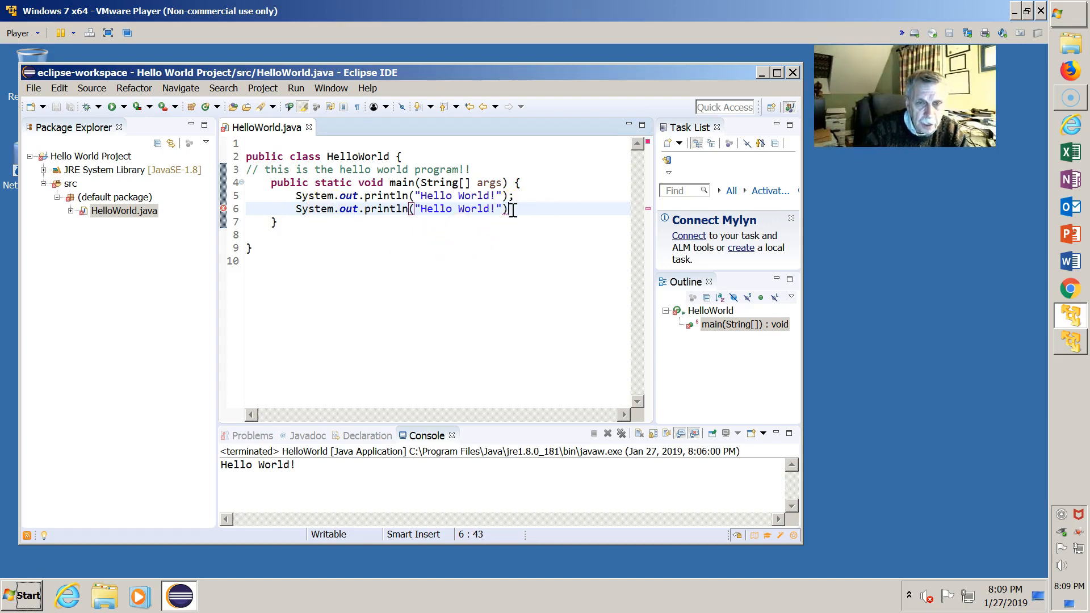
{"action": "type", "text": ";"}
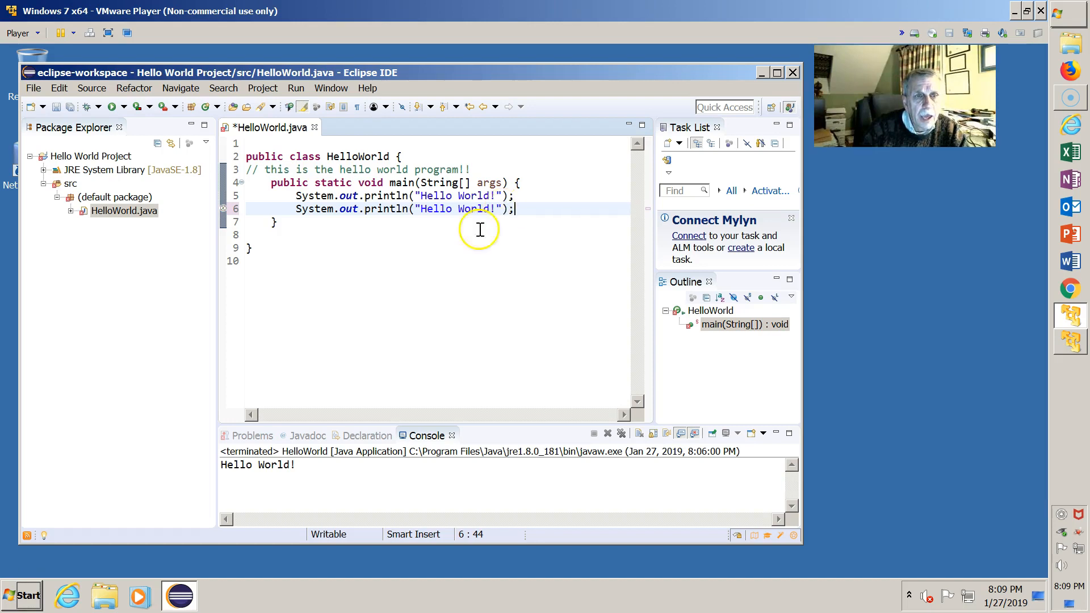
{"action": "mouse_move", "coordinate": [308, 181]}
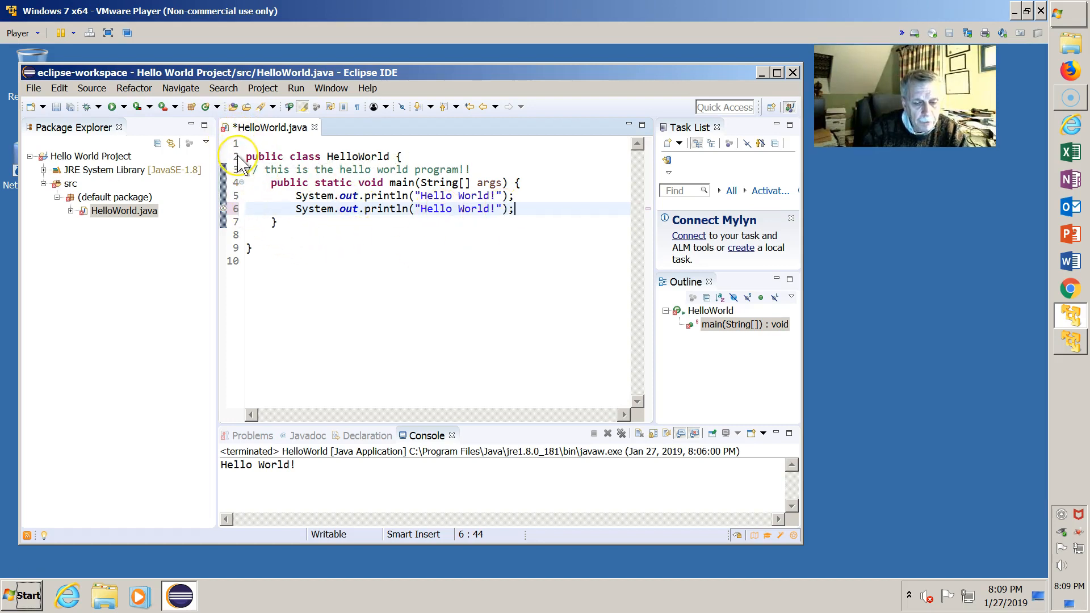
{"action": "key", "text": "ctrl+s"}
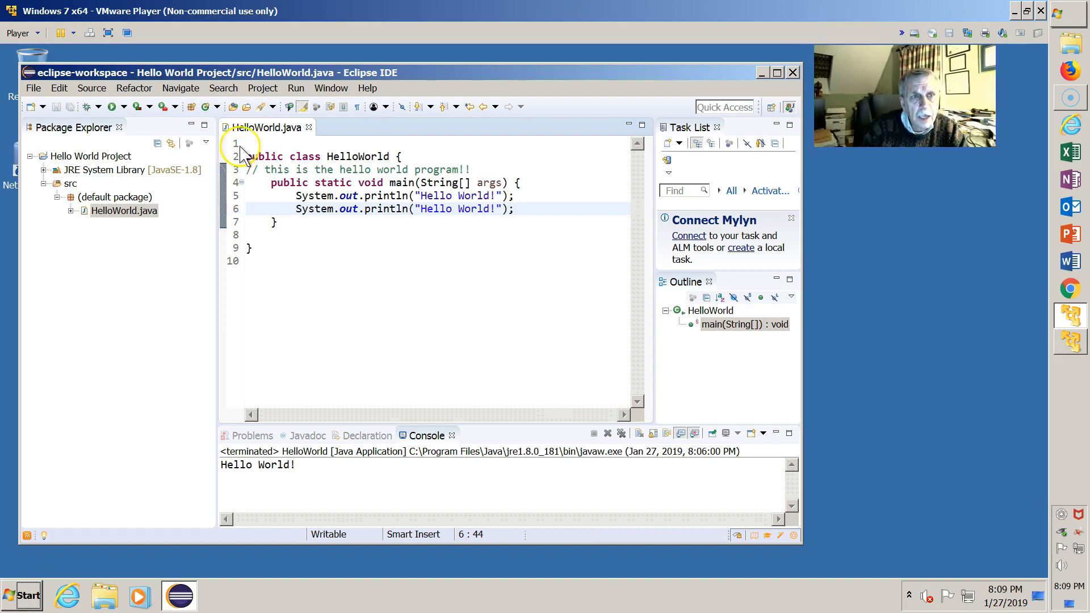
{"action": "mouse_move", "coordinate": [243, 127]}
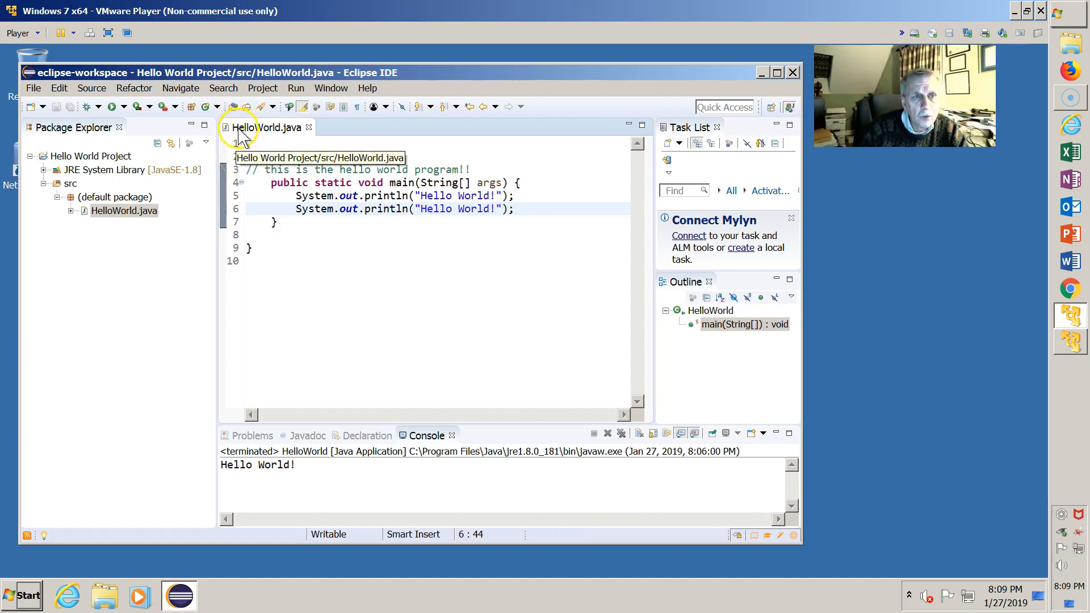
{"action": "mouse_move", "coordinate": [240, 143]}
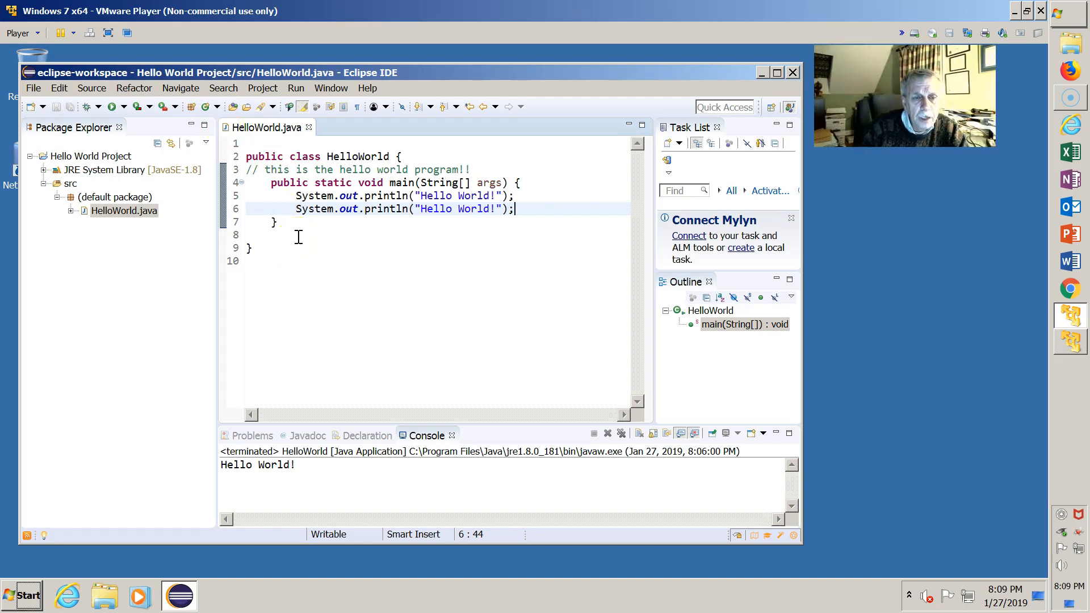
{"action": "mouse_move", "coordinate": [136, 139]}
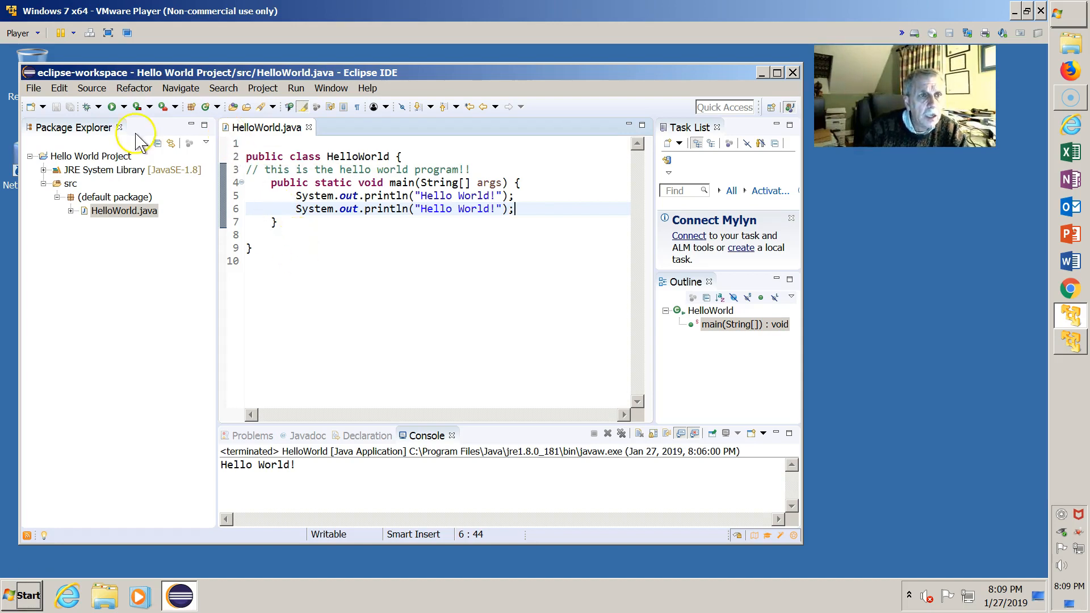
{"action": "mouse_move", "coordinate": [112, 106]}
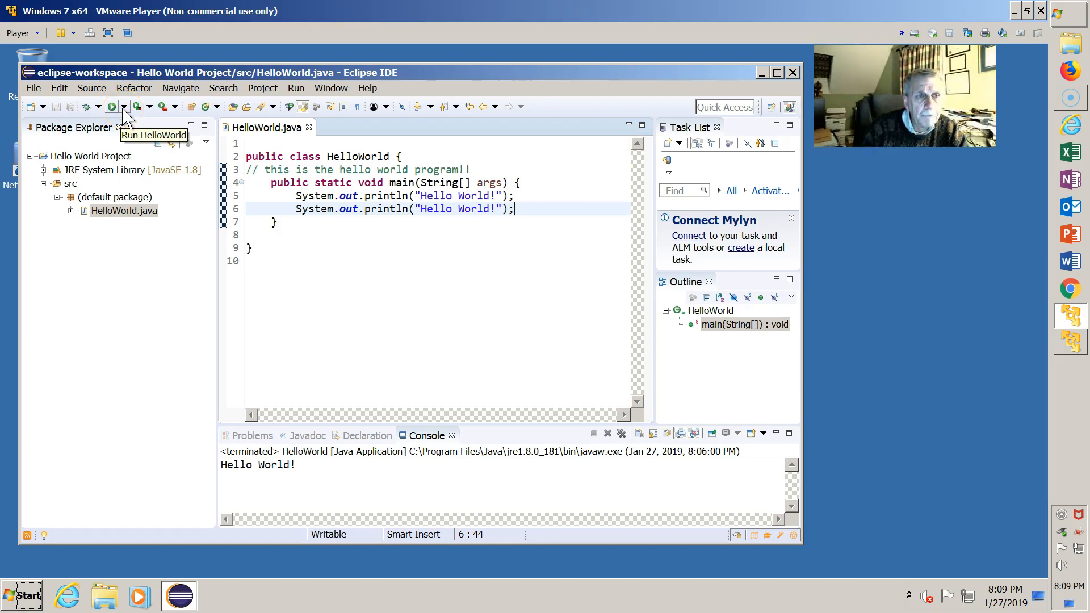
- Run HelloWorld to print Hello World! twice, then start a blank line in main
{"action": "left_click", "coordinate": [123, 107]}
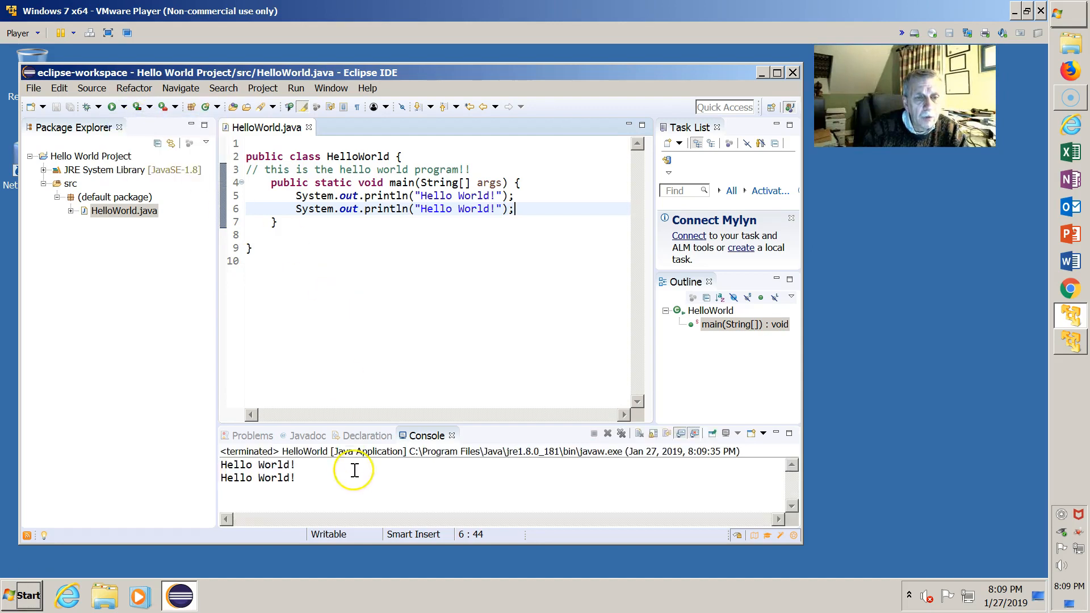
{"action": "mouse_move", "coordinate": [347, 395]}
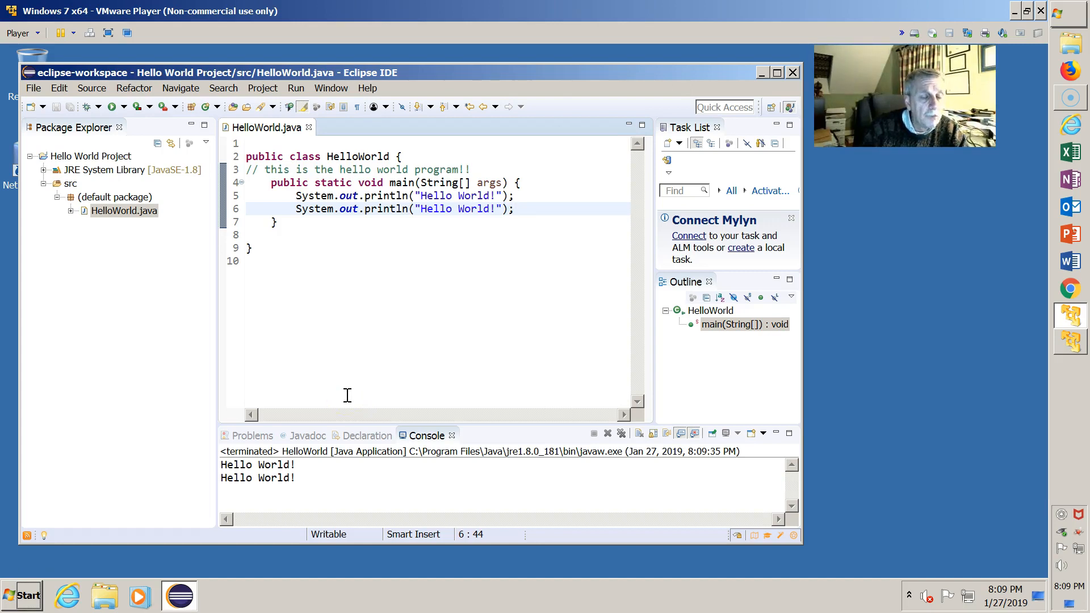
{"action": "key", "text": "Return"}
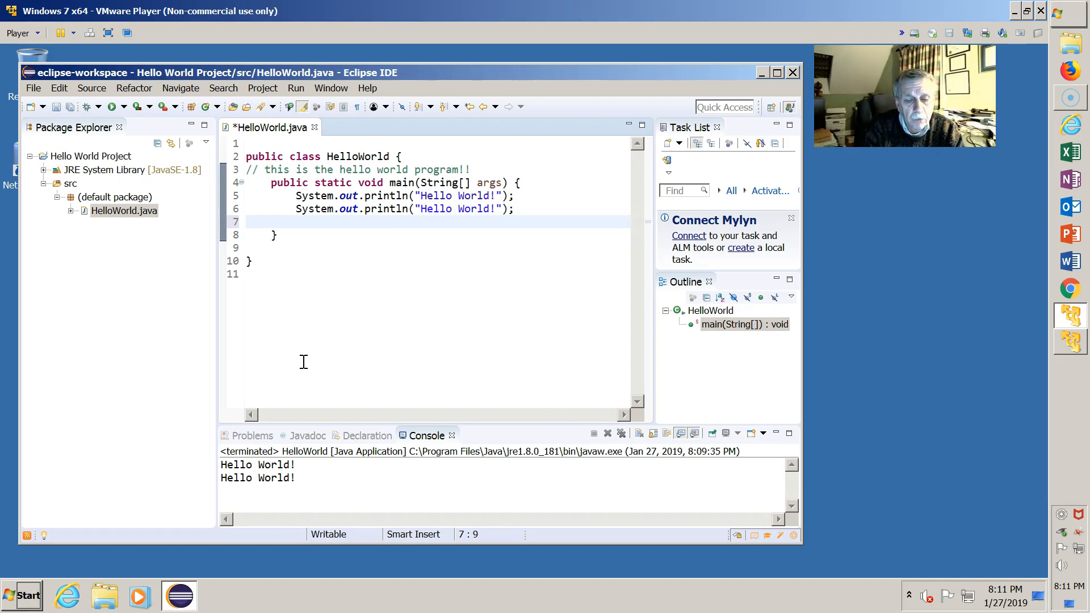
- Add a third statement System.out.println(); via content assist after the two prints
{"action": "type", "text": "Sy"}
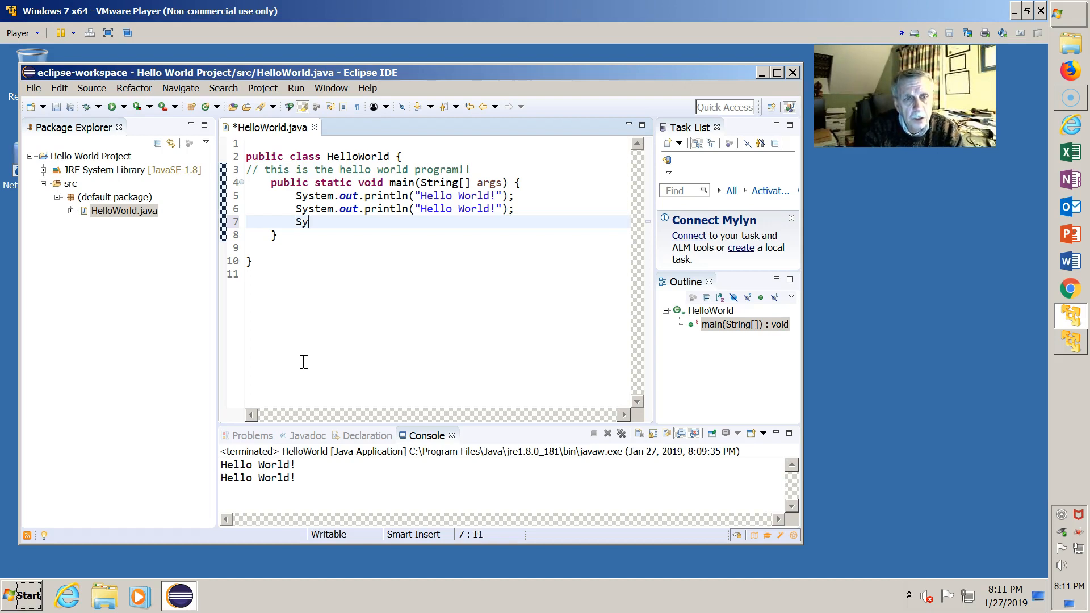
{"action": "type", "text": "stem.ou"}
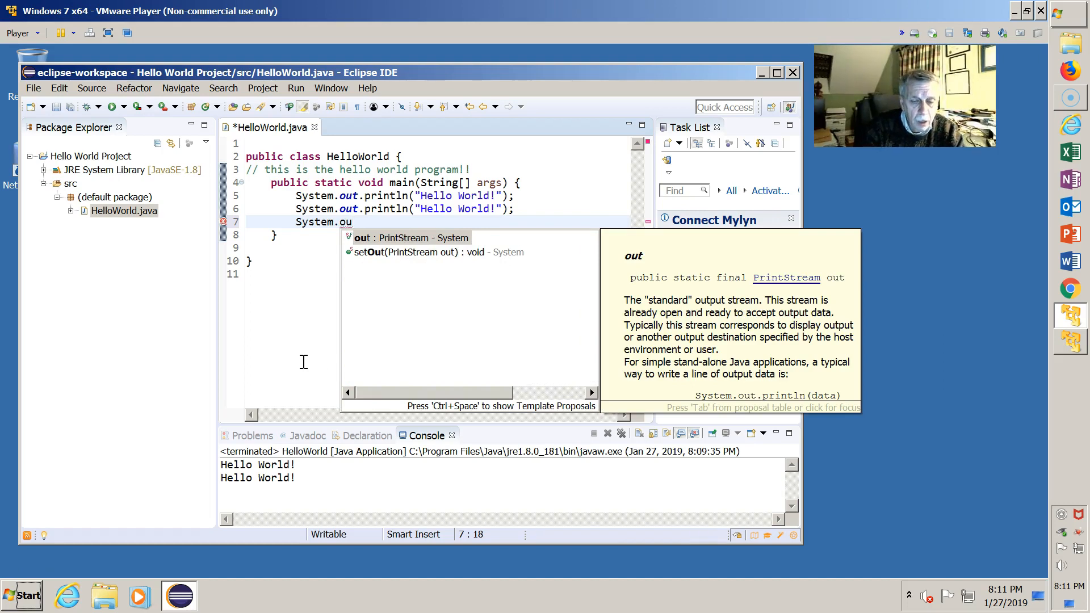
{"action": "type", "text": "t"}
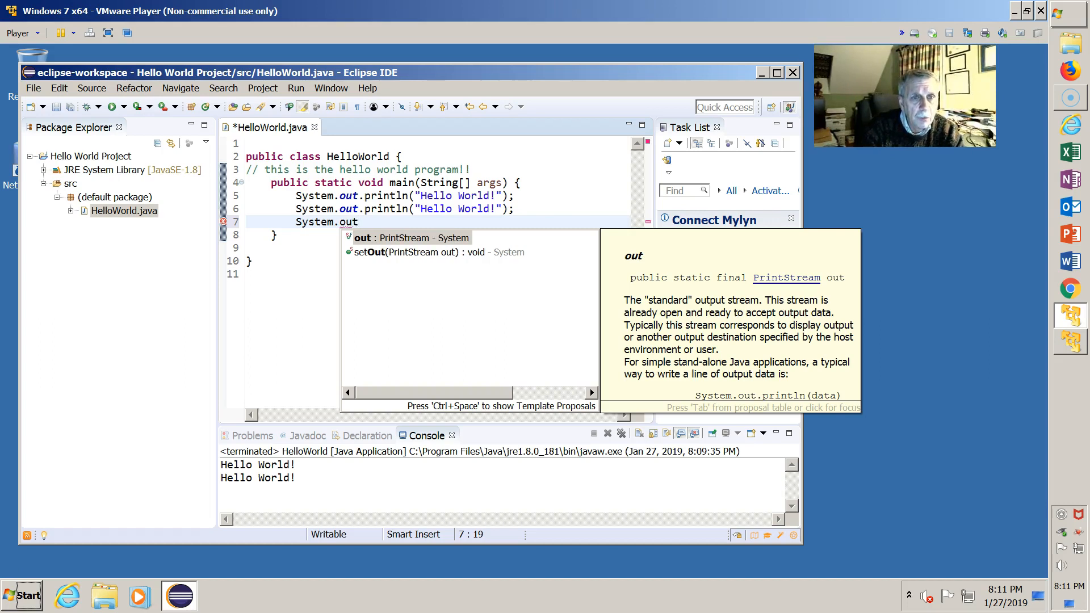
{"action": "type", "text": ".pr"}
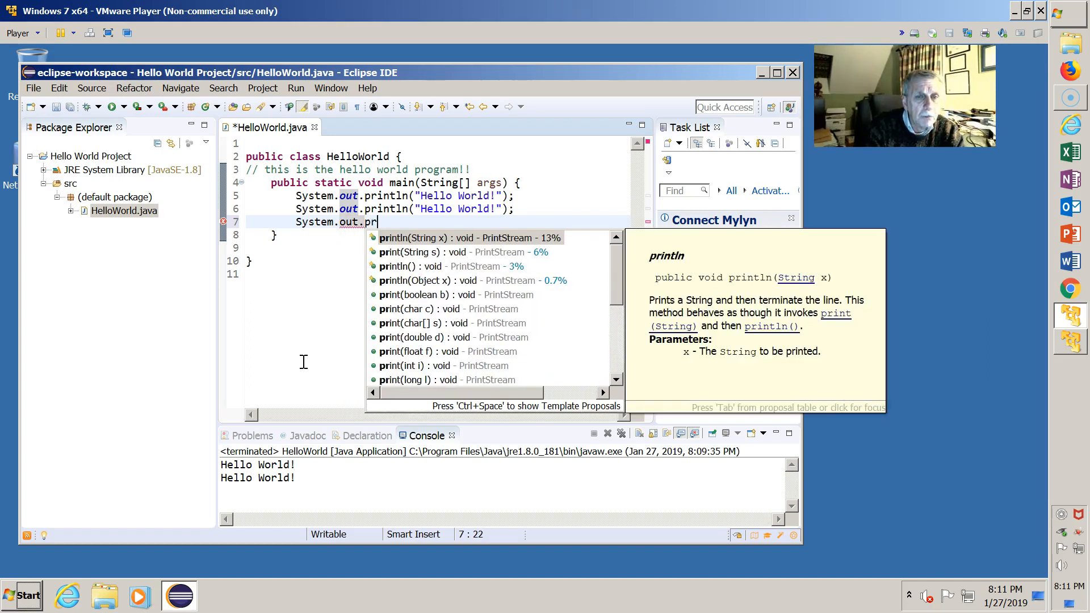
{"action": "type", "text": "i"}
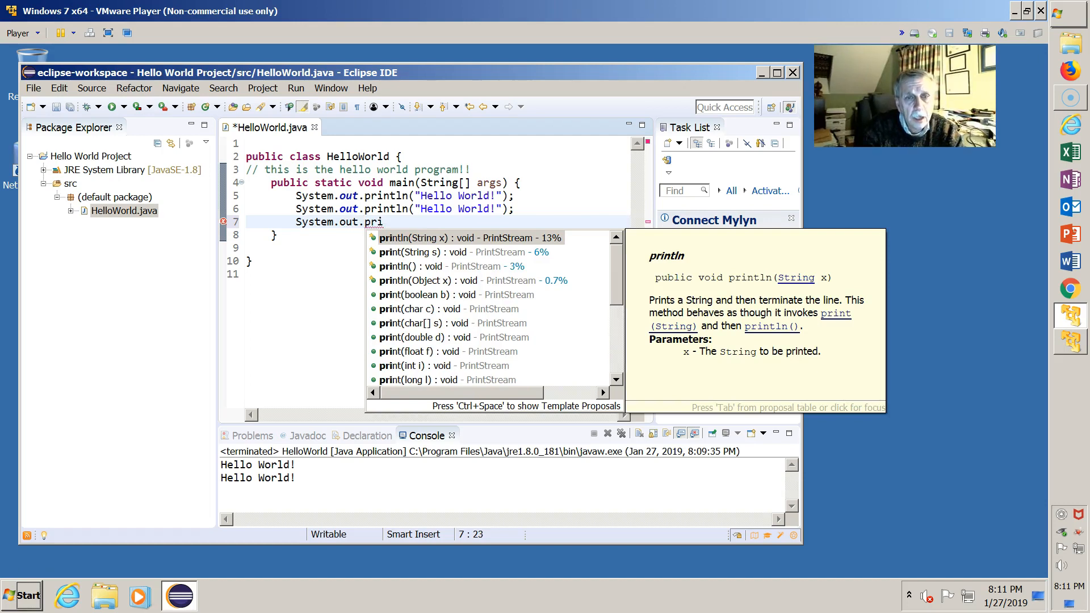
{"action": "mouse_move", "coordinate": [369, 297]}
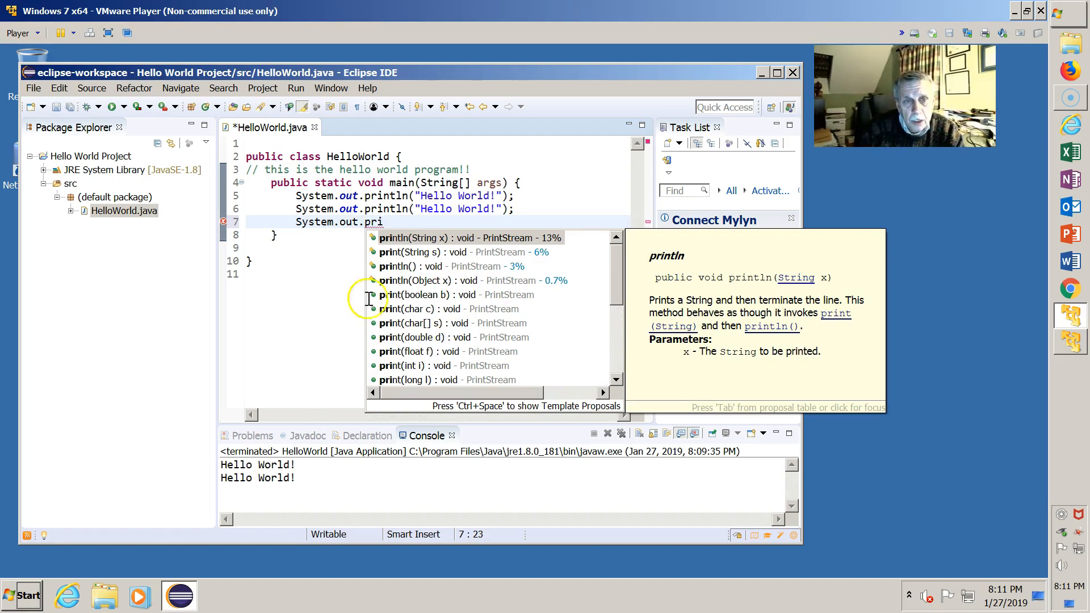
{"action": "mouse_move", "coordinate": [400, 278]}
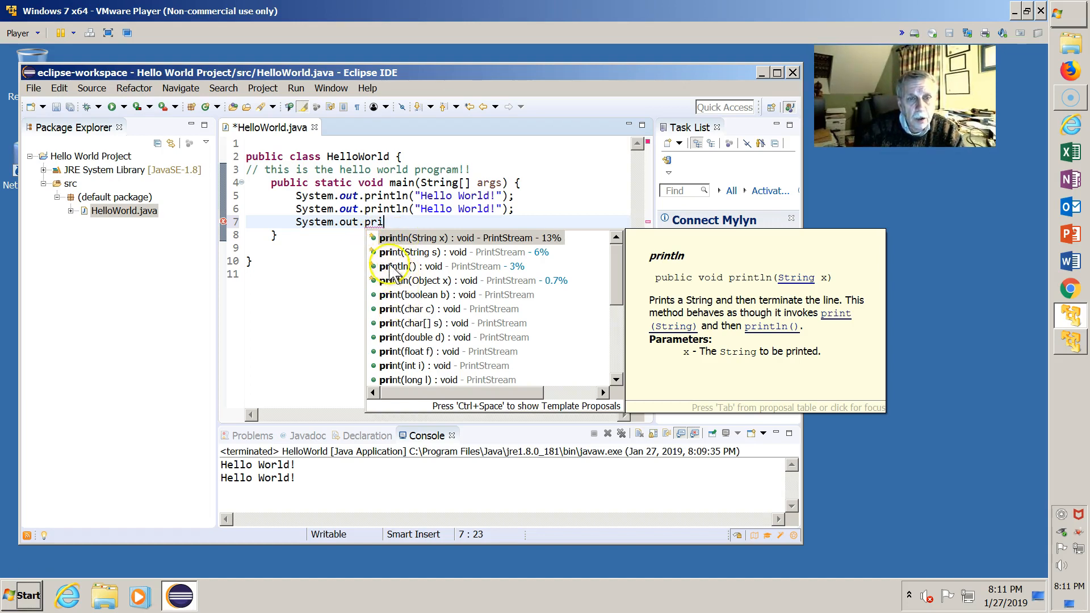
{"action": "left_click", "coordinate": [452, 265]}
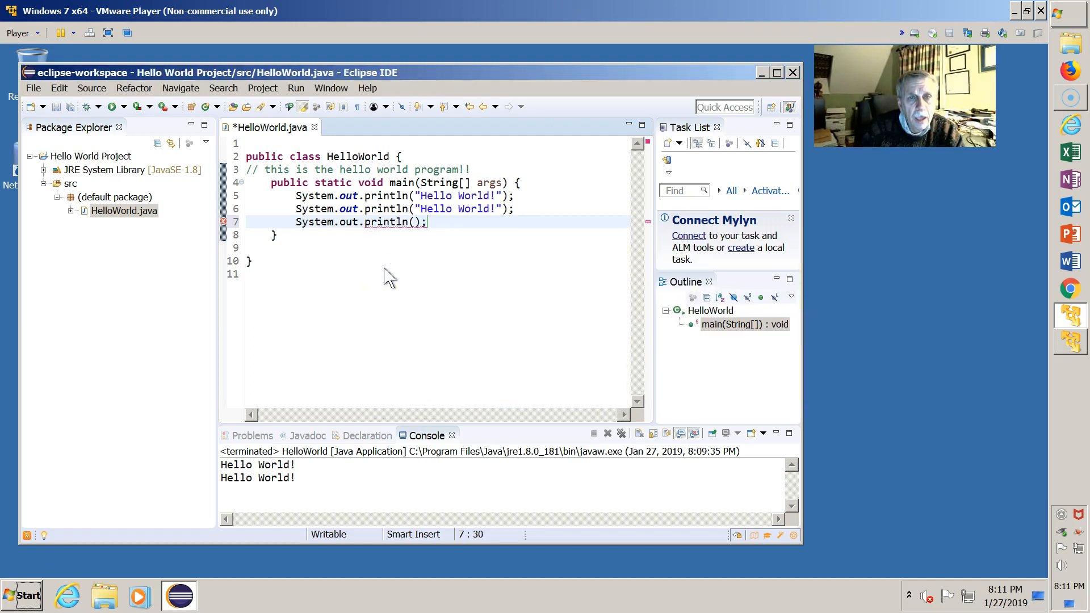
{"action": "left_click", "coordinate": [428, 221]}
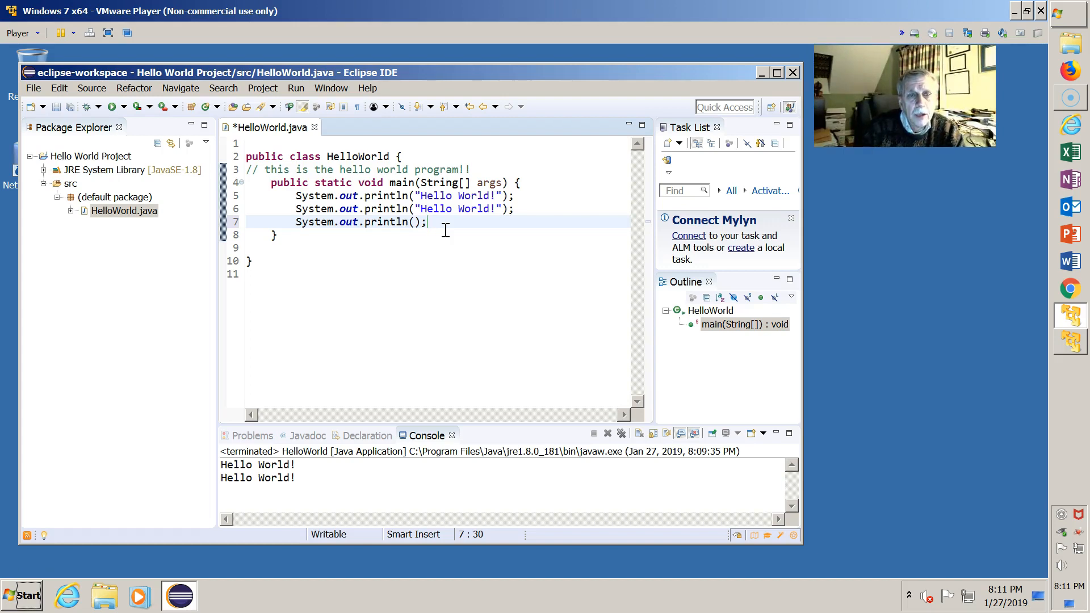
{"action": "mouse_move", "coordinate": [416, 222]}
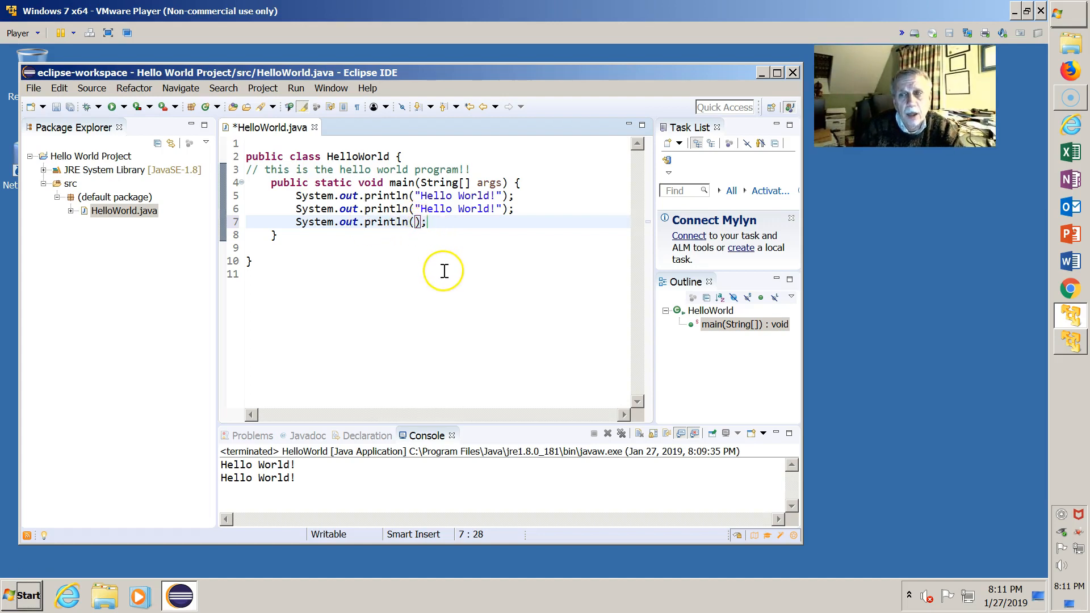
{"action": "mouse_move", "coordinate": [439, 298]}
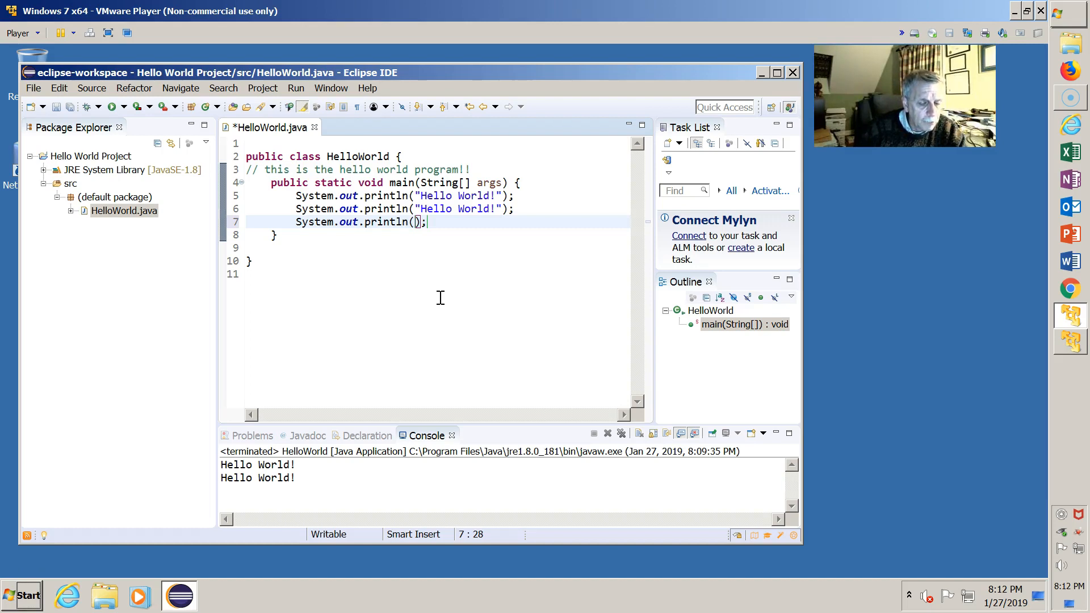
{"action": "mouse_move", "coordinate": [397, 279]}
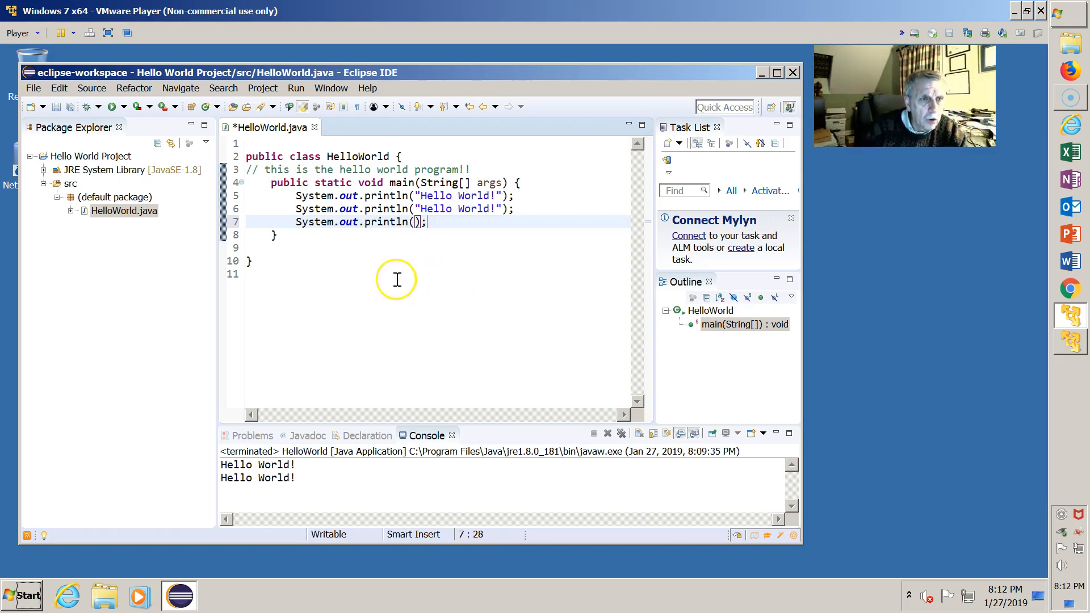
{"action": "mouse_move", "coordinate": [220, 496]}
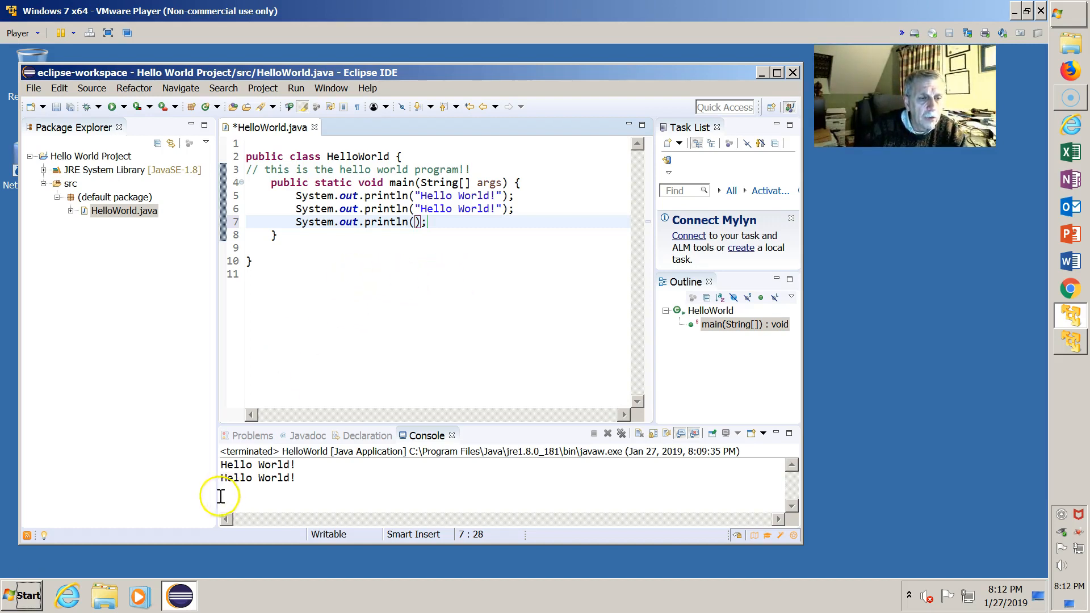
{"action": "mouse_move", "coordinate": [52, 567]}
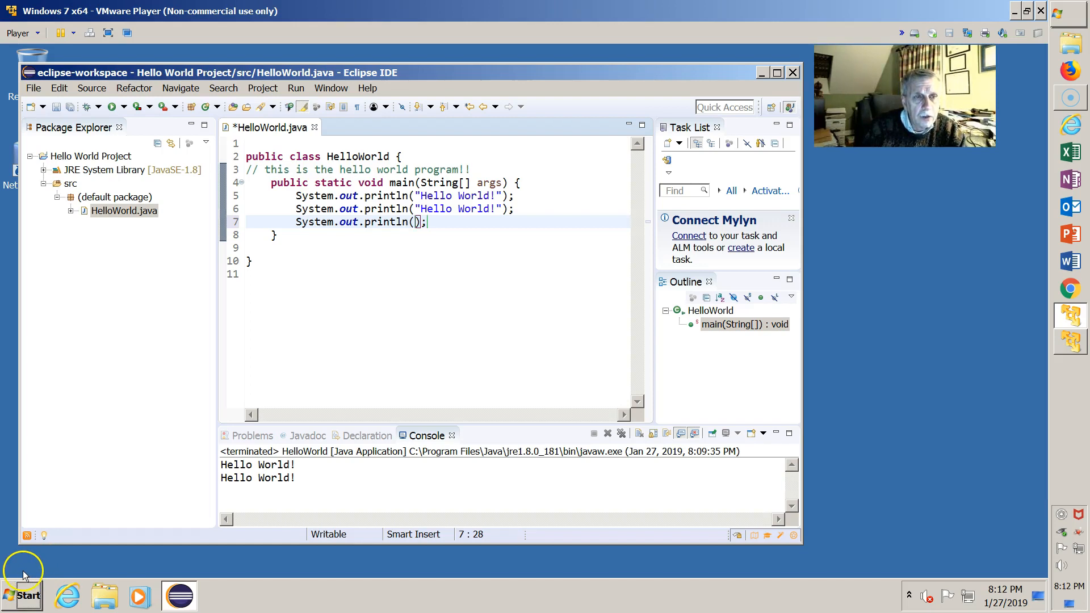
{"action": "mouse_move", "coordinate": [314, 128]}
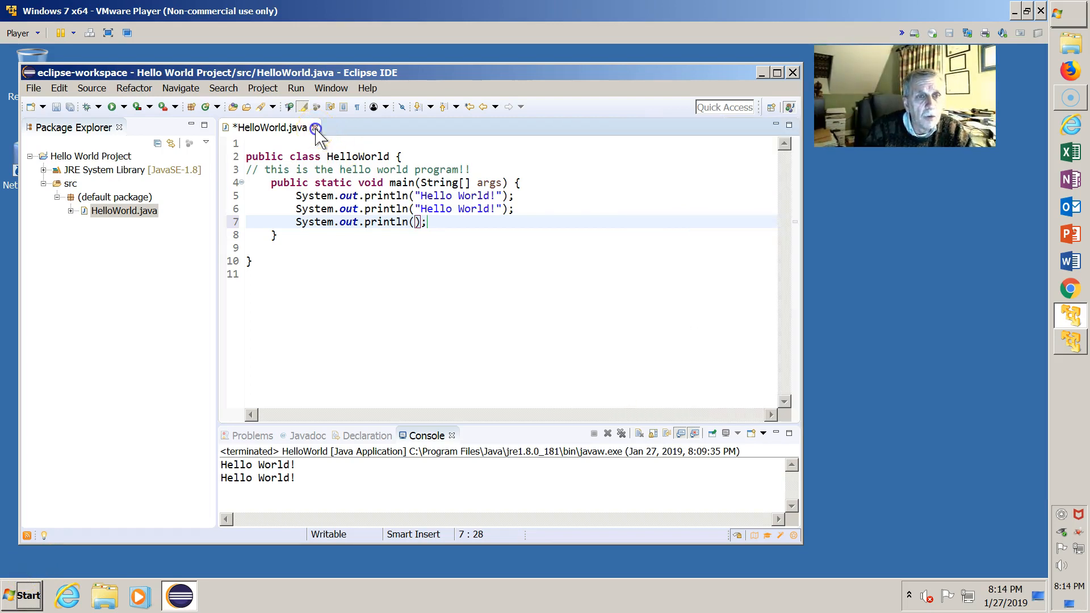
- Close HelloWorld.java, saving its edits in the Save Resource dialog
{"action": "left_click", "coordinate": [315, 127]}
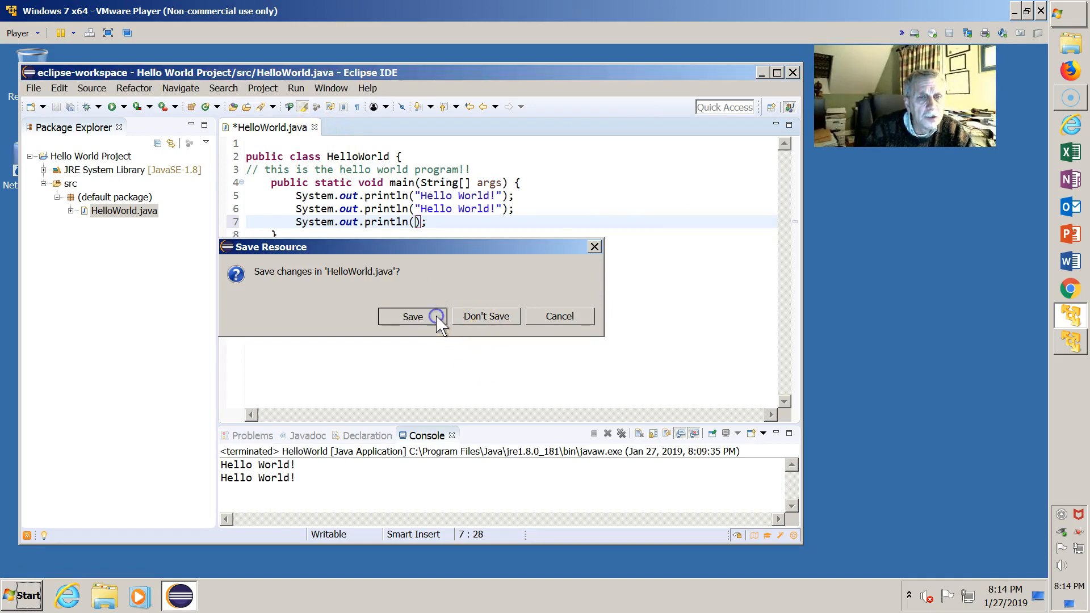
{"action": "left_click", "coordinate": [411, 317]}
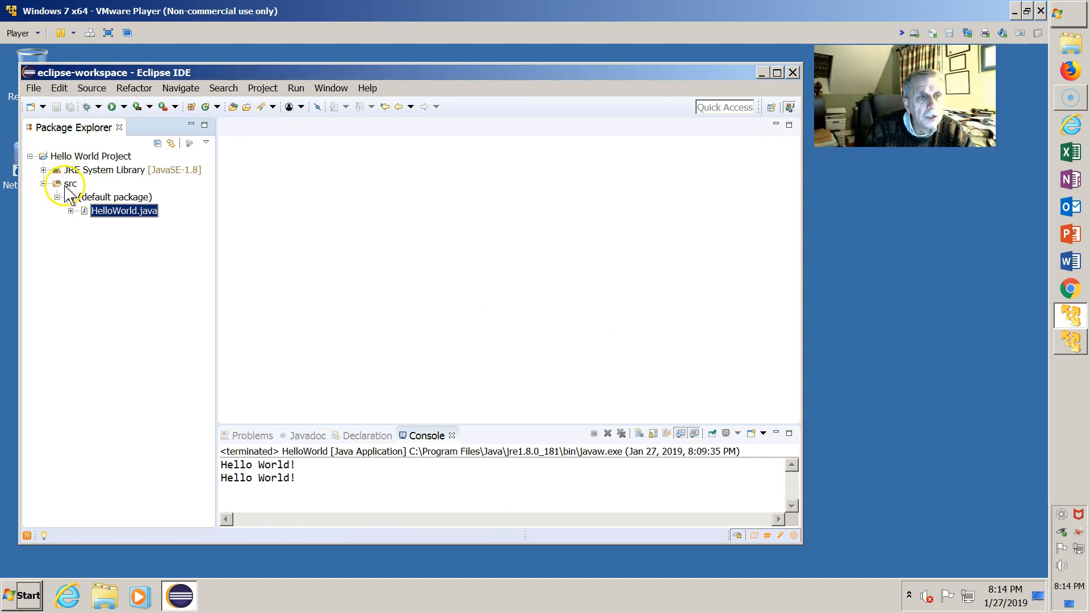
{"action": "mouse_move", "coordinate": [66, 165]}
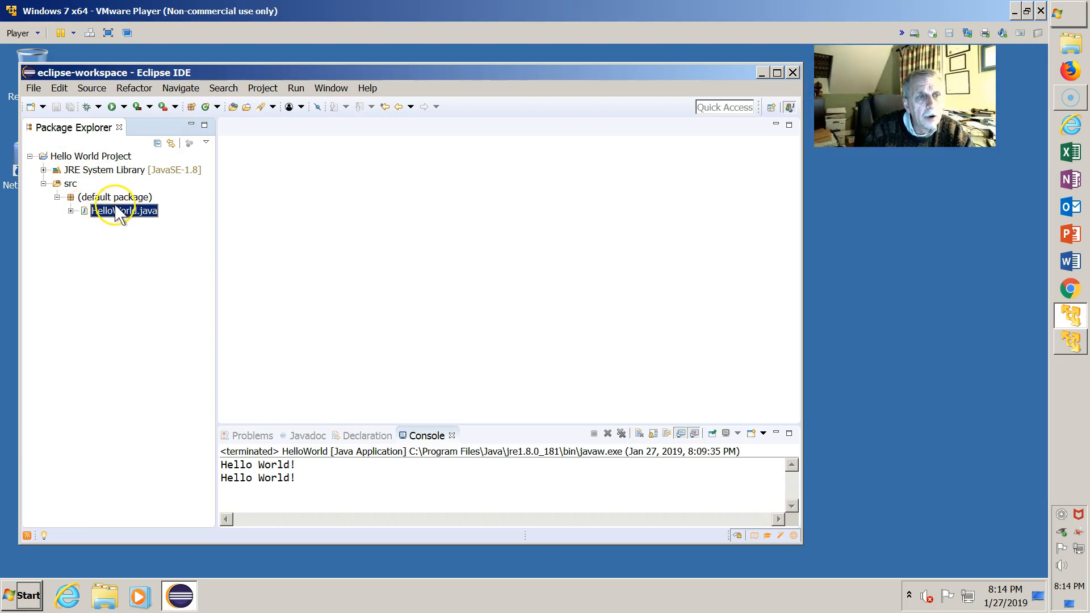
{"action": "mouse_move", "coordinate": [33, 87]}
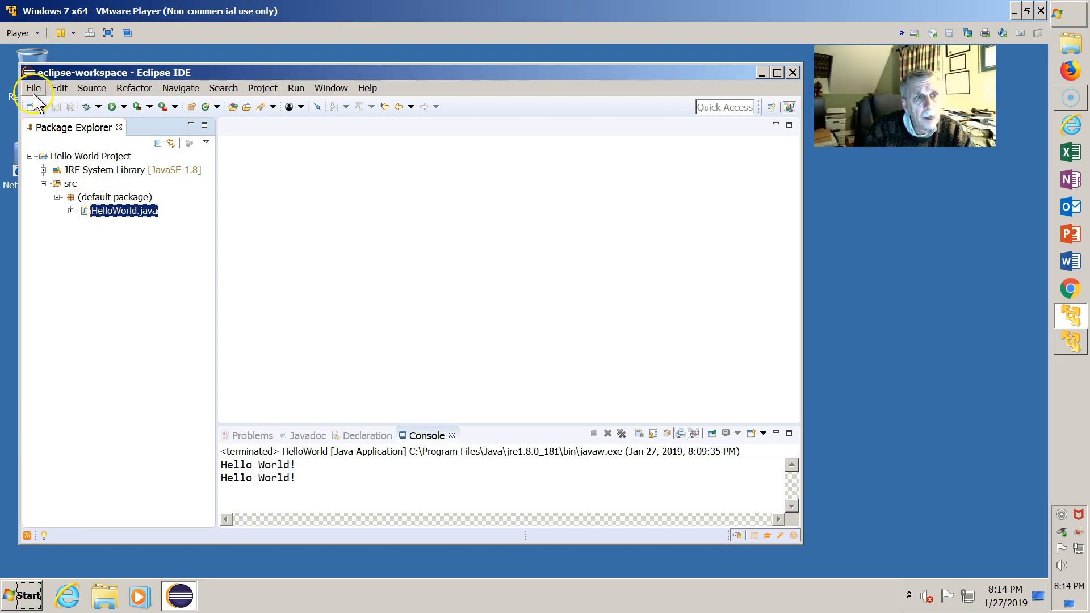
- Create a new Java package named FirstProgram under src via File > New
{"action": "left_click", "coordinate": [33, 88]}
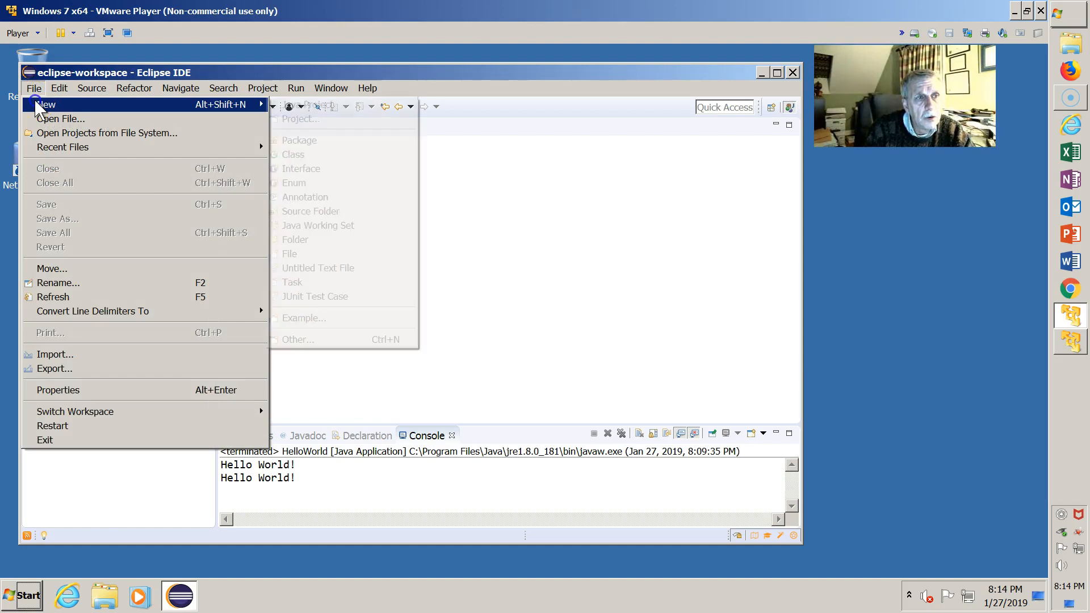
{"action": "left_click", "coordinate": [299, 139]}
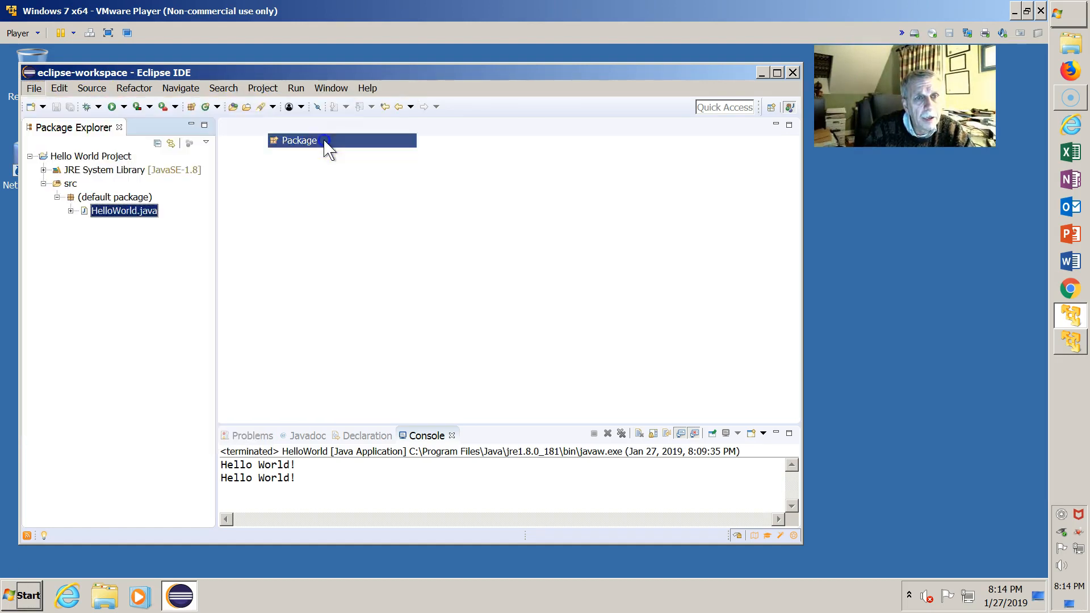
{"action": "left_click", "coordinate": [299, 140]}
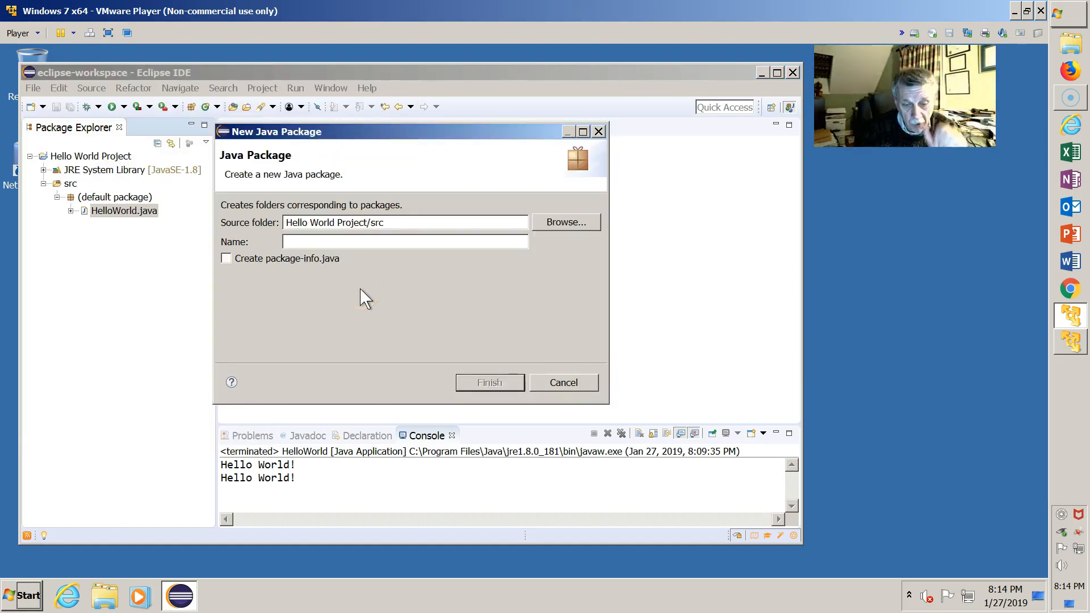
{"action": "type", "text": "FirstP"}
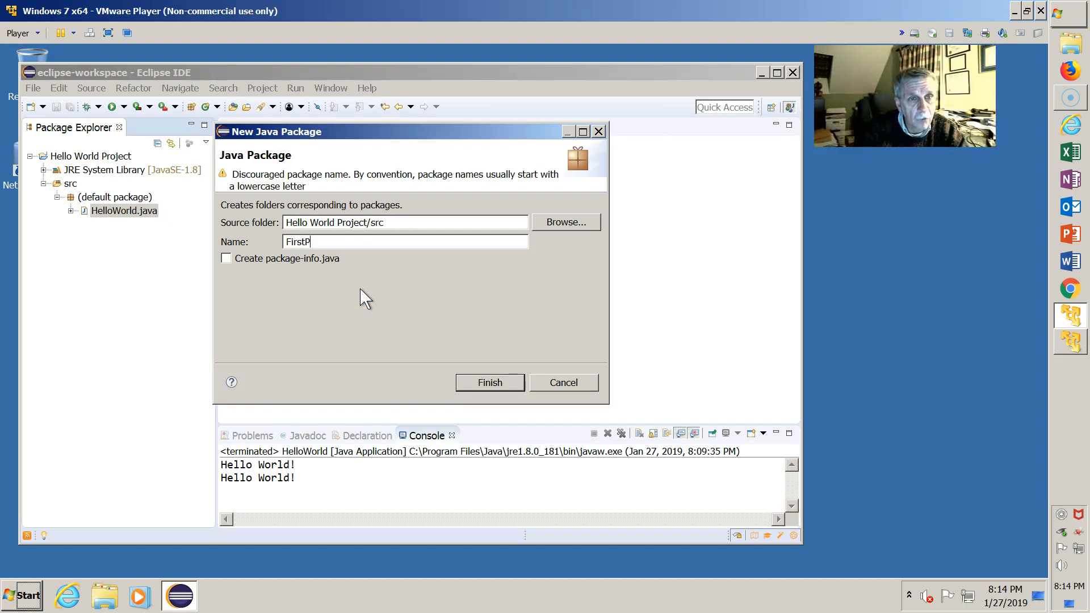
{"action": "type", "text": "rogram"}
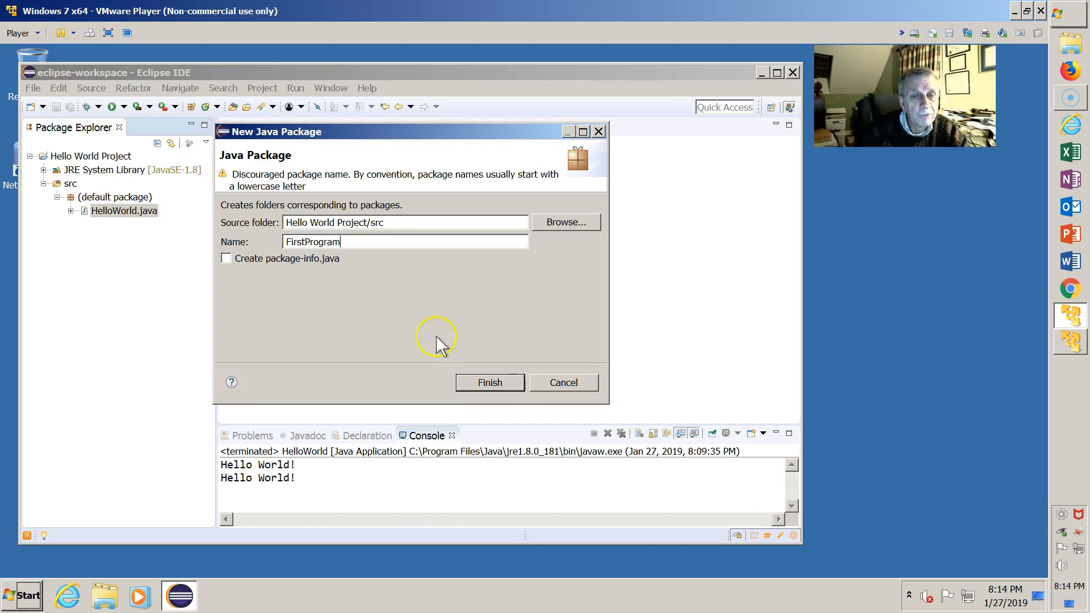
{"action": "left_click", "coordinate": [489, 383]}
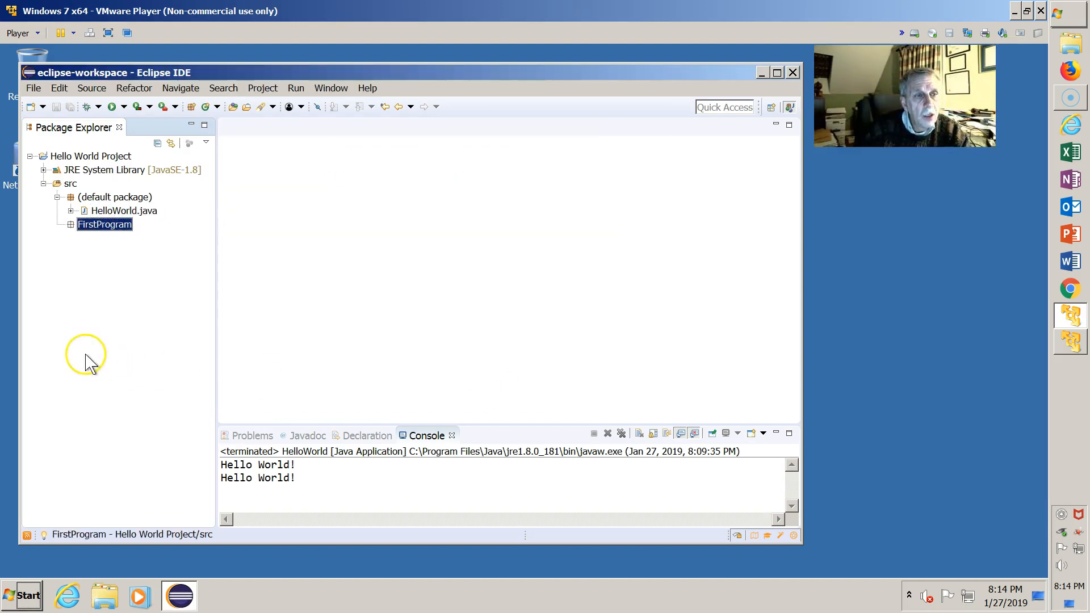
{"action": "mouse_move", "coordinate": [82, 206]}
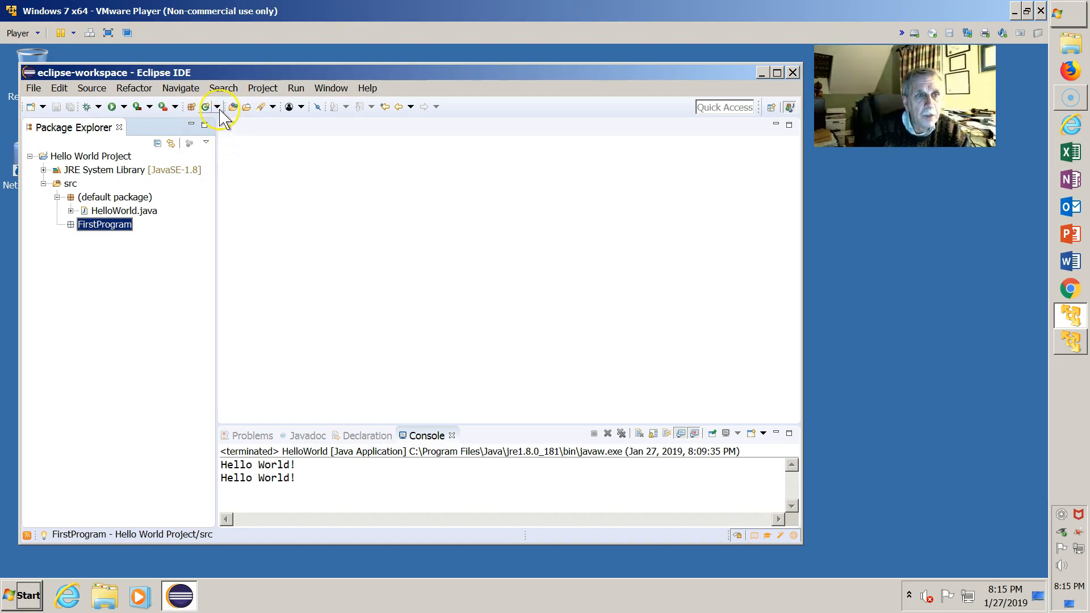
{"action": "mouse_move", "coordinate": [205, 106]}
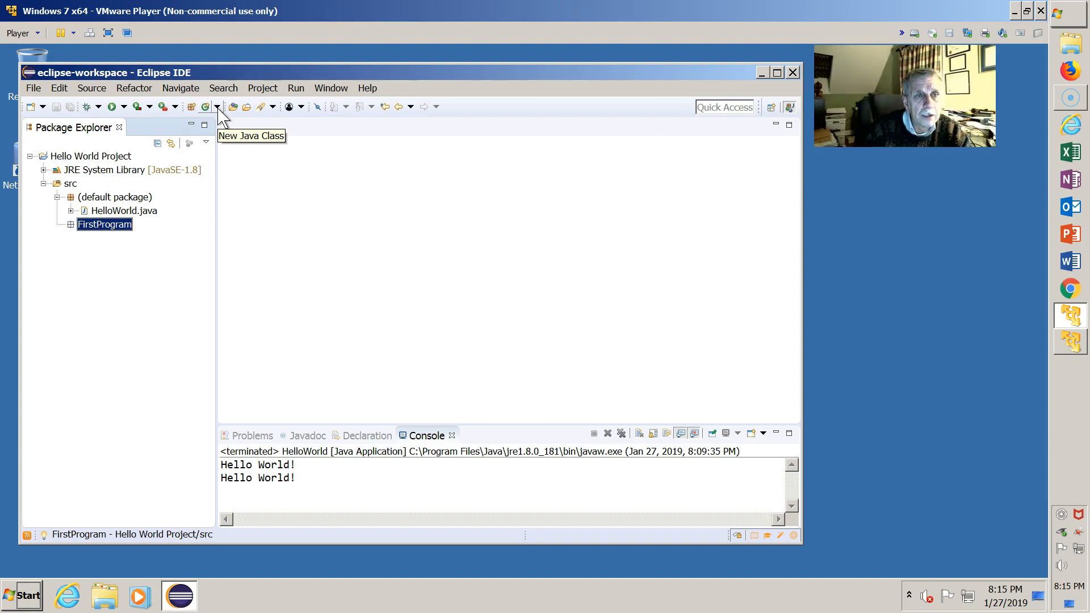
- Create class Another in FirstProgram with a public static void main stub
{"action": "left_click", "coordinate": [217, 106]}
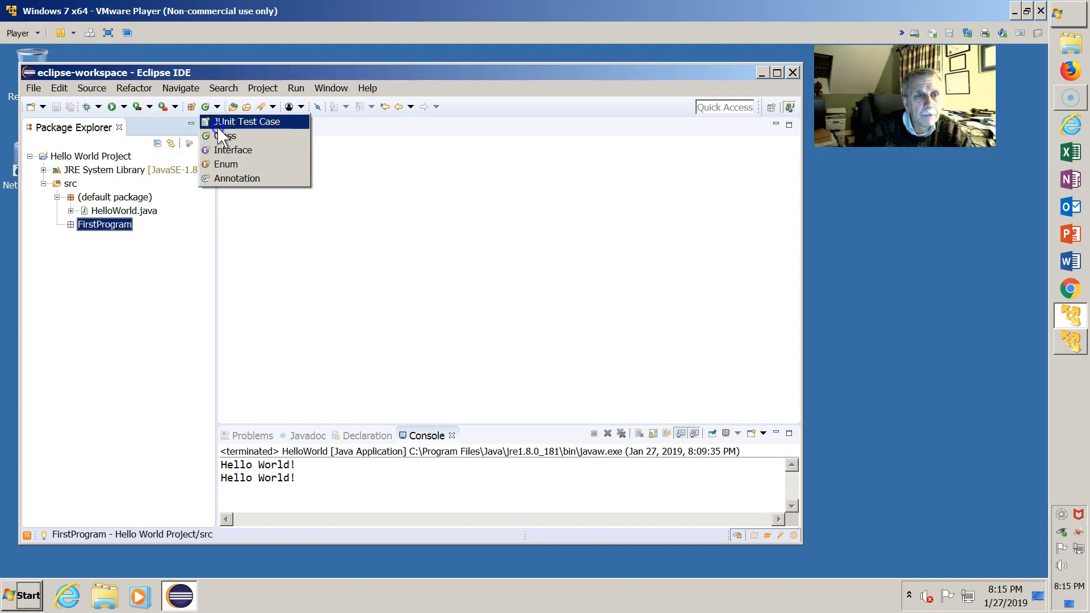
{"action": "left_click", "coordinate": [225, 135]}
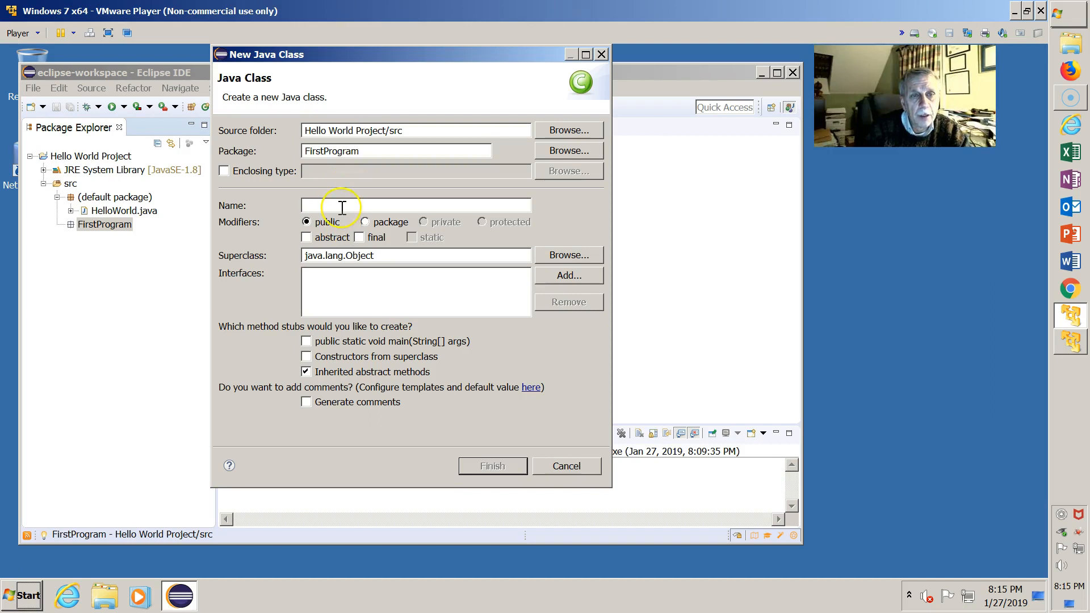
{"action": "type", "text": "A"}
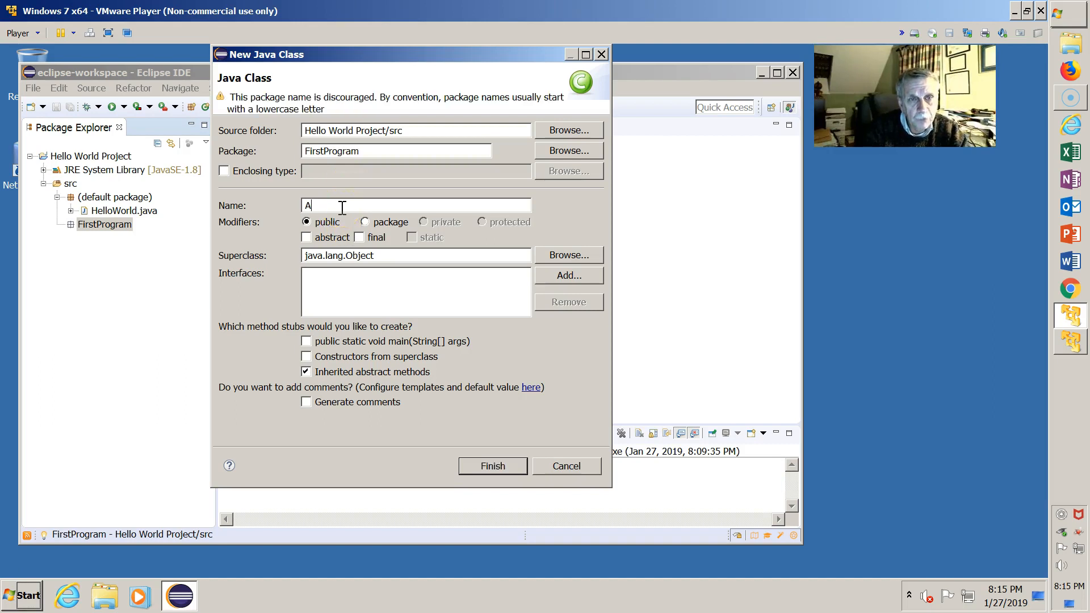
{"action": "type", "text": "nother"}
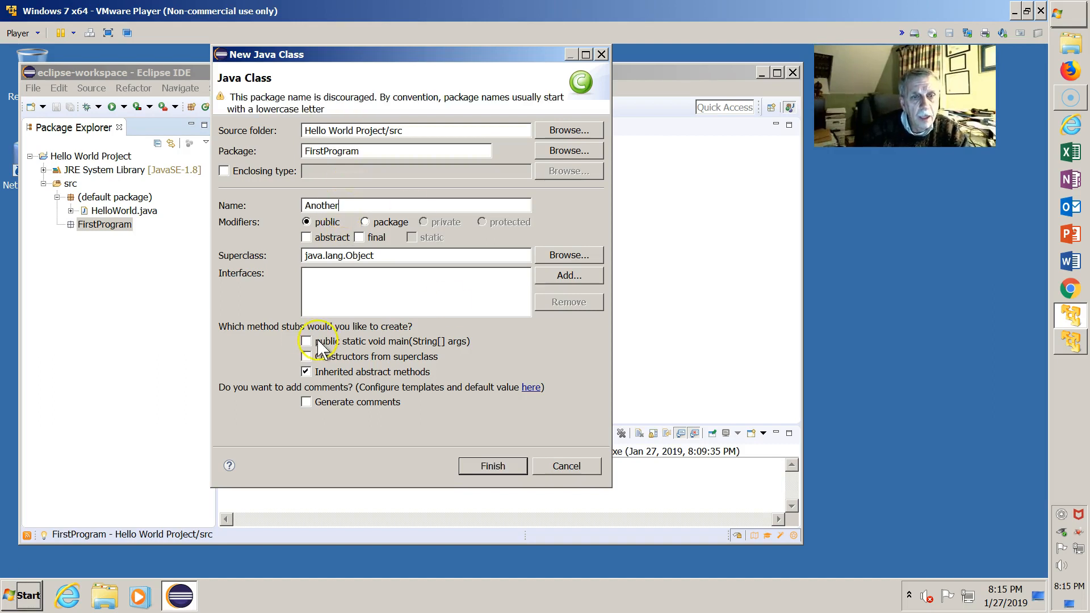
{"action": "left_click", "coordinate": [306, 342]}
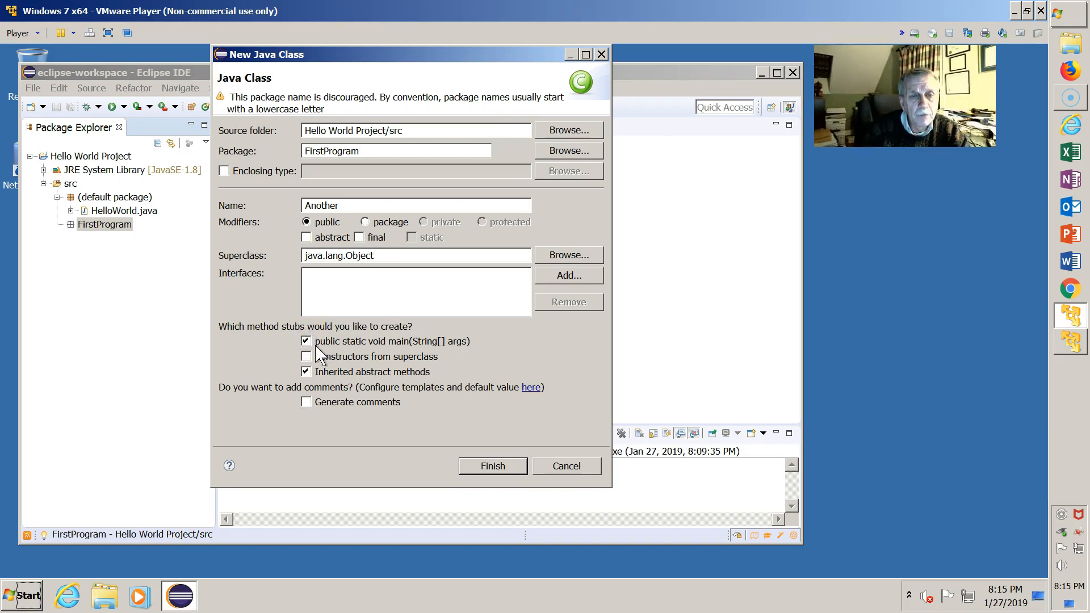
{"action": "mouse_move", "coordinate": [397, 351]}
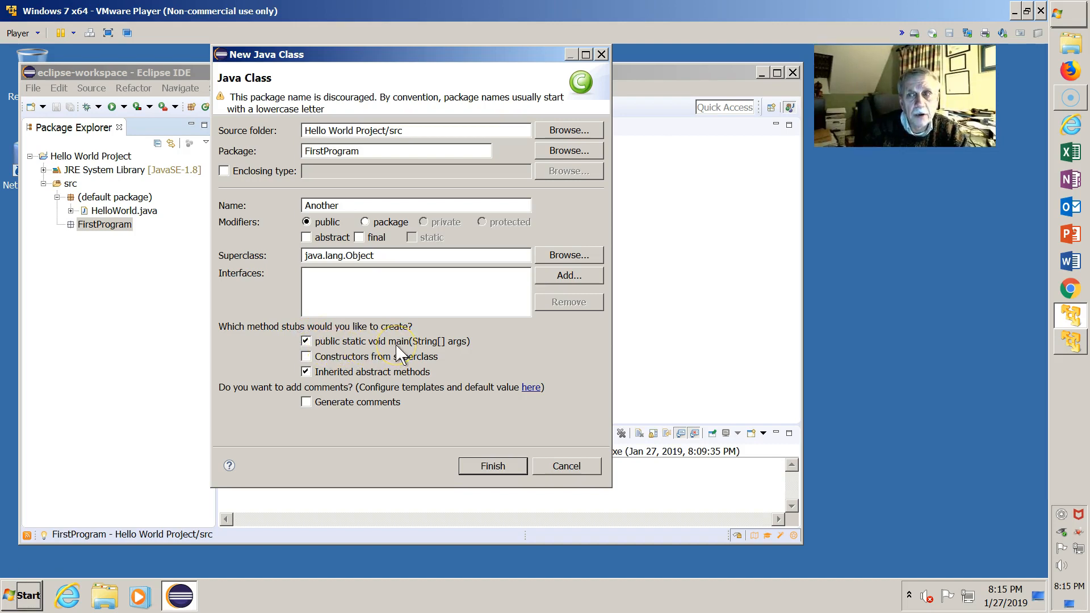
{"action": "left_click", "coordinate": [491, 466]}
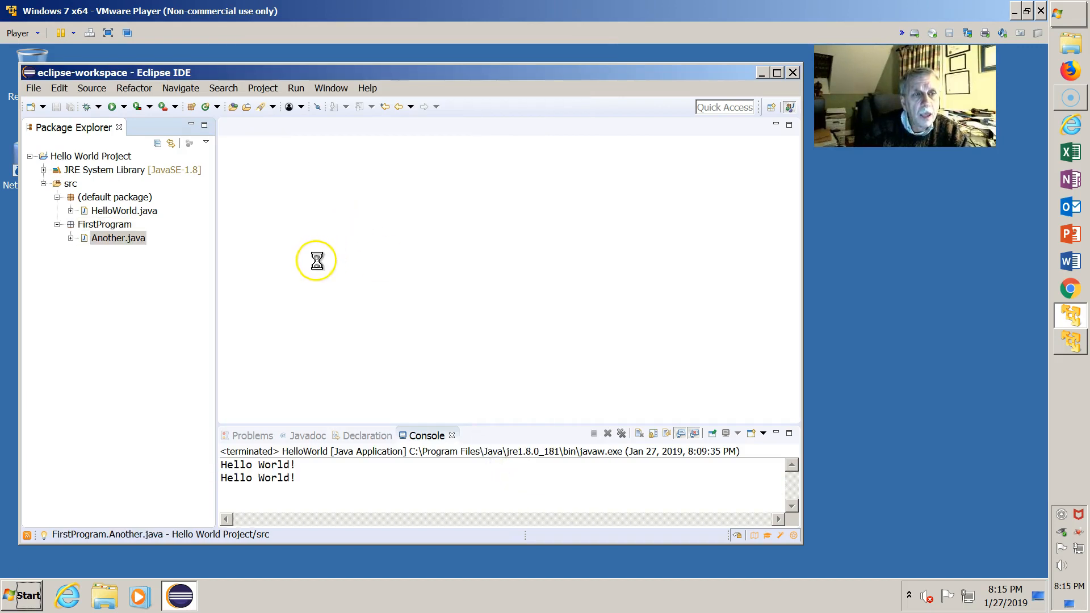
- Open Another.java from the Package Explorer into the editor
{"action": "double_click", "coordinate": [118, 237]}
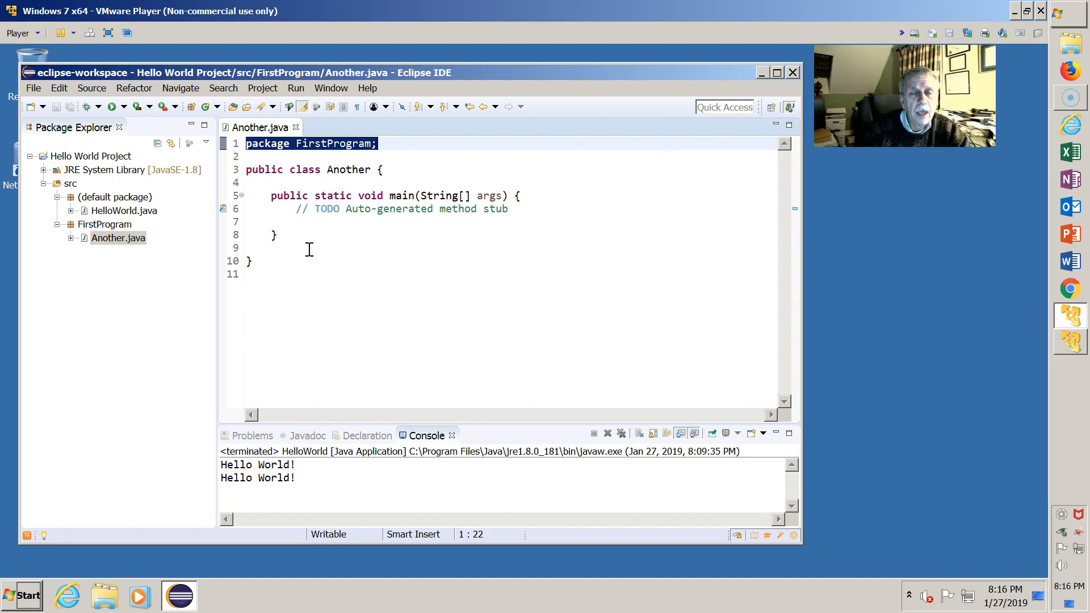
{"action": "mouse_move", "coordinate": [181, 249]}
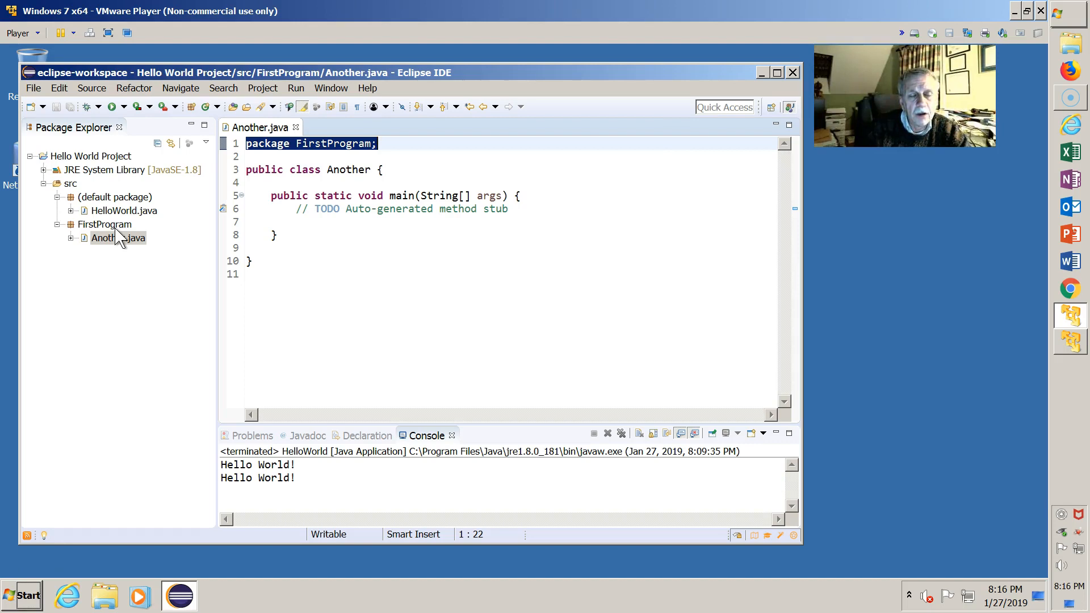
{"action": "mouse_move", "coordinate": [224, 270]}
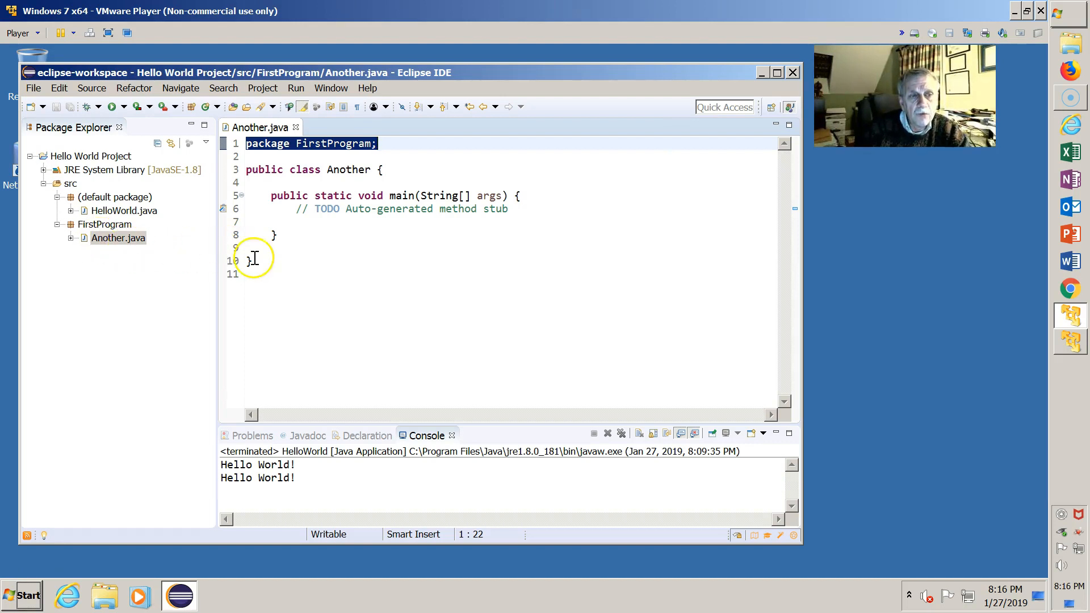
{"action": "mouse_move", "coordinate": [324, 209]}
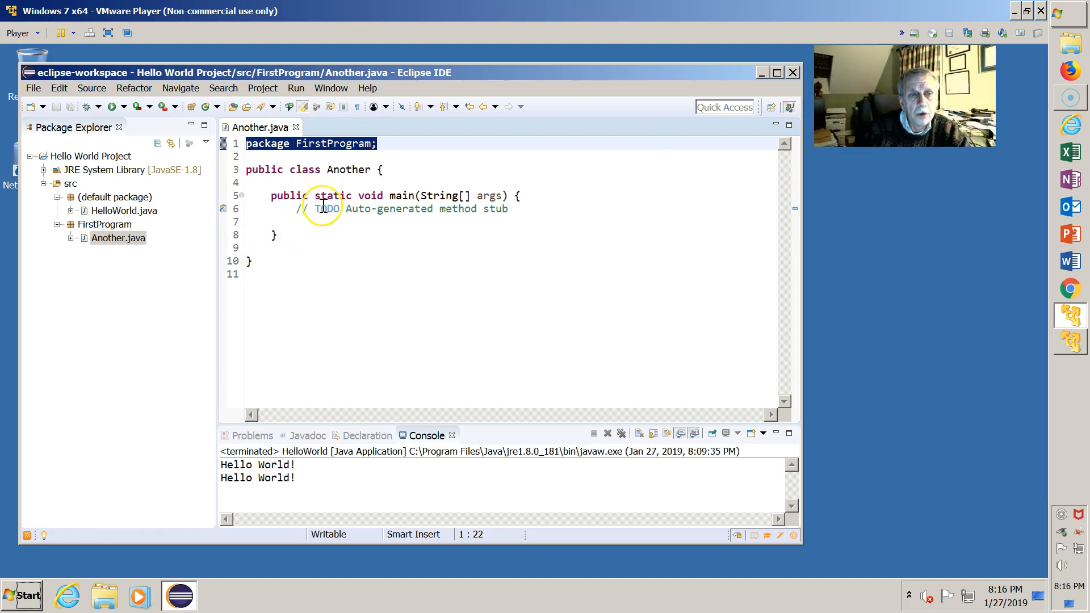
{"action": "mouse_move", "coordinate": [287, 112]}
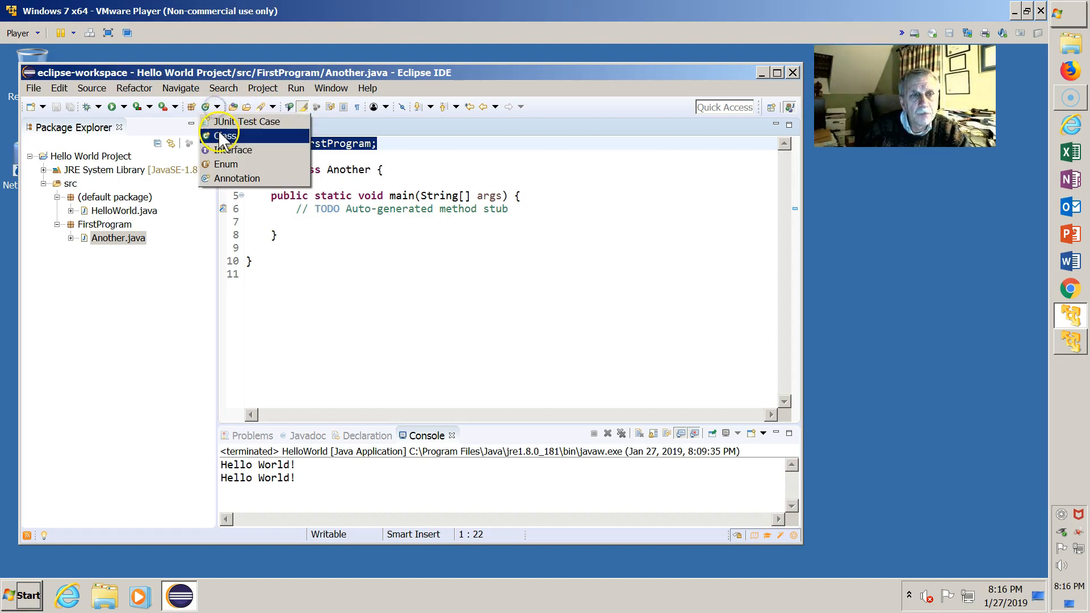
- Create a new class xxxx in the FirstProgram package and open xxxx.java for editing
{"action": "left_click", "coordinate": [224, 136]}
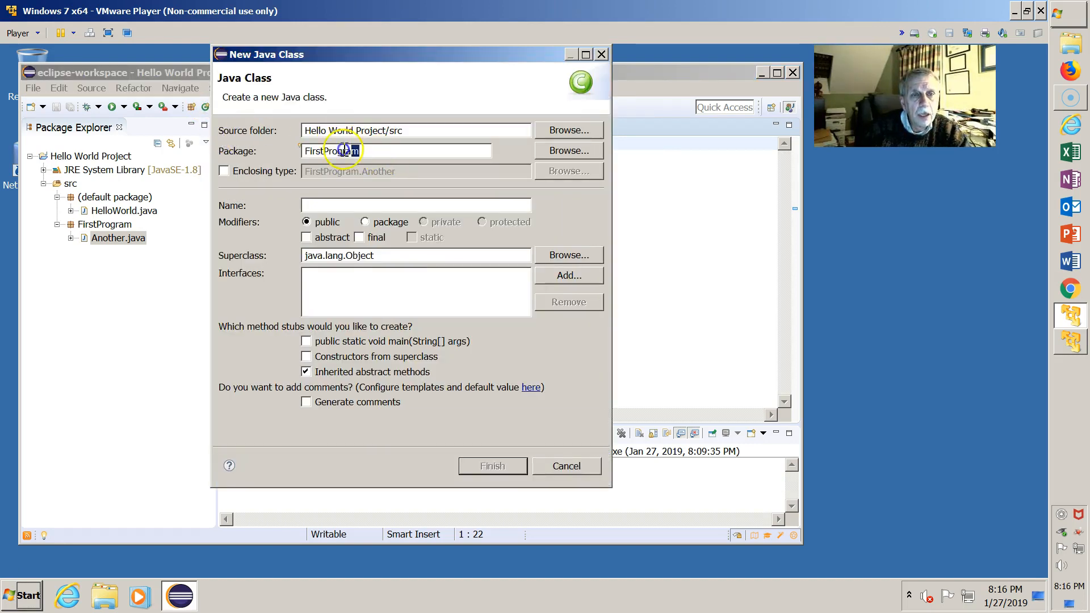
{"action": "triple_click", "coordinate": [341, 151]}
{"action": "type", "text": "xxxx"}
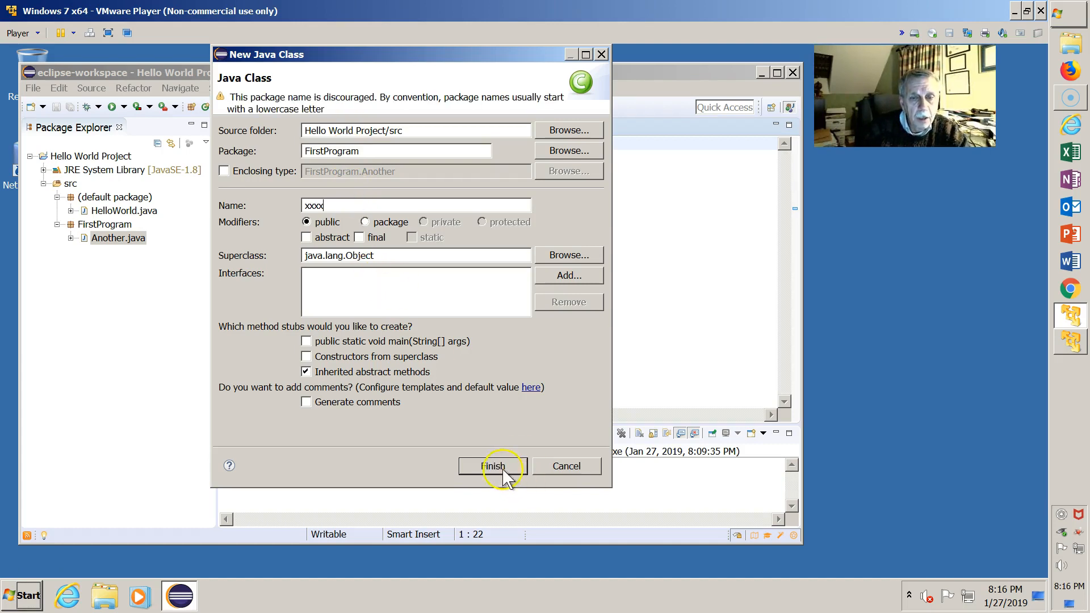
{"action": "left_click", "coordinate": [493, 466]}
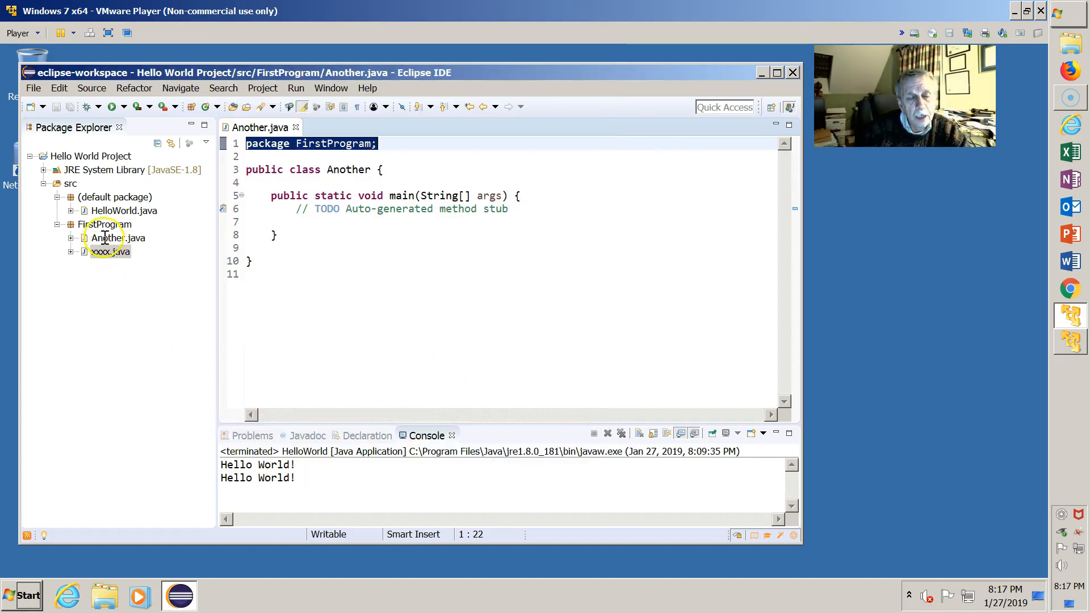
{"action": "double_click", "coordinate": [111, 251]}
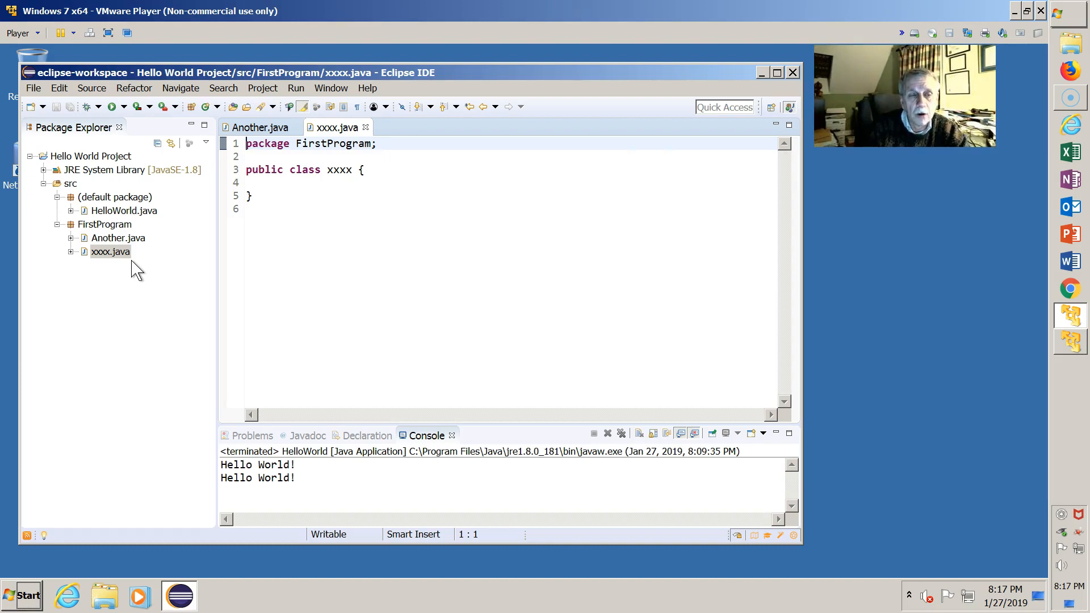
{"action": "mouse_move", "coordinate": [211, 270]}
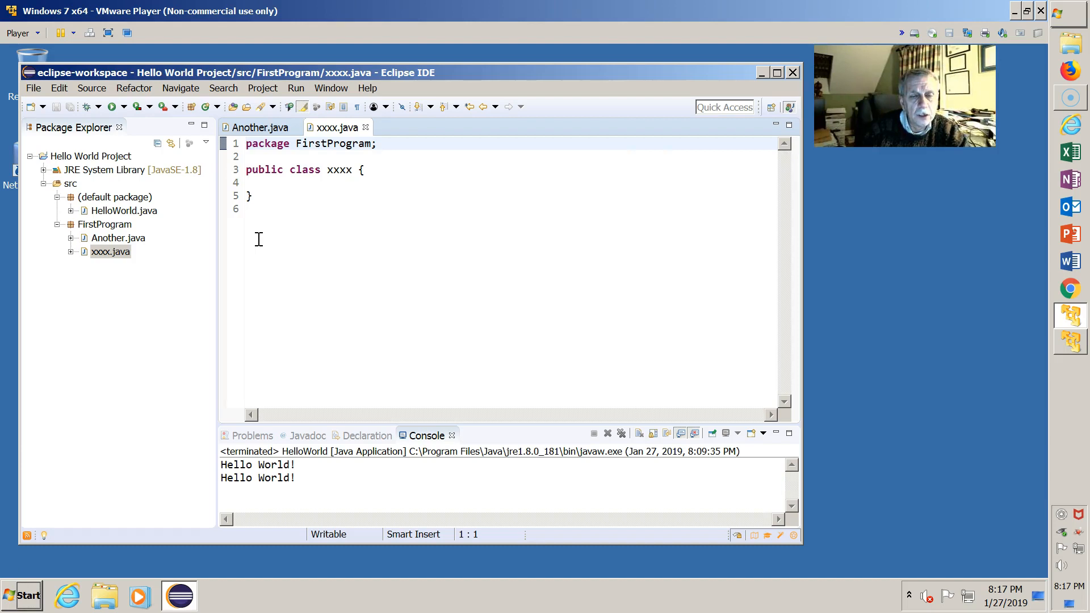
{"action": "mouse_move", "coordinate": [252, 284]}
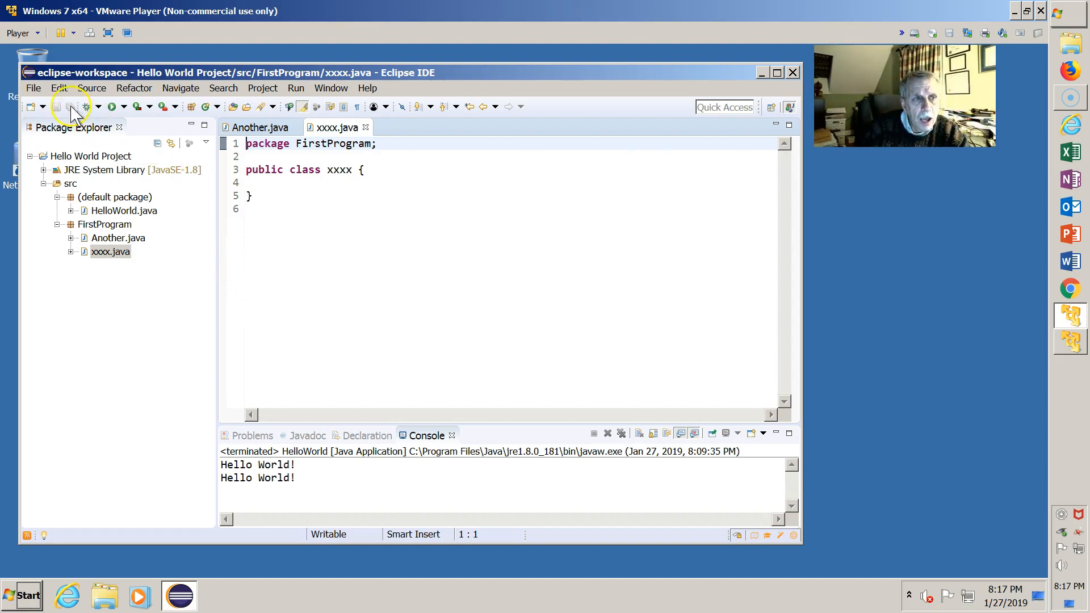
{"action": "mouse_move", "coordinate": [113, 107]}
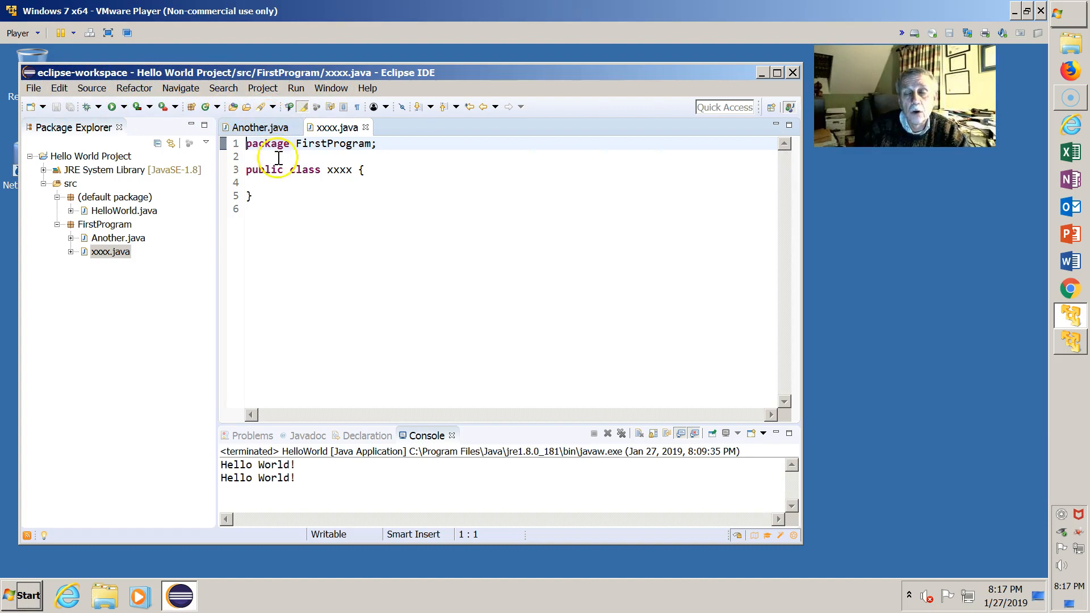
{"action": "mouse_move", "coordinate": [278, 260]}
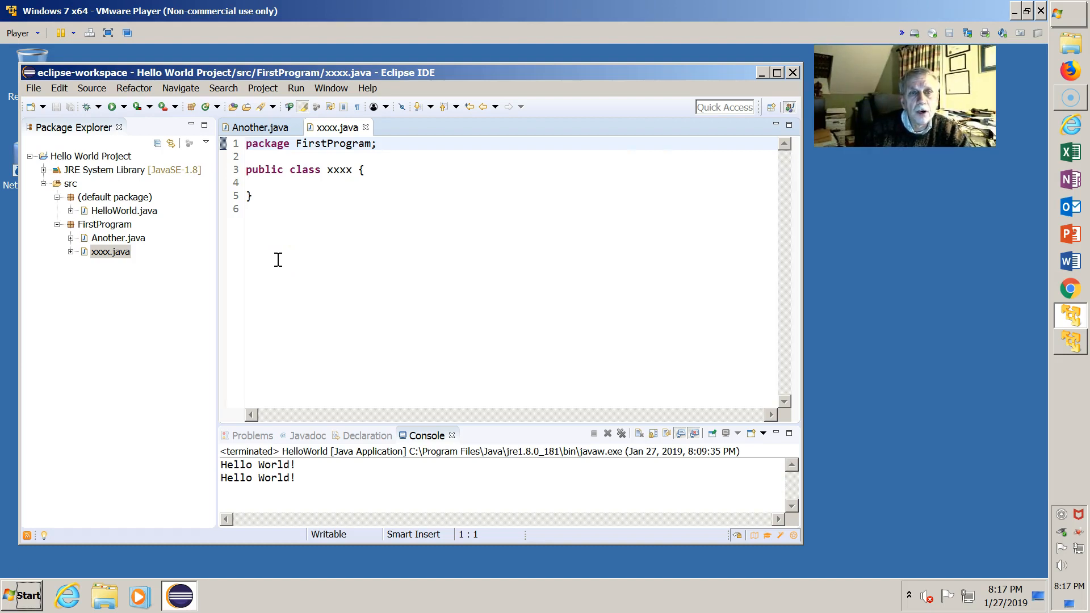
{"action": "mouse_move", "coordinate": [238, 367]}
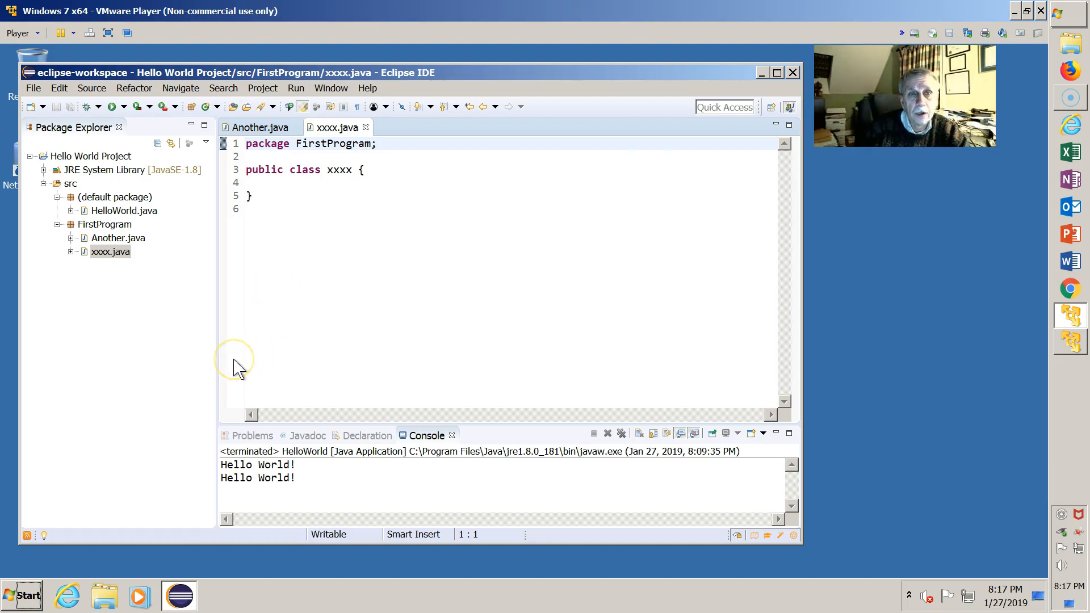
{"action": "mouse_move", "coordinate": [193, 360]}
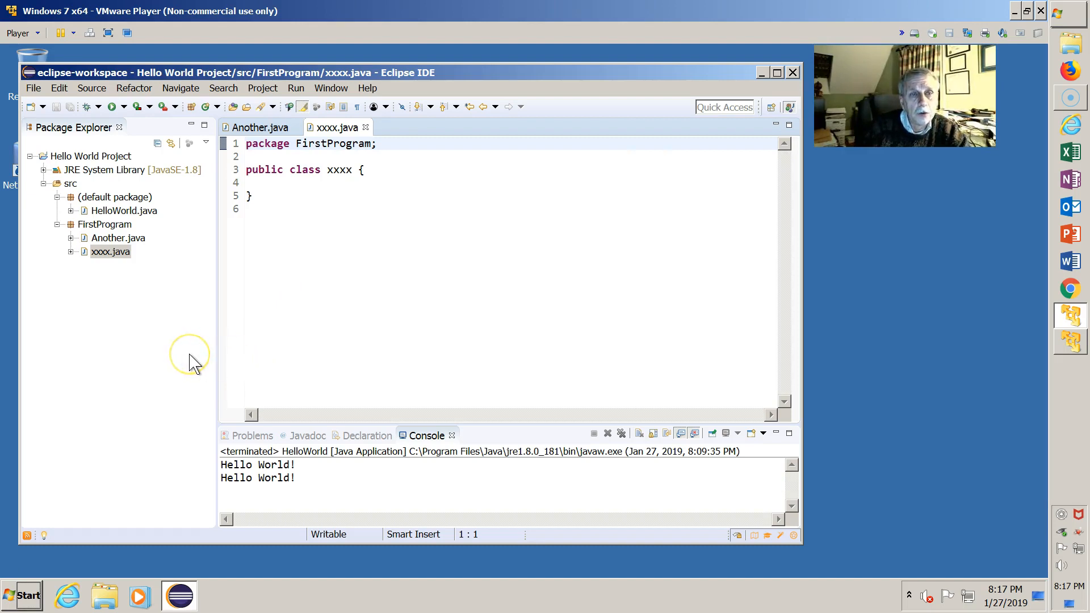